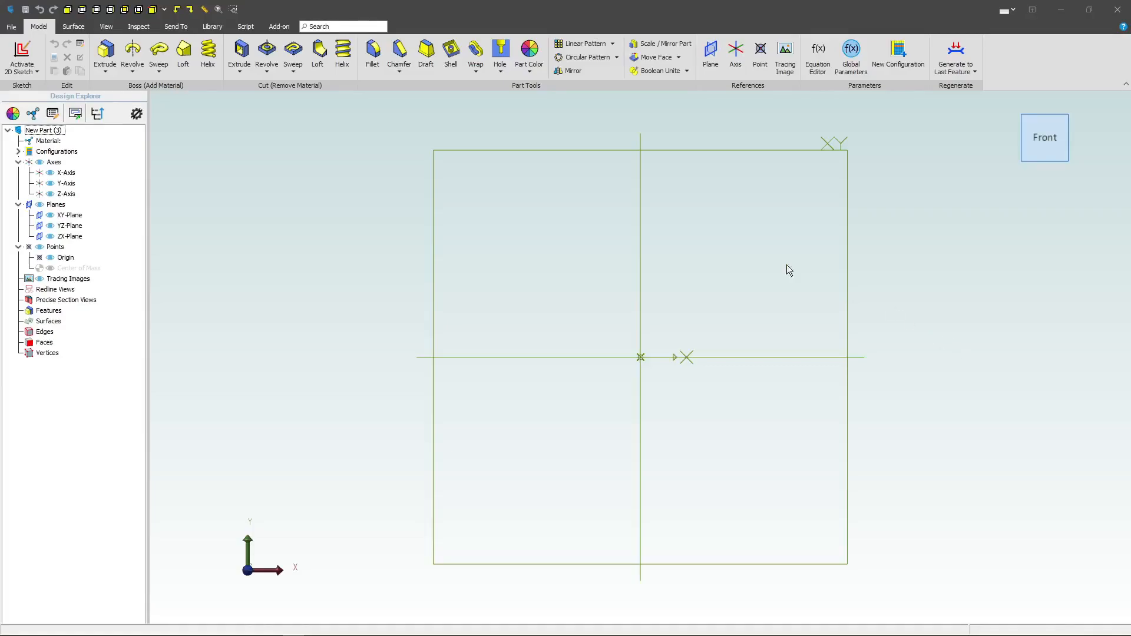
mouse_move(863, 149)
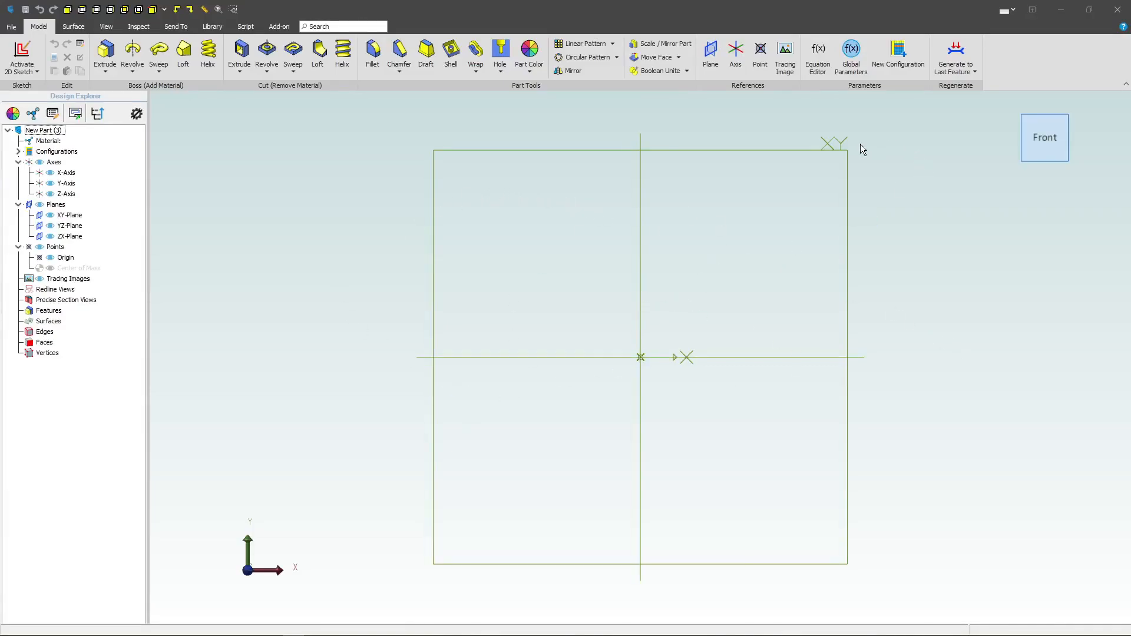
- Draw the L-shaped profile on the XY plane and dimension it 12, 10 and 38
left_click(68, 215)
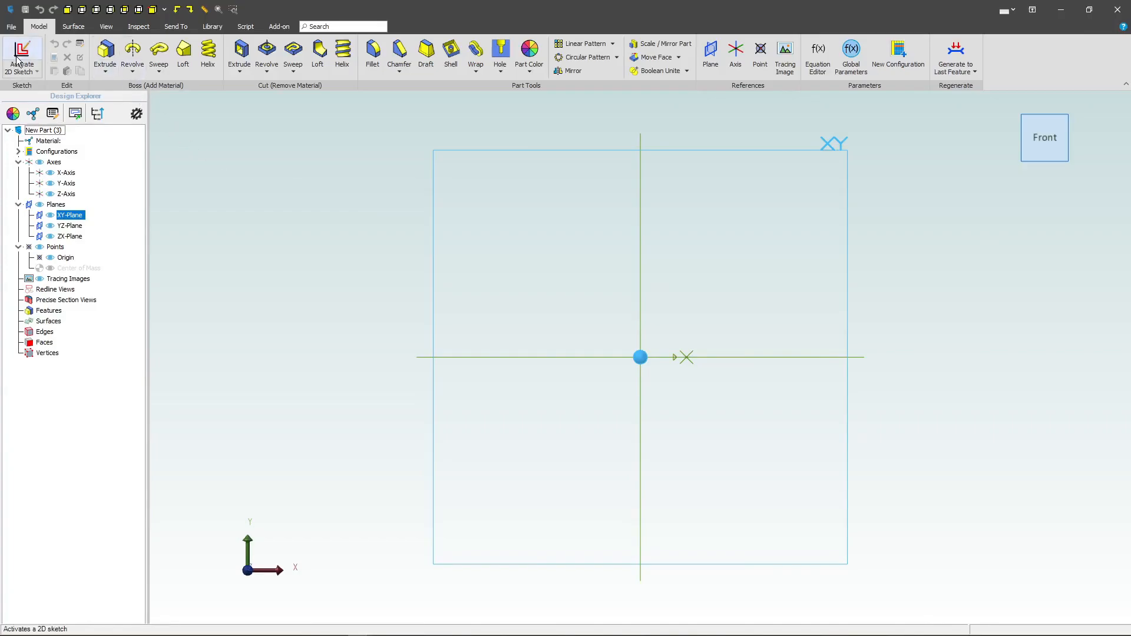
left_click(22, 58)
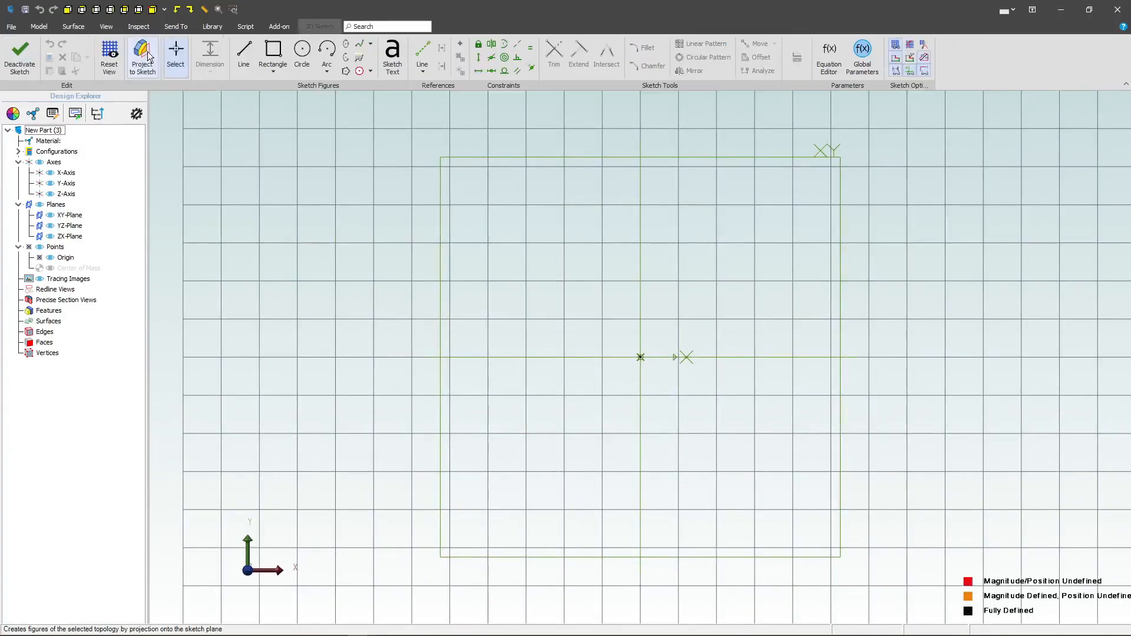
left_click(244, 54)
type("38")
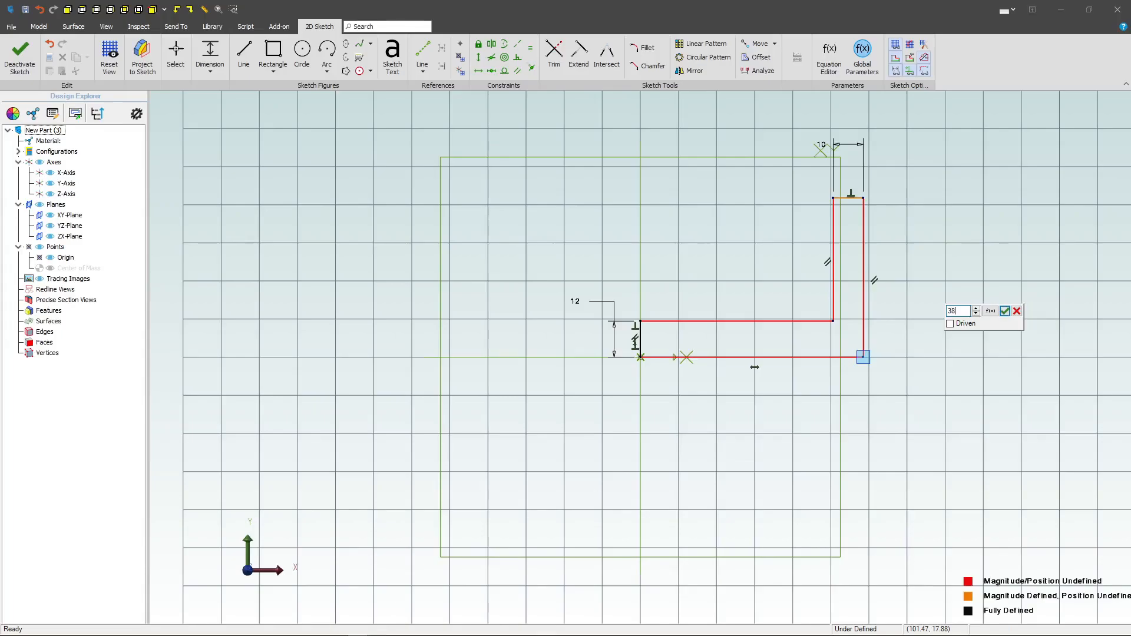
left_click(1004, 311)
type("30")
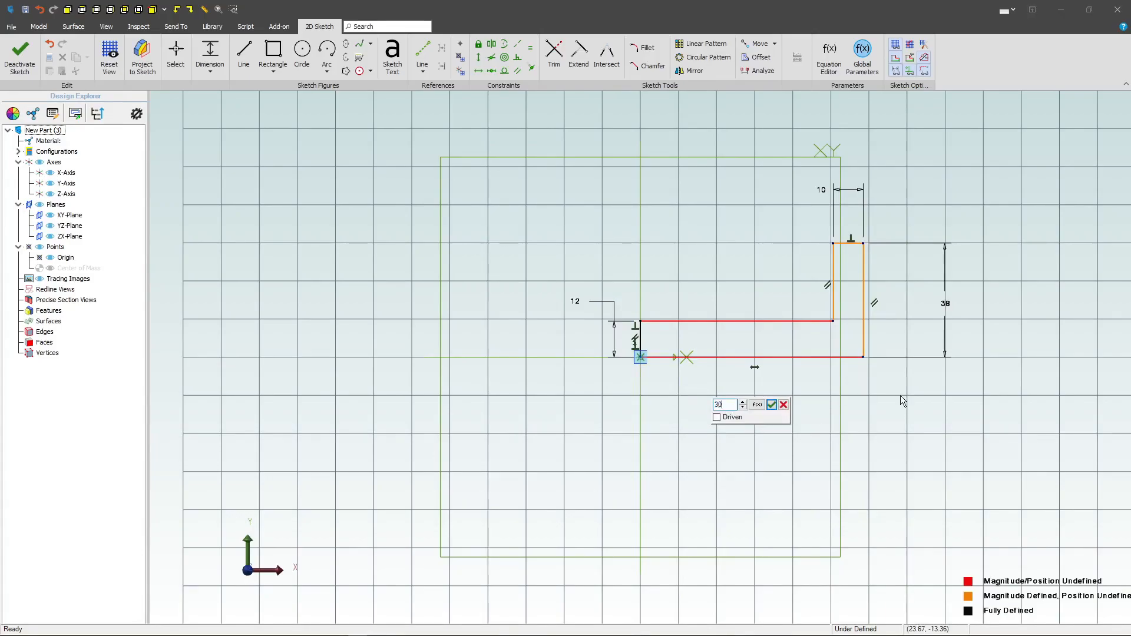
- Dimension the L profile's bottom edge to 30 mm
left_click(770, 404)
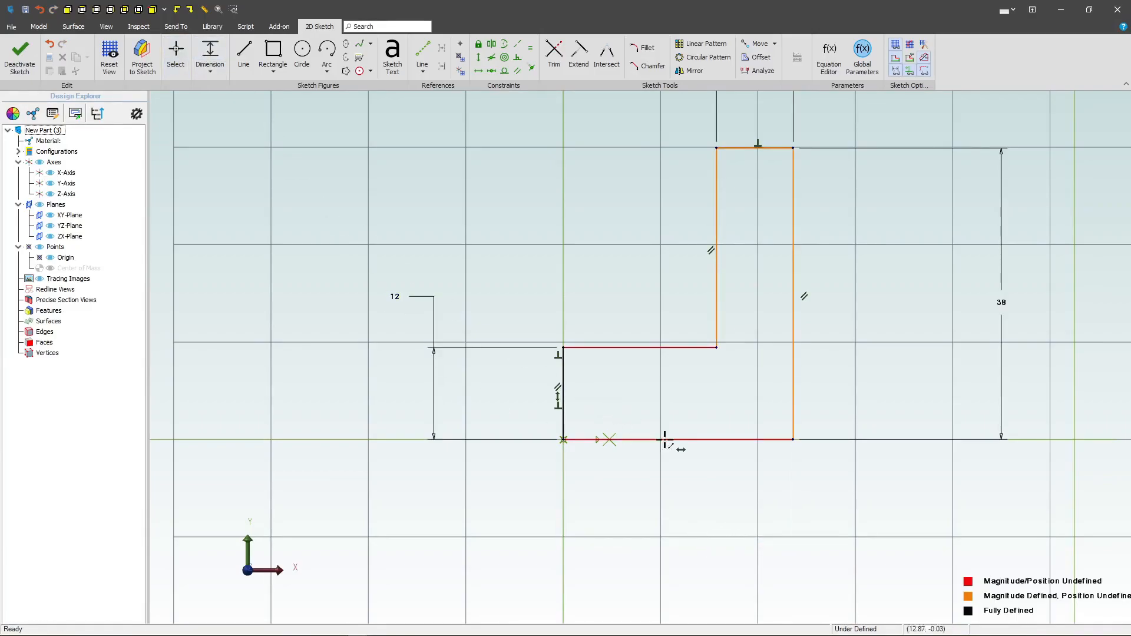
left_click(679, 450)
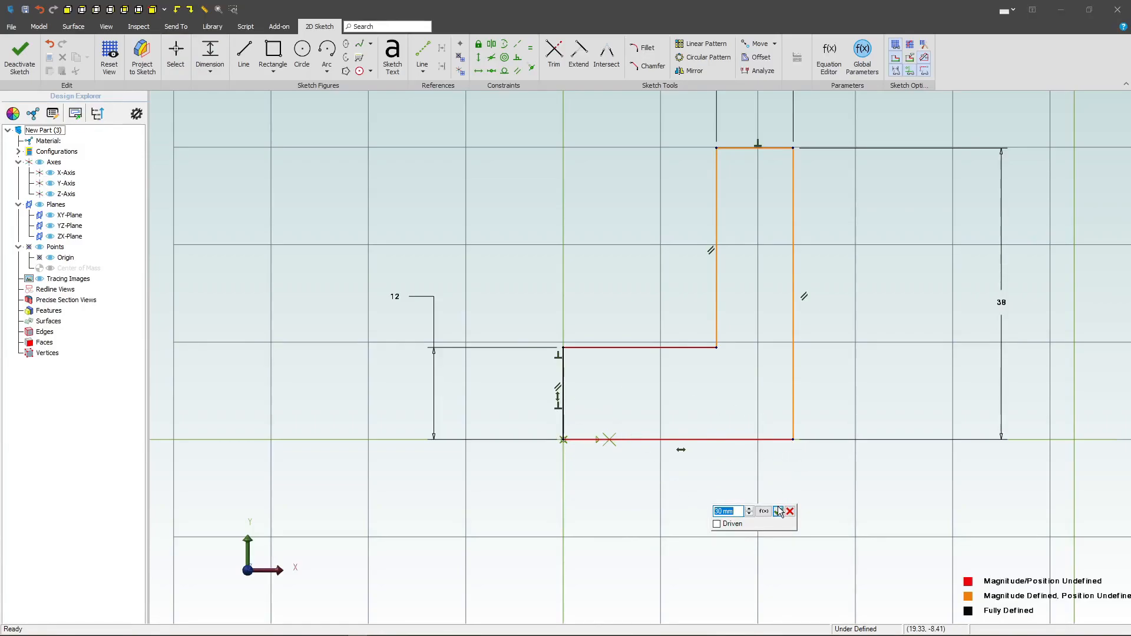
left_click(780, 510)
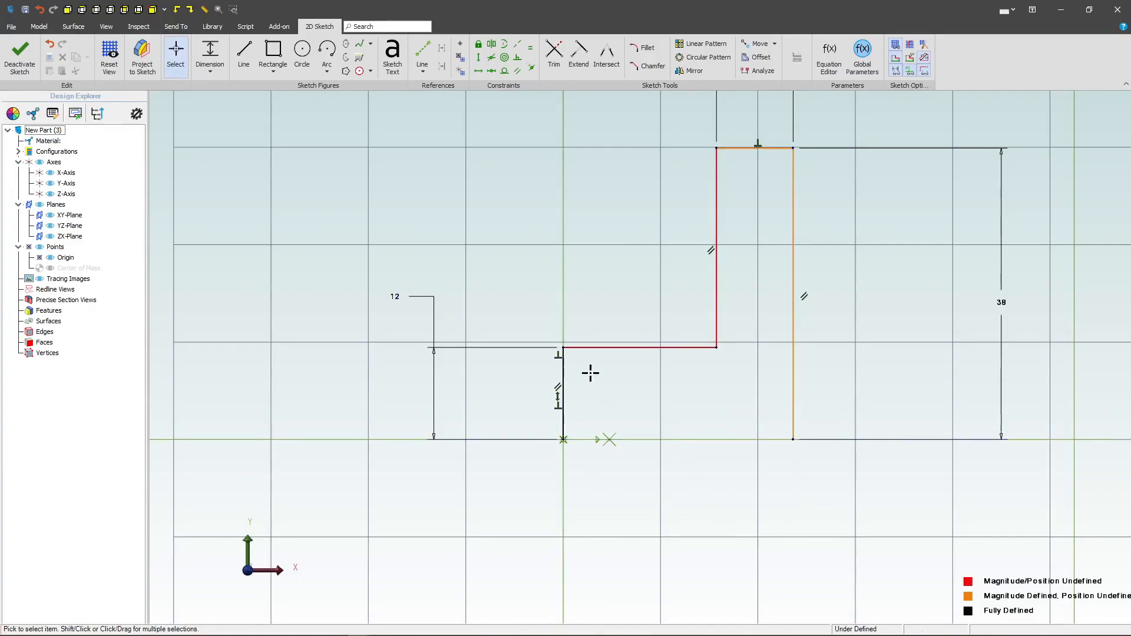
mouse_move(578, 404)
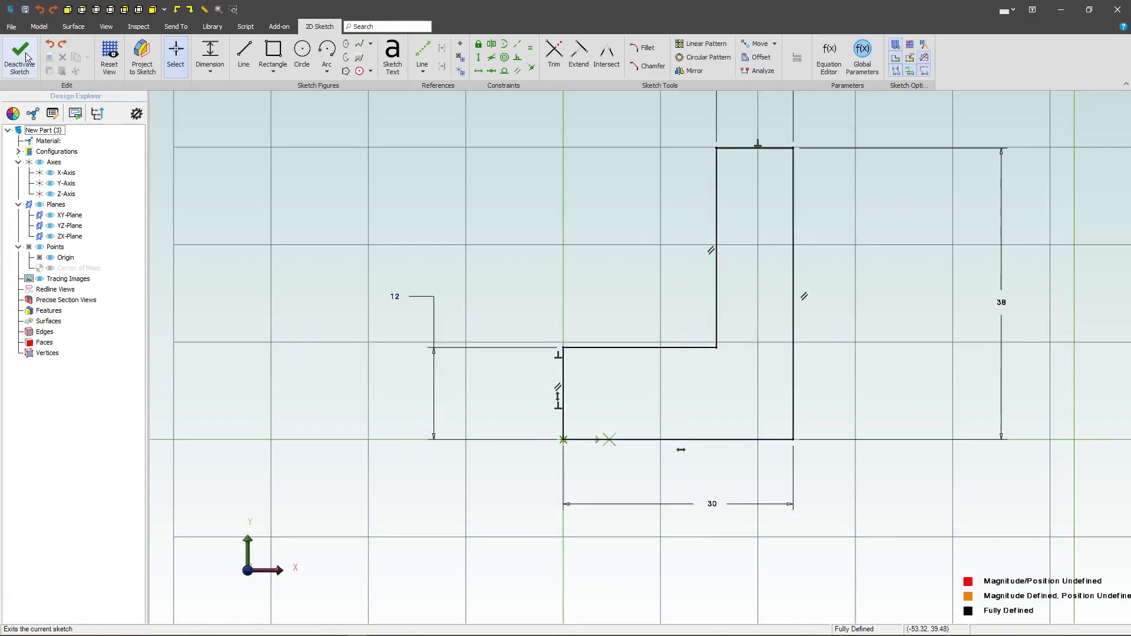
- Extrude the L sketch as a 40 mm mid-plane boss
left_click(19, 55)
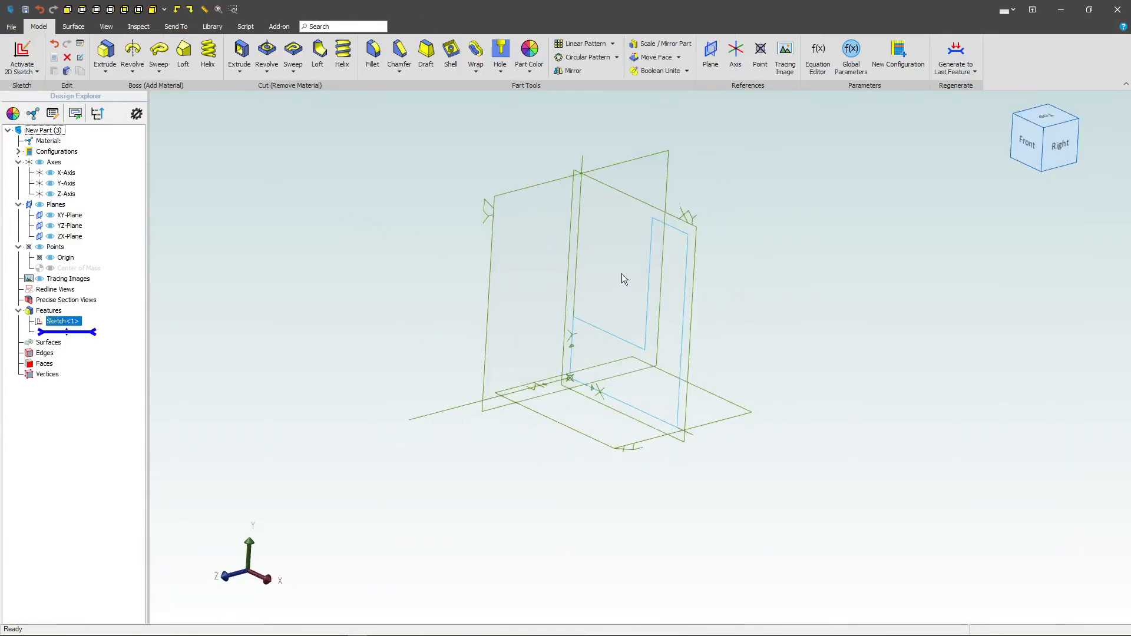
left_click(105, 50)
type("40")
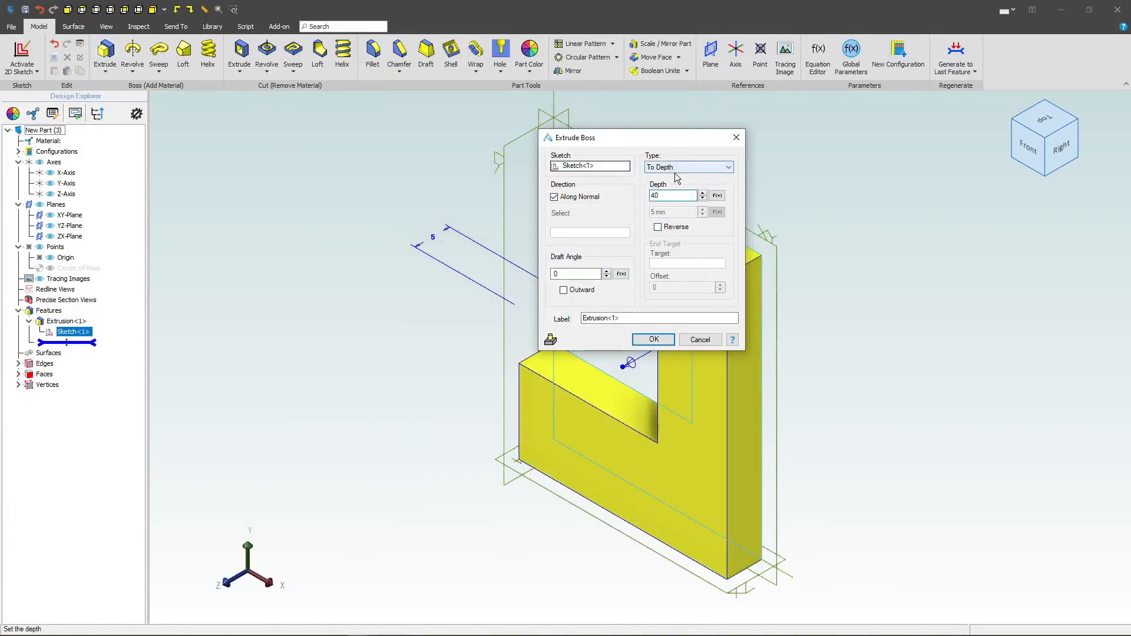
left_click(685, 167)
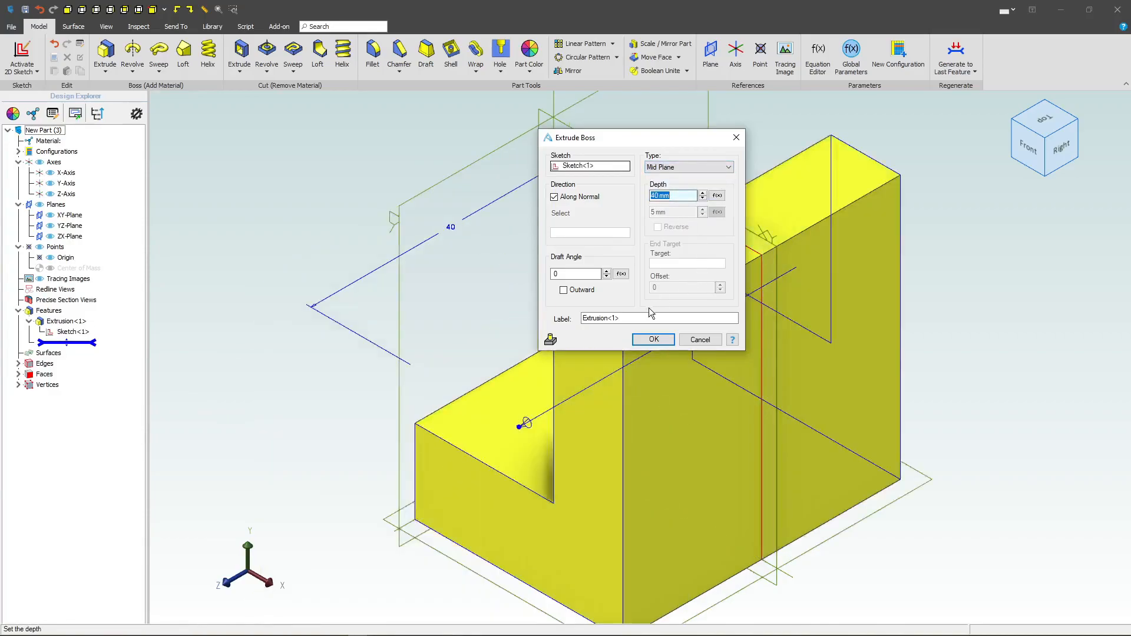
left_click(652, 339)
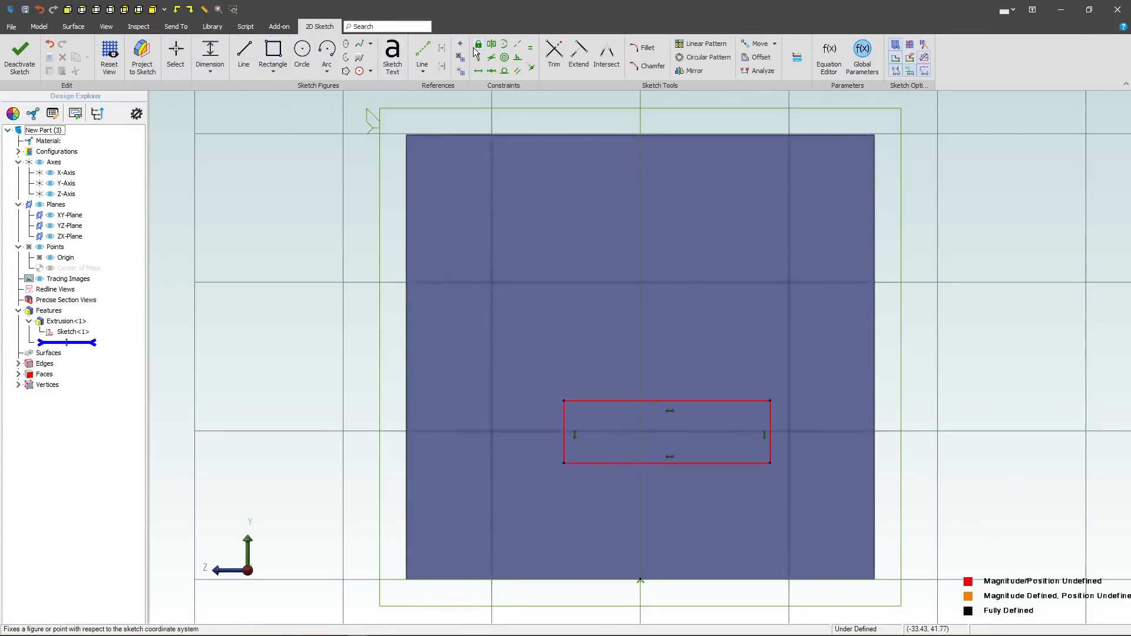
- Make the rectangle's corners symmetric about the Y axis and stretch it wider
left_click(491, 45)
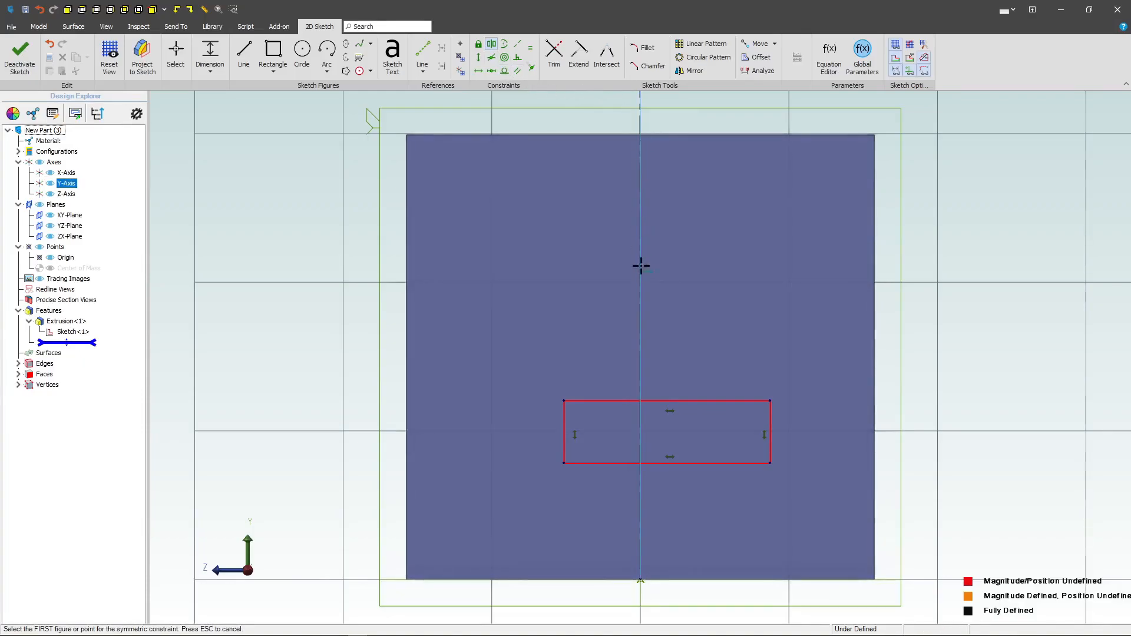
mouse_move(563, 402)
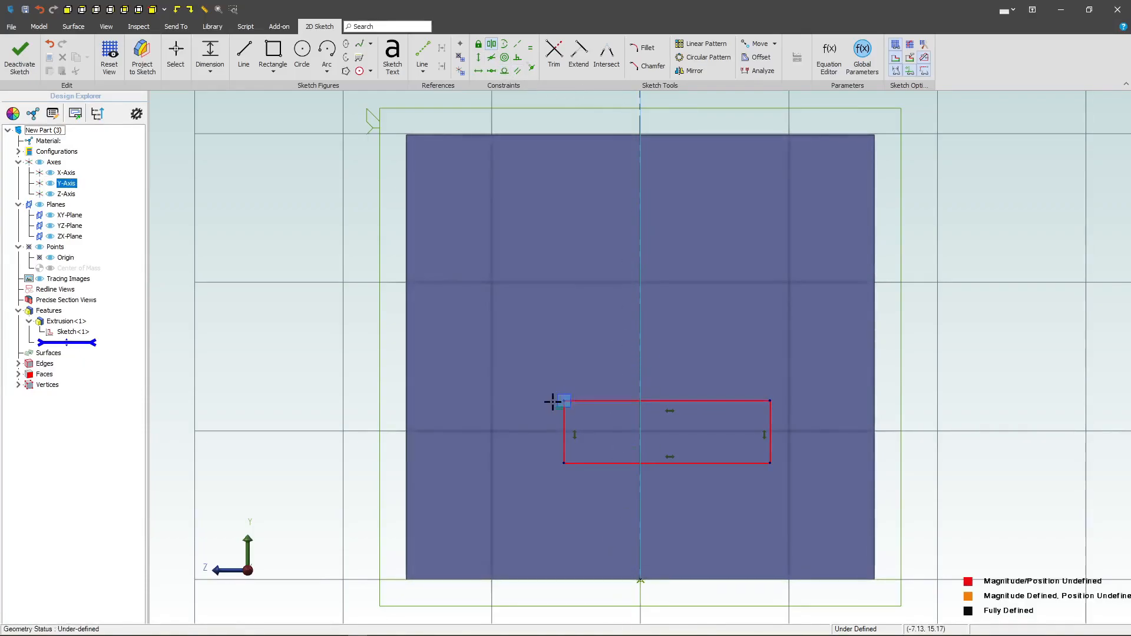
left_click(564, 402)
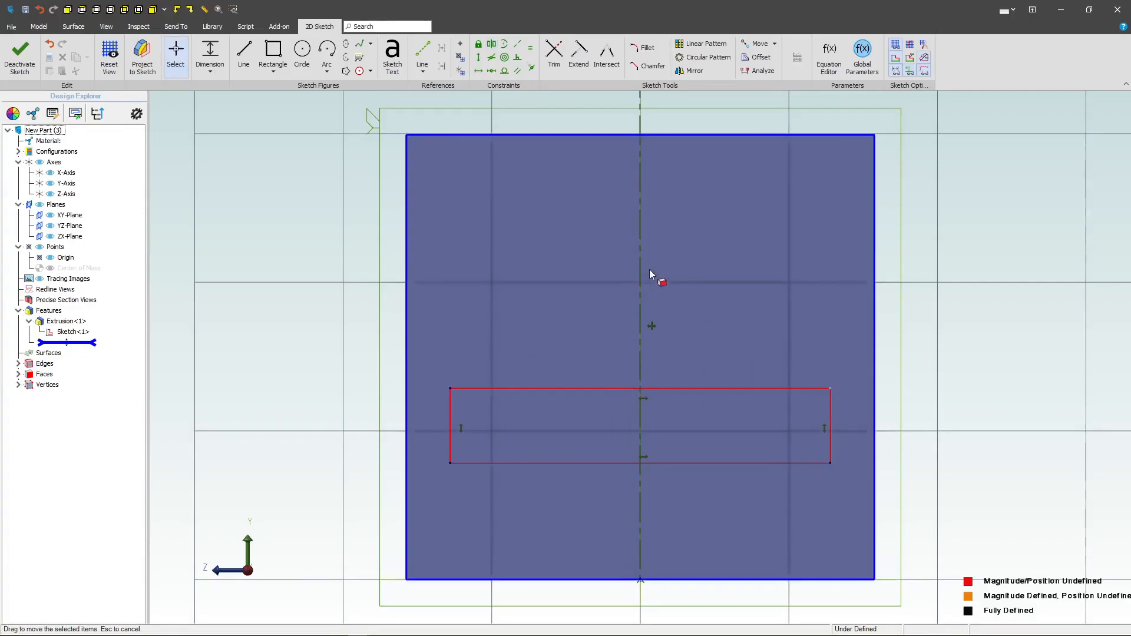
mouse_move(592, 351)
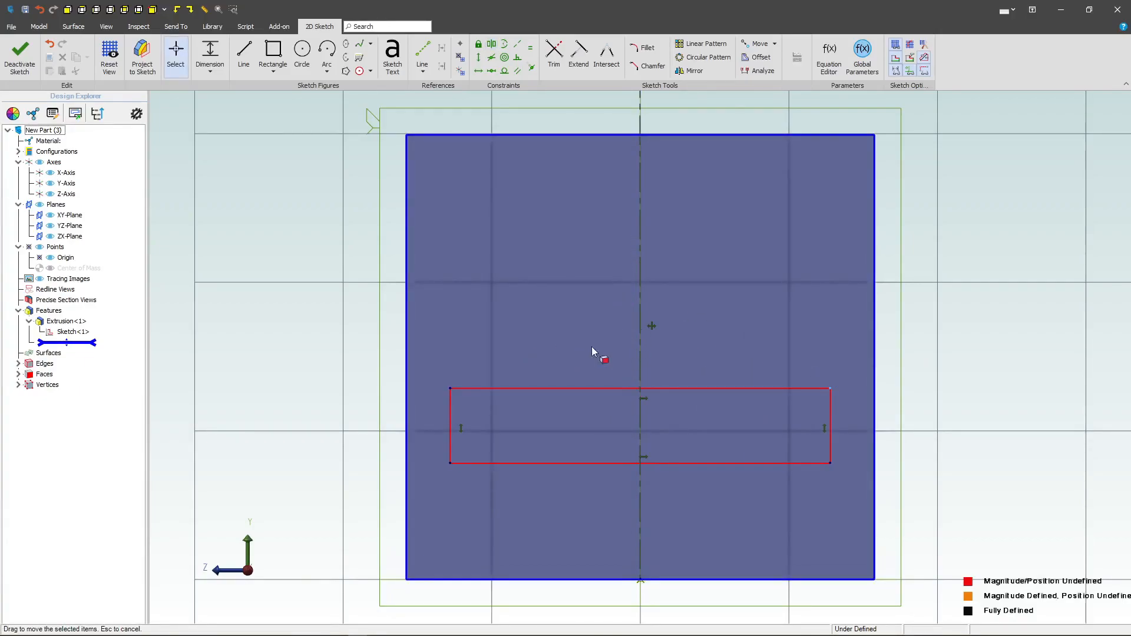
mouse_move(481, 410)
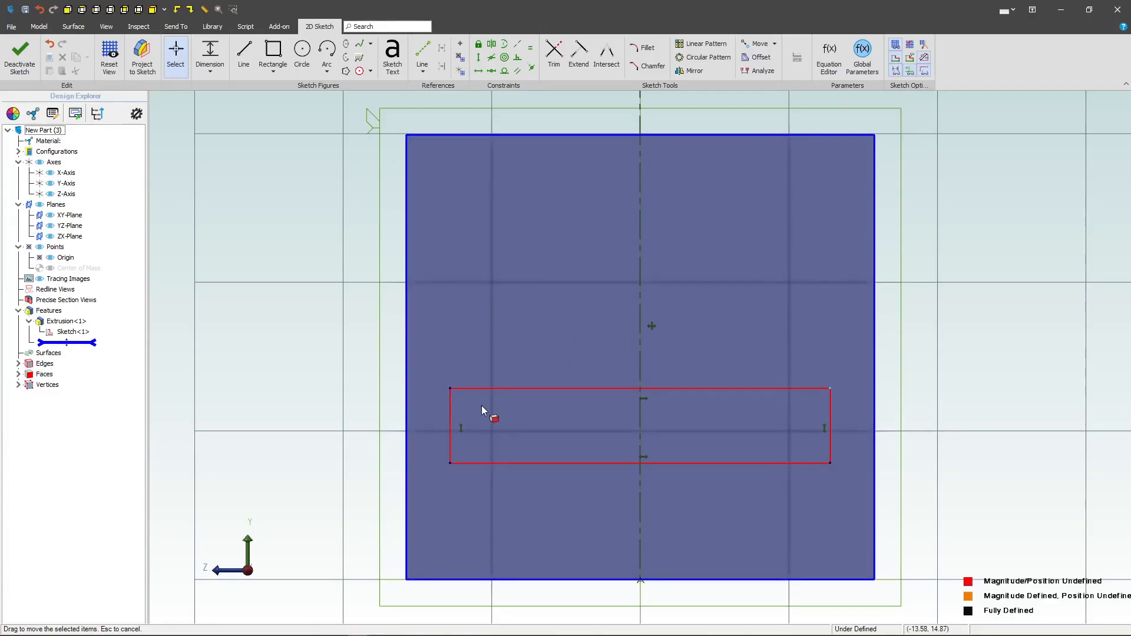
mouse_move(180, 267)
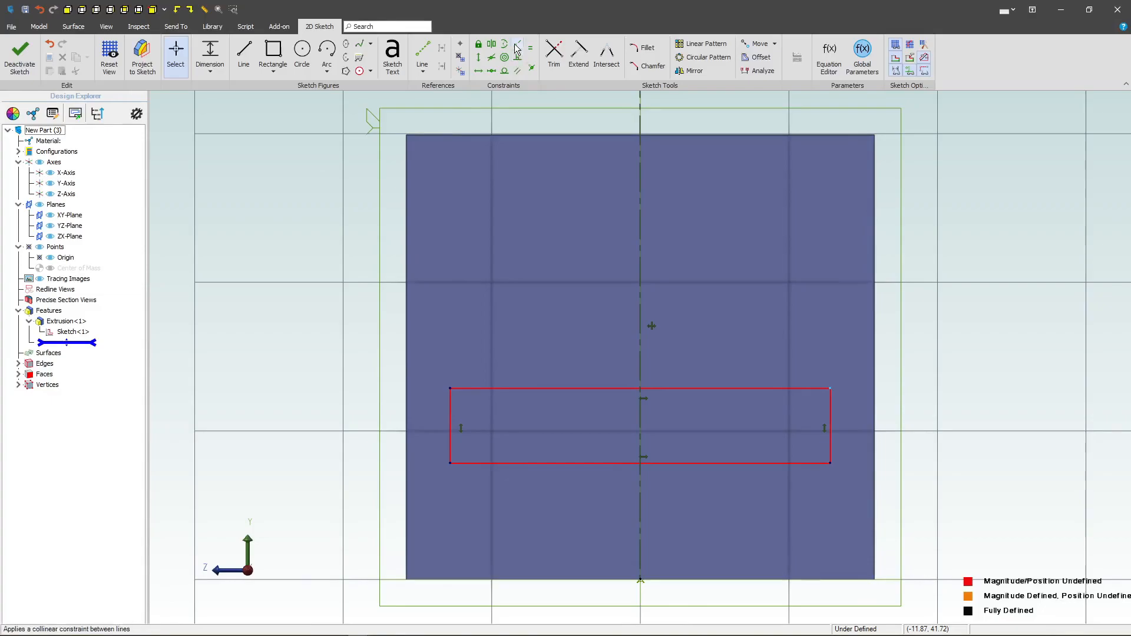
- Make the rectangle's bottom collinear with the face edge, height 7, and edit its width
left_click(523, 460)
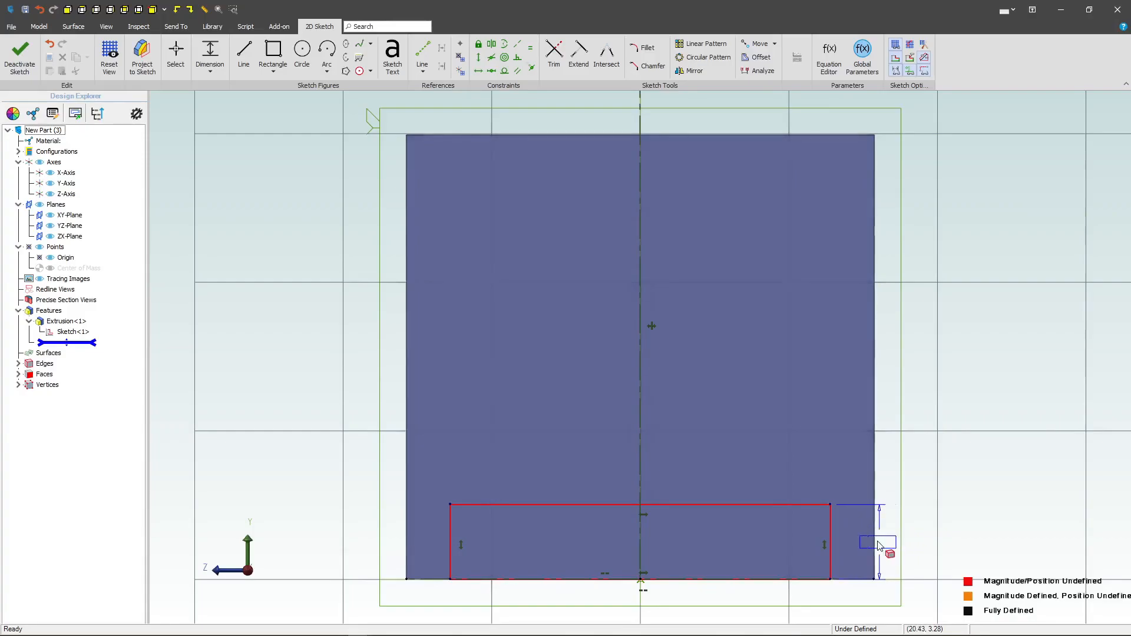
left_click(878, 542)
type("7")
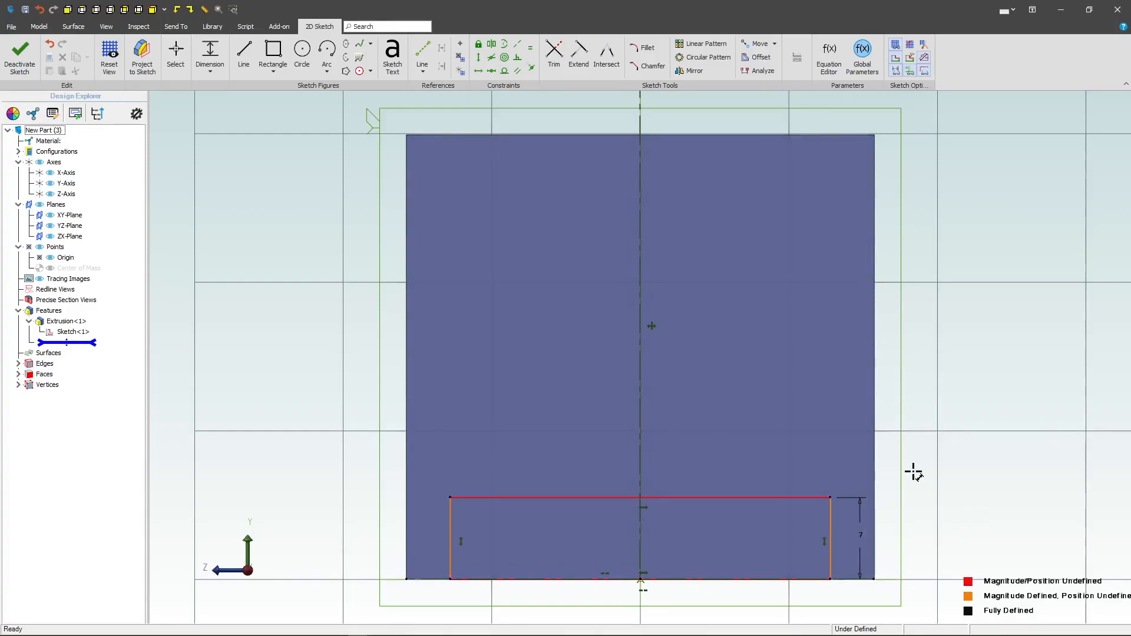
mouse_move(460, 592)
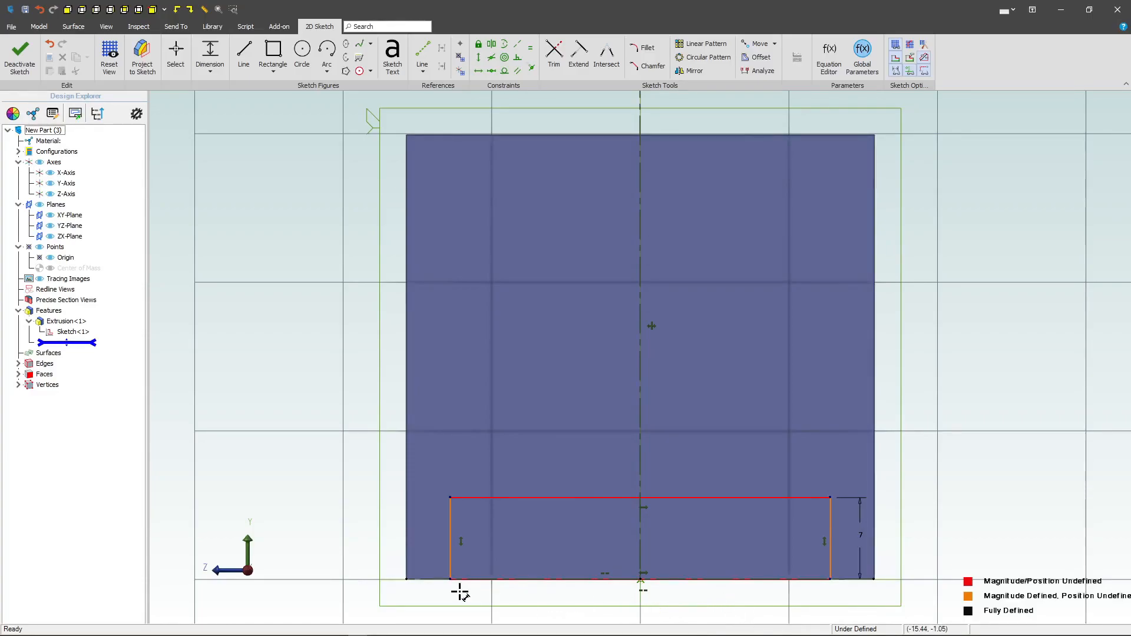
mouse_move(717, 603)
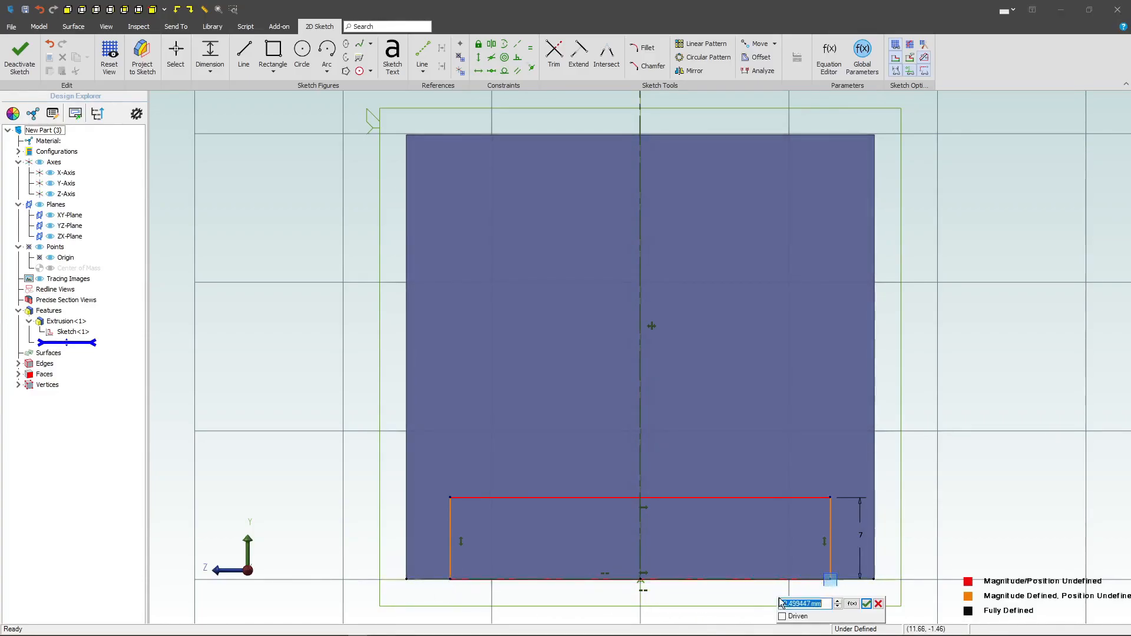
left_click(867, 604)
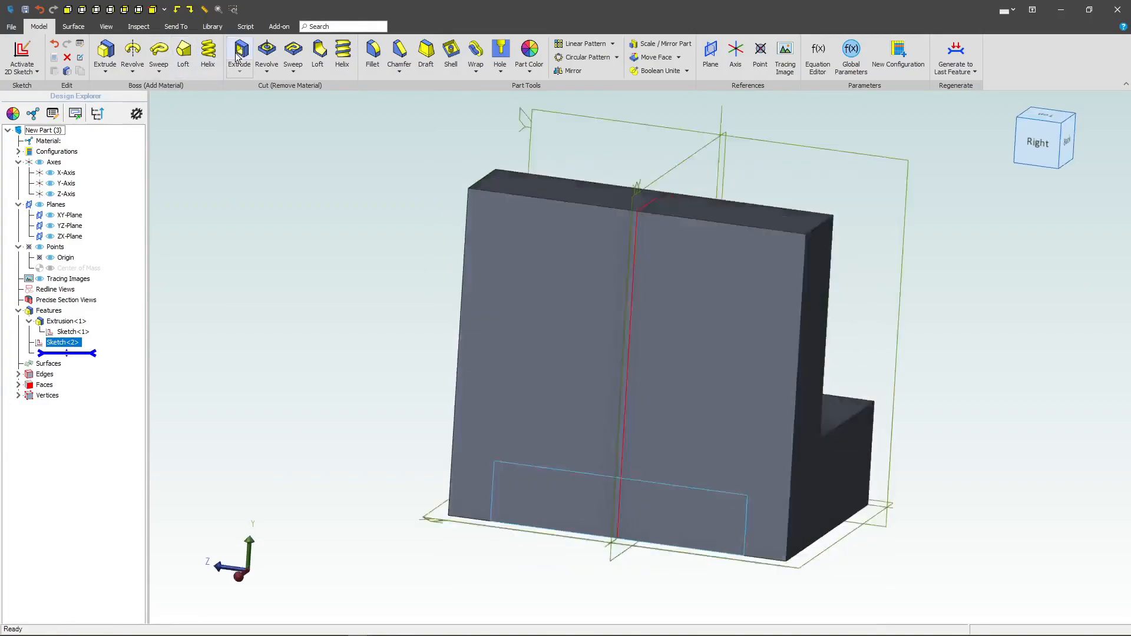
- Cut the slot 40 mm reversed through the base, then reopen Extrusion<2> to adjust depth
left_click(239, 50)
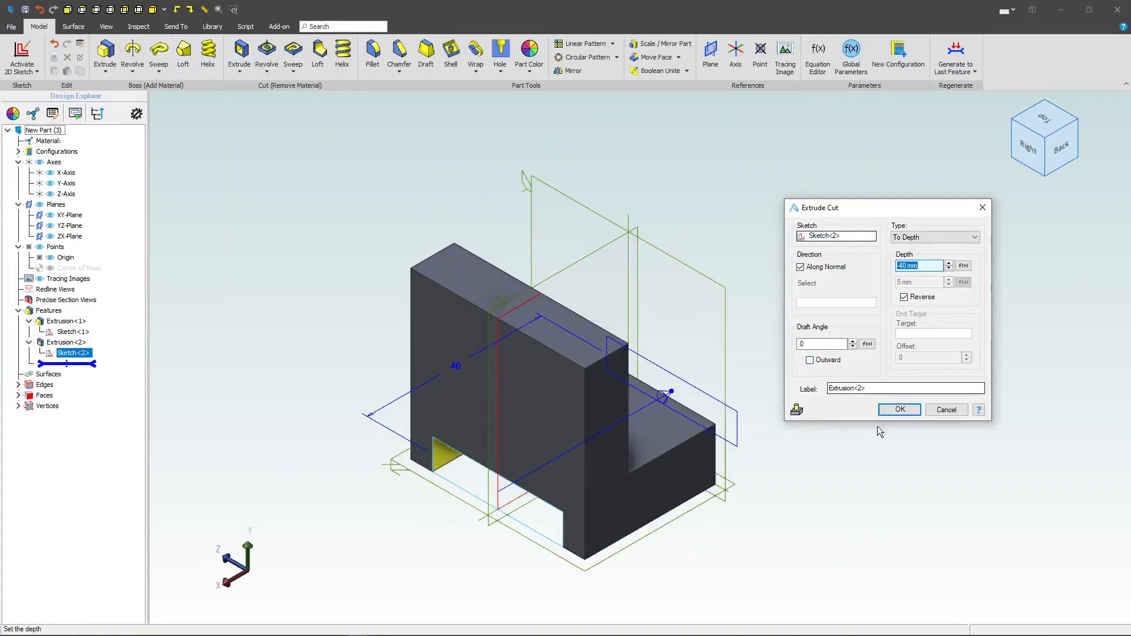
left_click(898, 409)
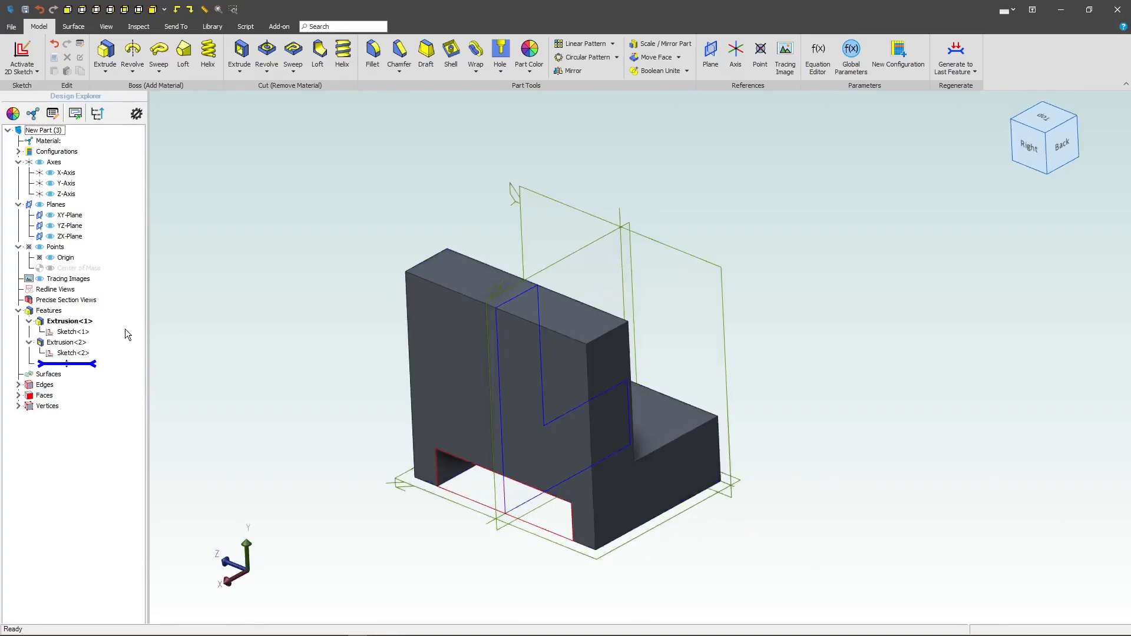
left_click(69, 341)
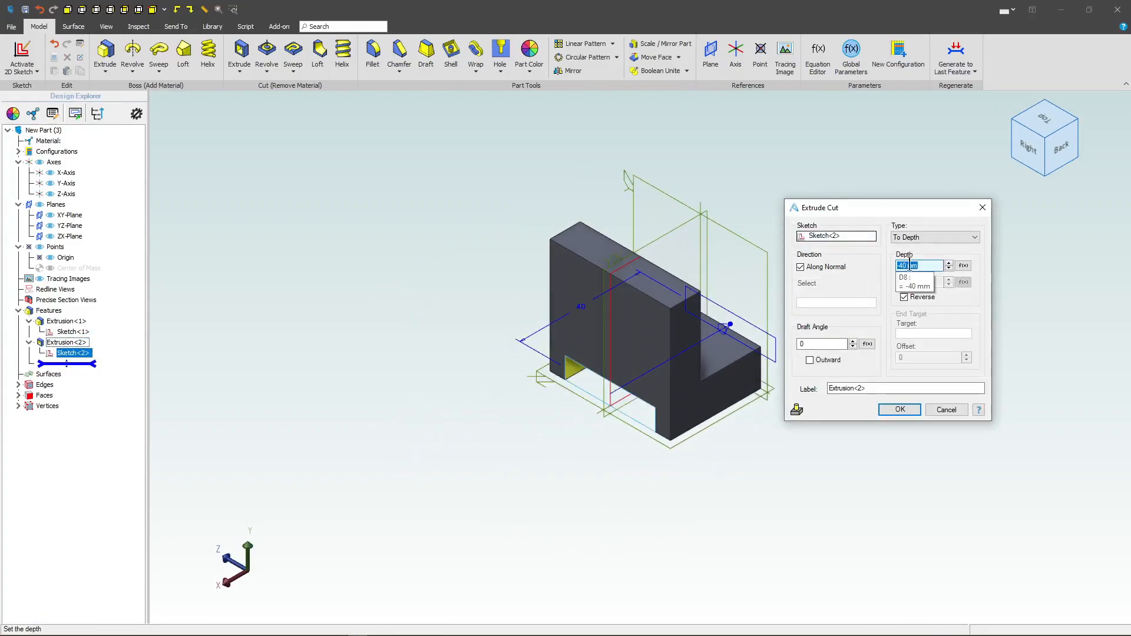
left_click(899, 409)
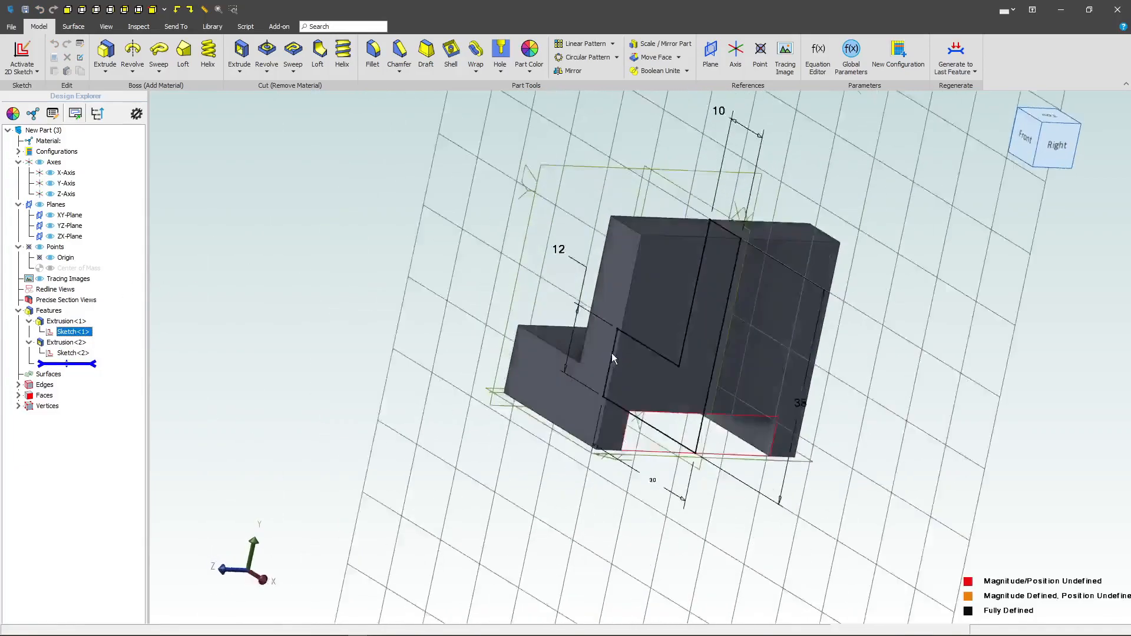
double_click(73, 331)
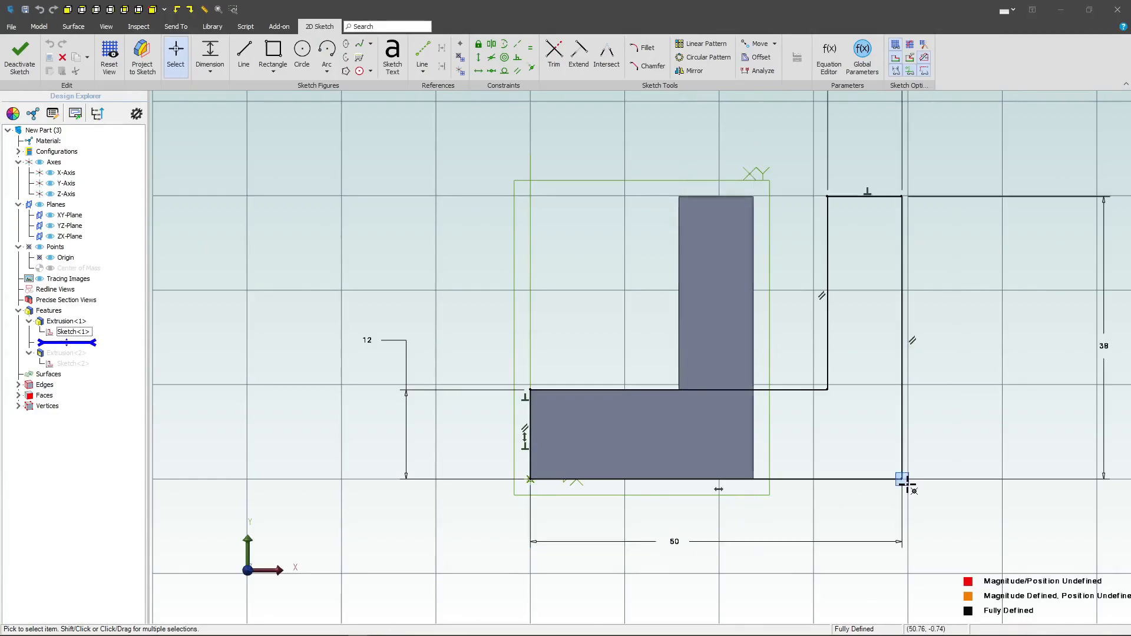
left_click(19, 53)
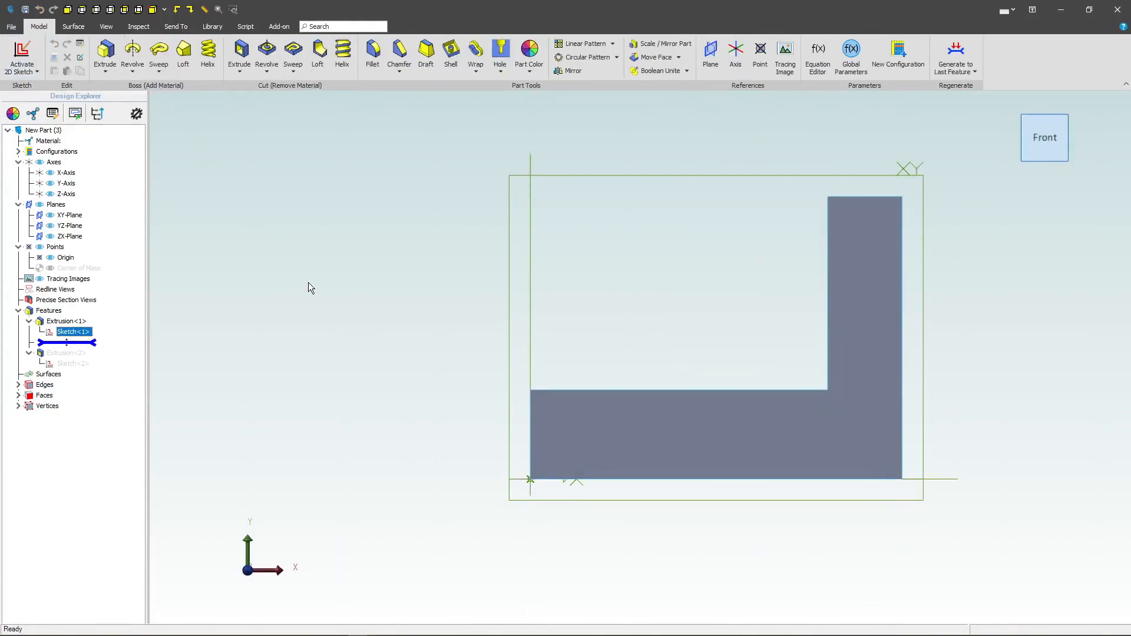
left_click(66, 341)
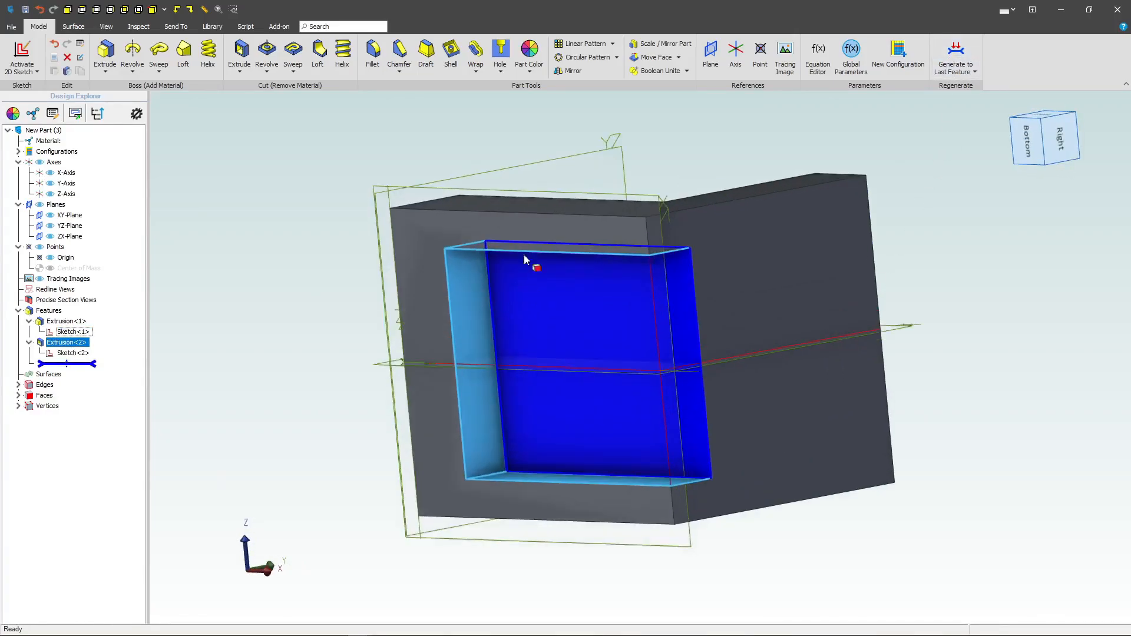
left_click(456, 339)
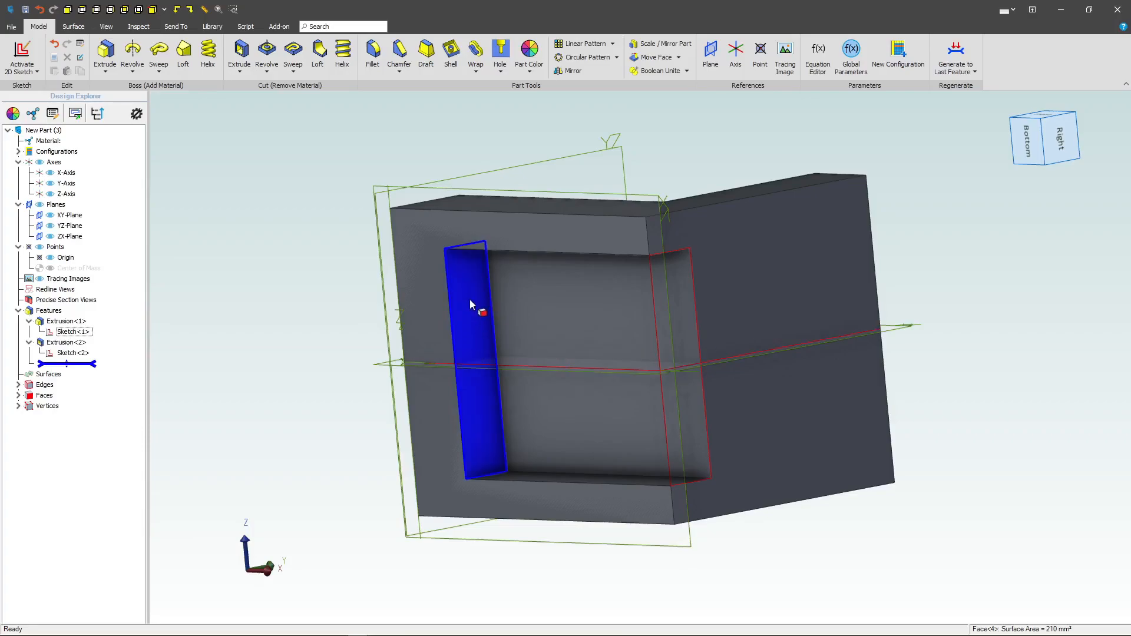
left_click(598, 317)
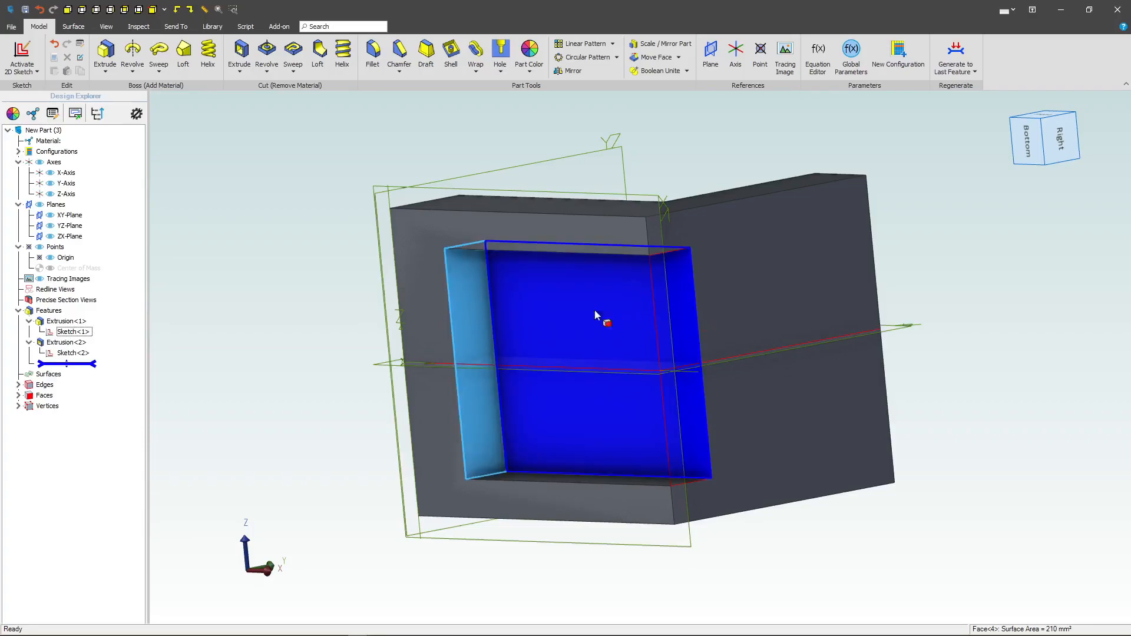
left_click(481, 288)
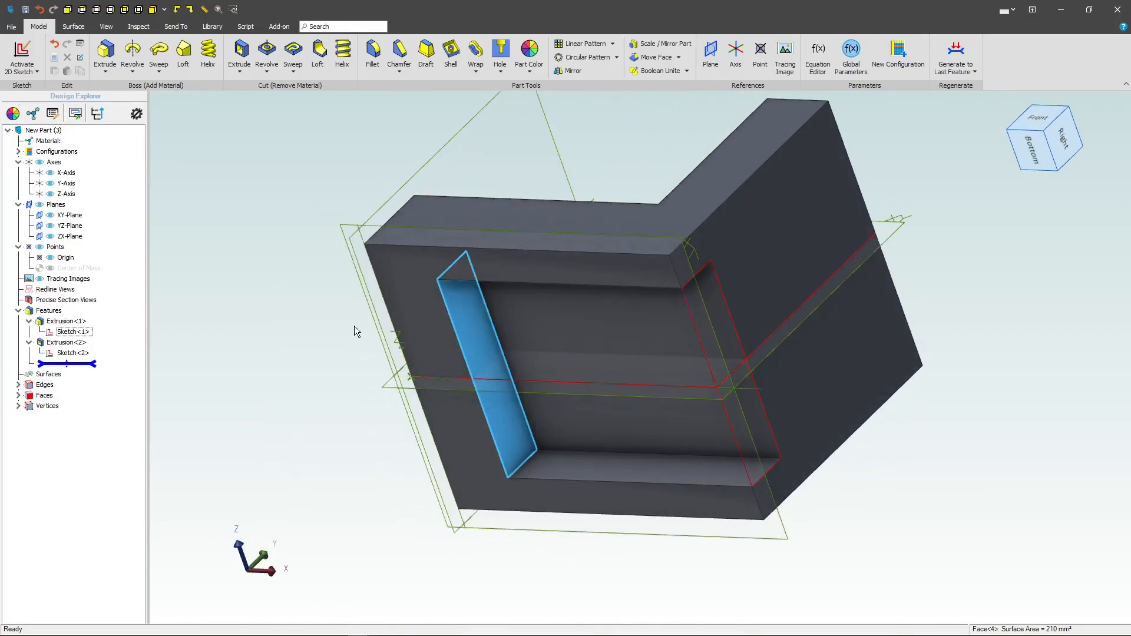
left_click(68, 341)
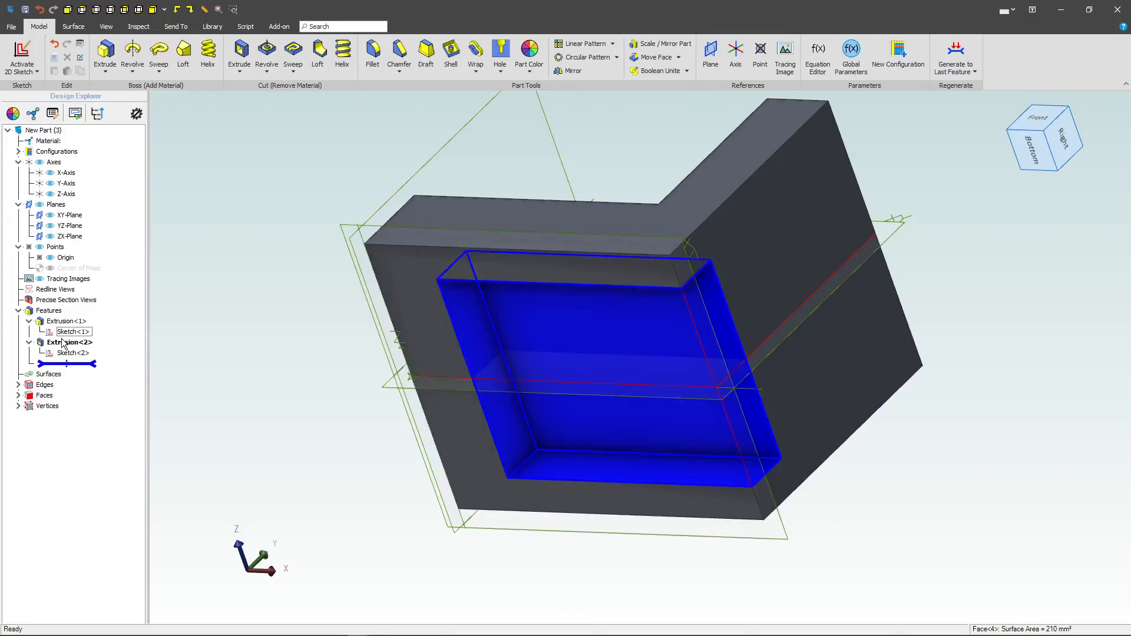
right_click(65, 342)
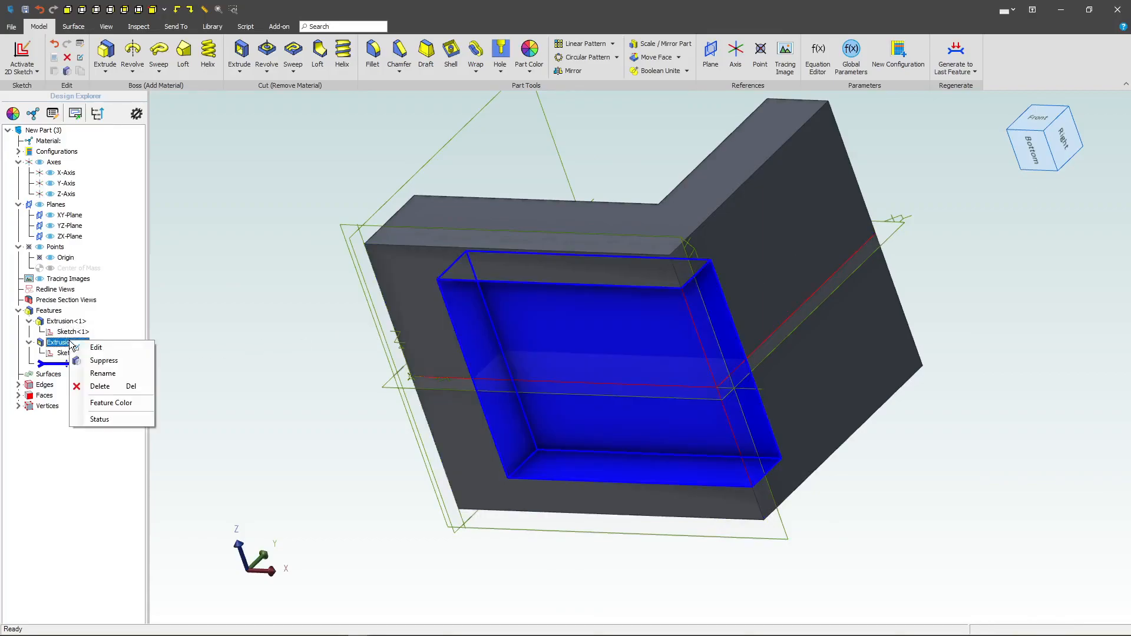
left_click(96, 347)
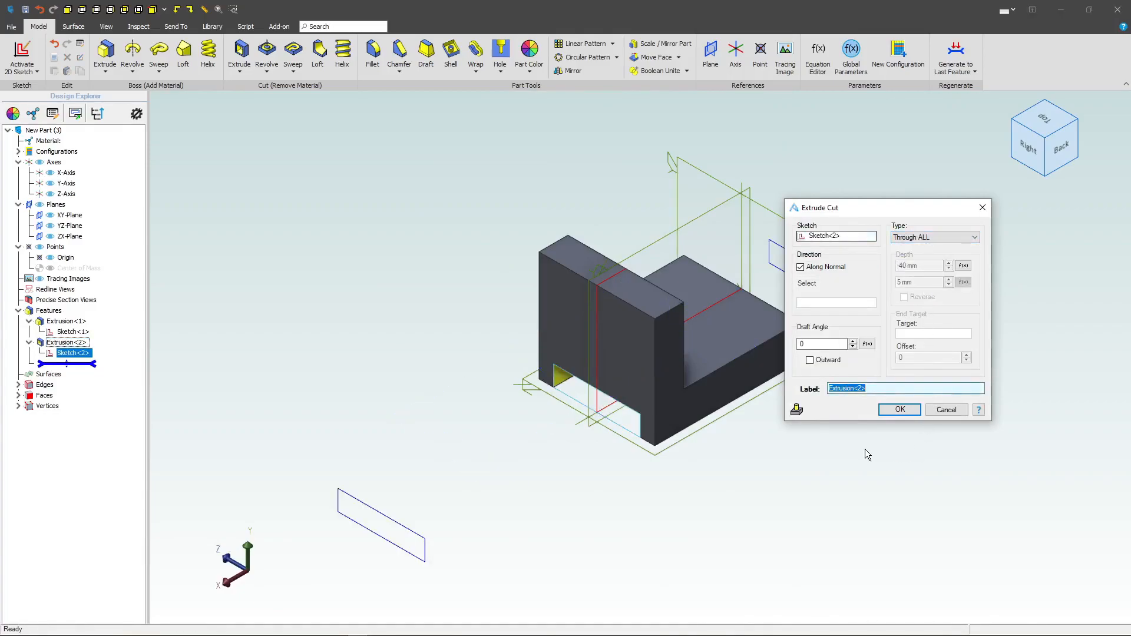
left_click(898, 409)
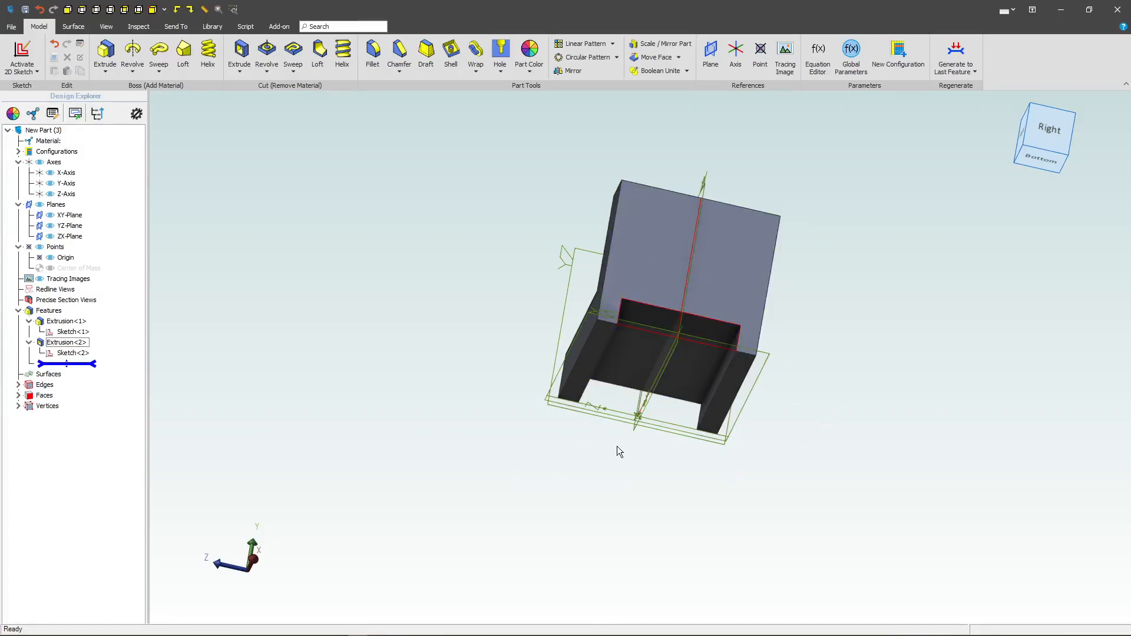
left_click(74, 353)
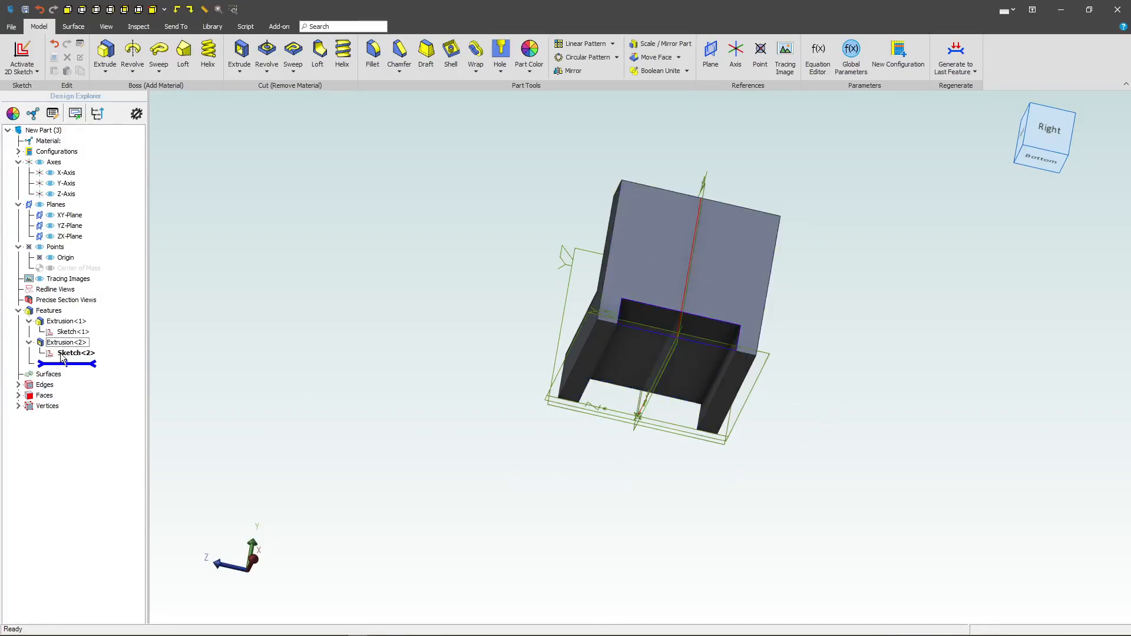
mouse_move(77, 354)
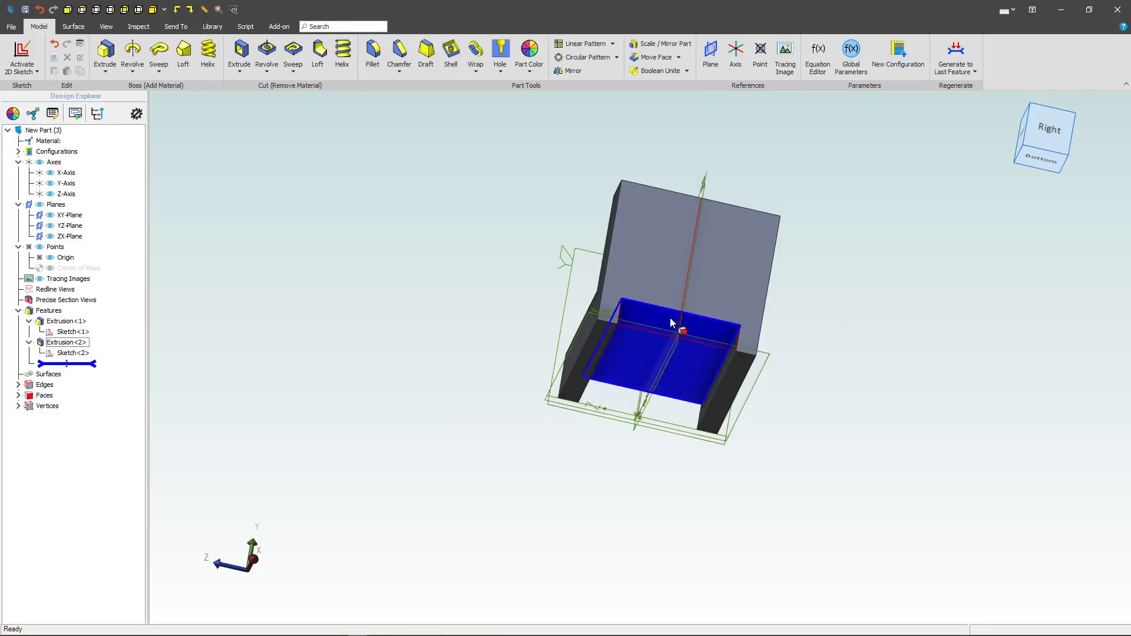
right_click(72, 332)
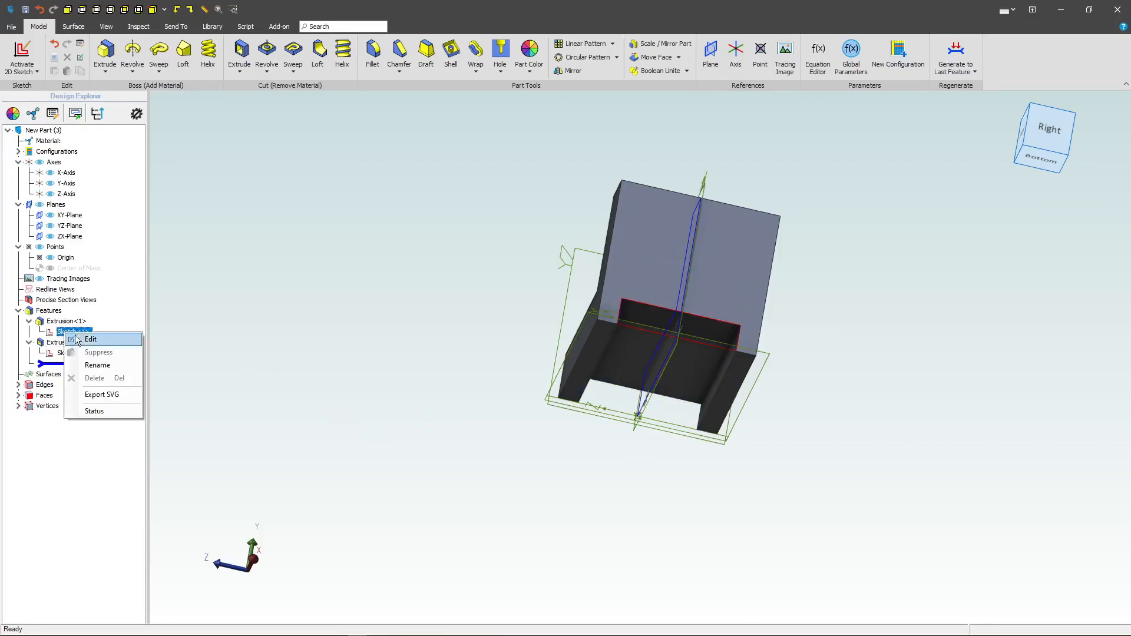
left_click(91, 339)
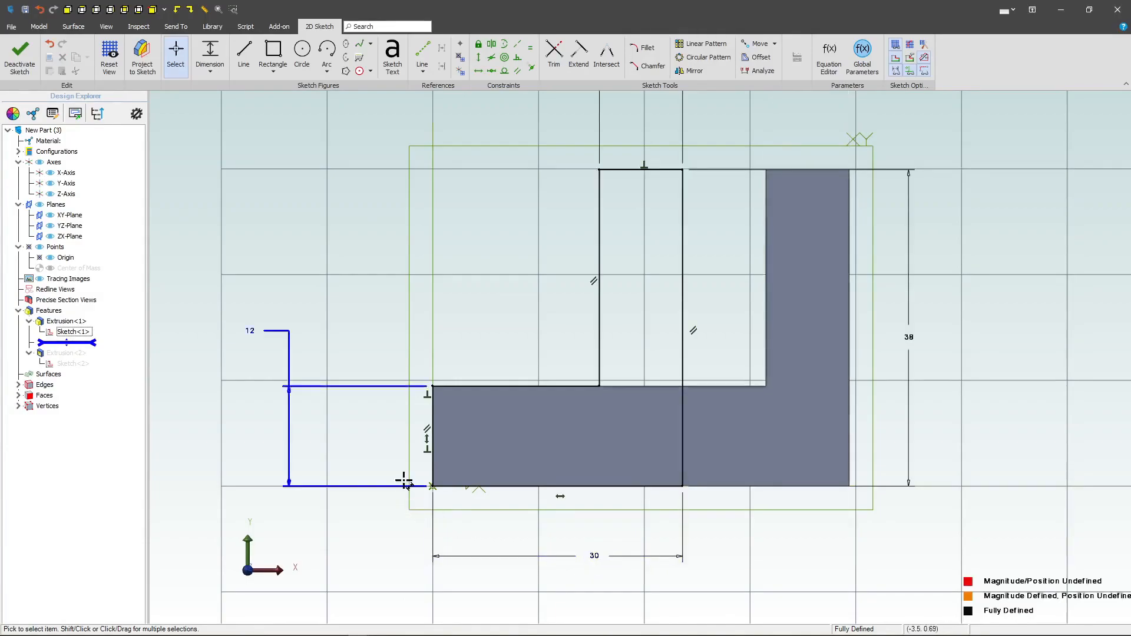
left_click(19, 57)
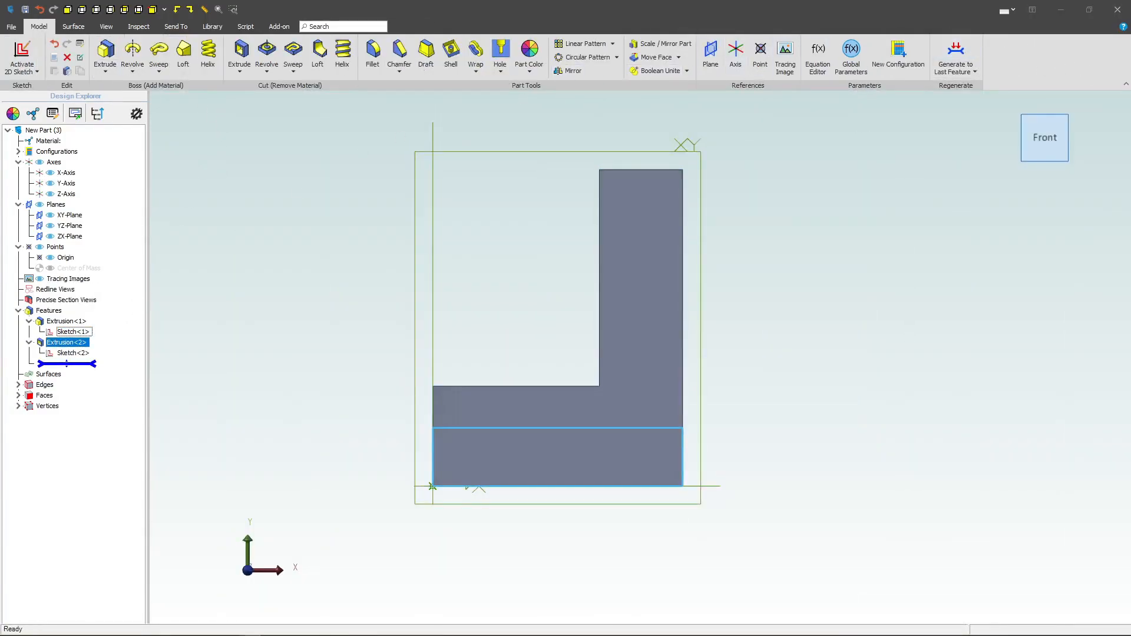
- Add a 24 by 14 mm obround at 90° to a new sketch on the back plate
left_click(730, 439)
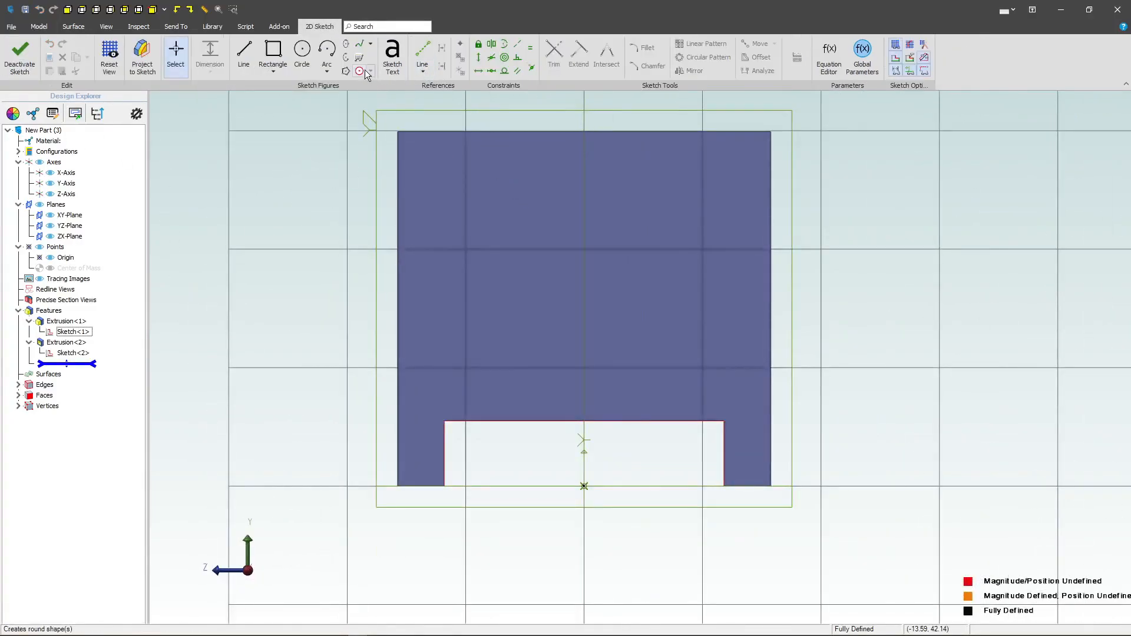
left_click(367, 71)
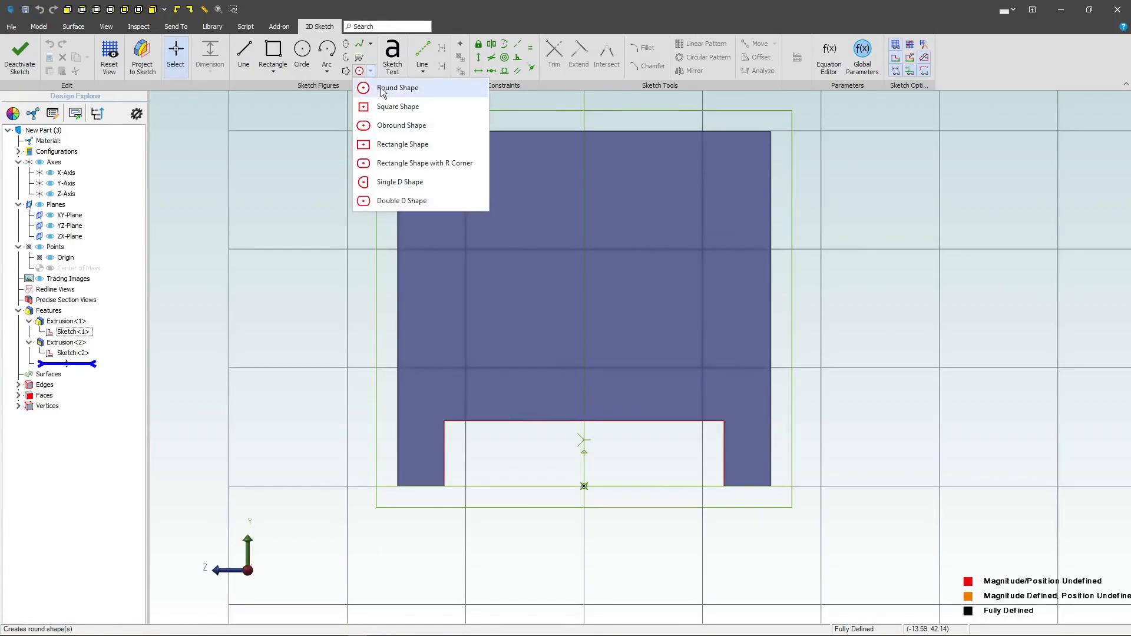
left_click(402, 124)
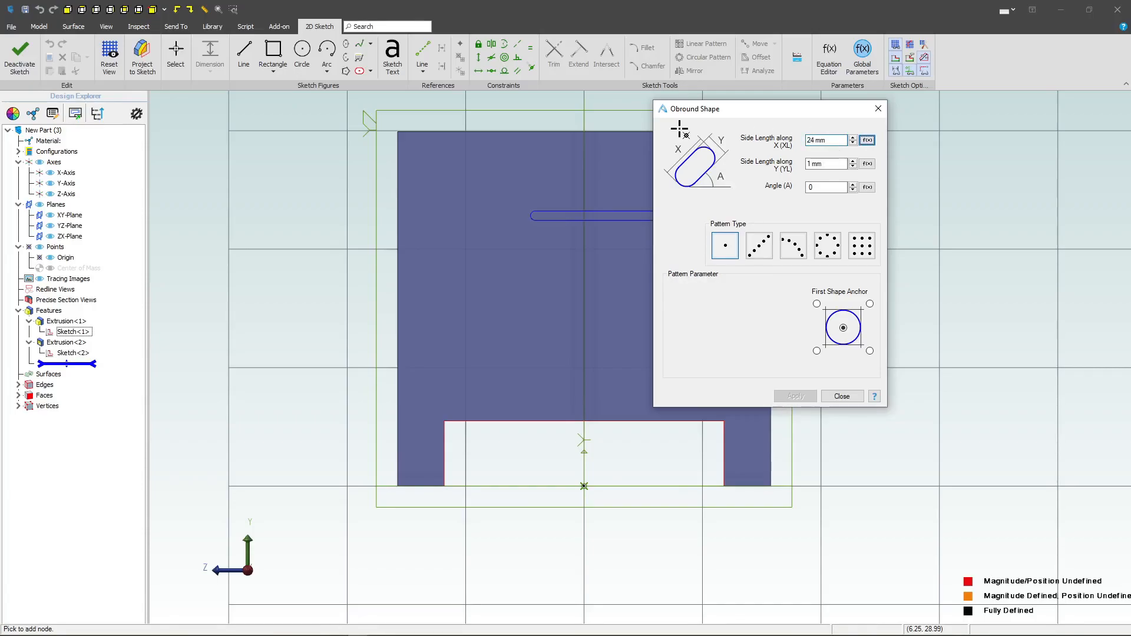
triple_click(825, 164)
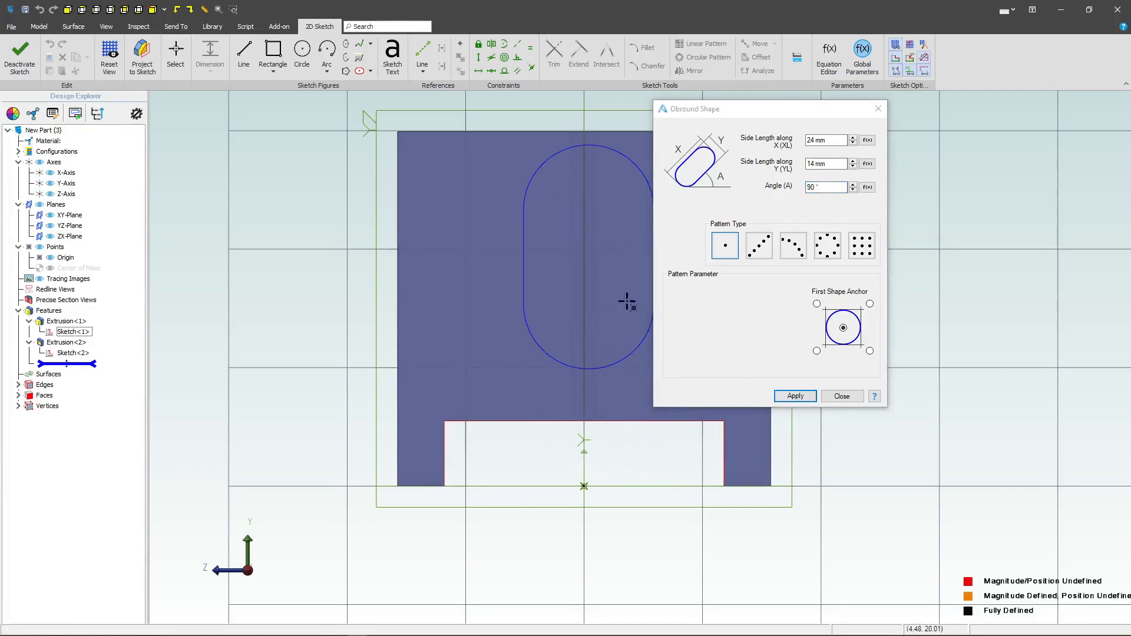
left_click(793, 395)
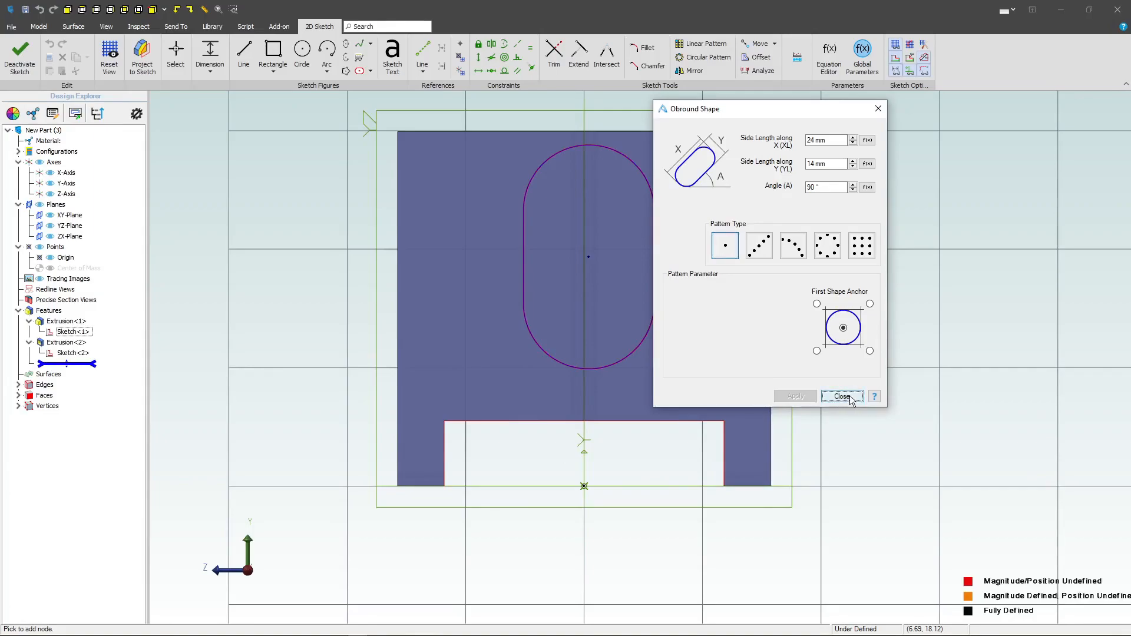
left_click(841, 396)
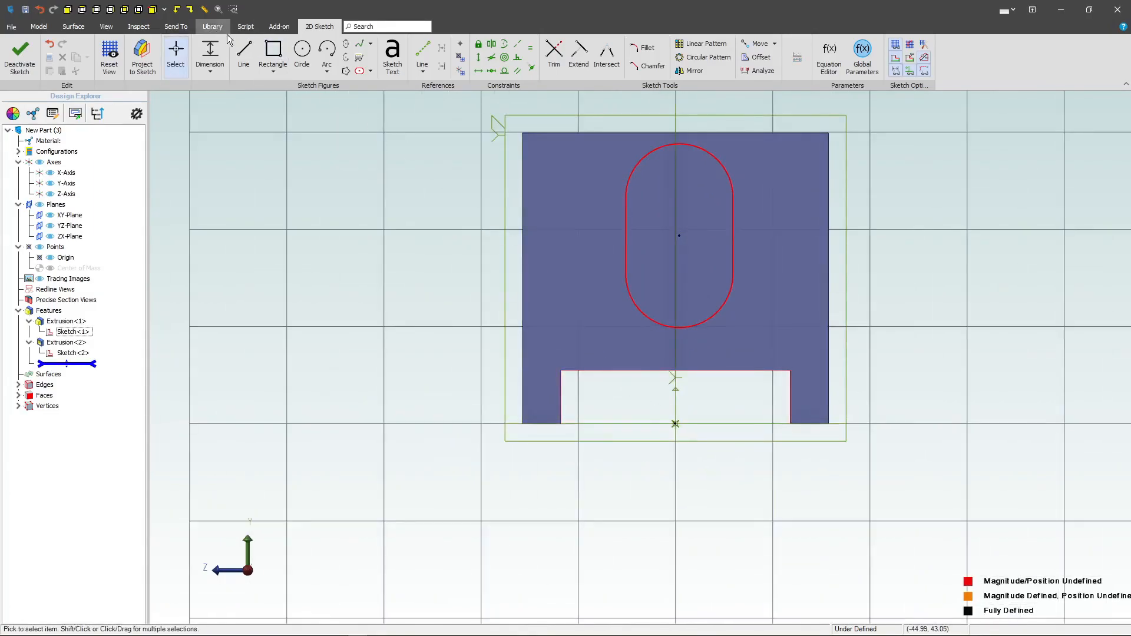
- Place the obround centreline 20 mm from the left edge and anchor its bottom to the base line
left_click(521, 289)
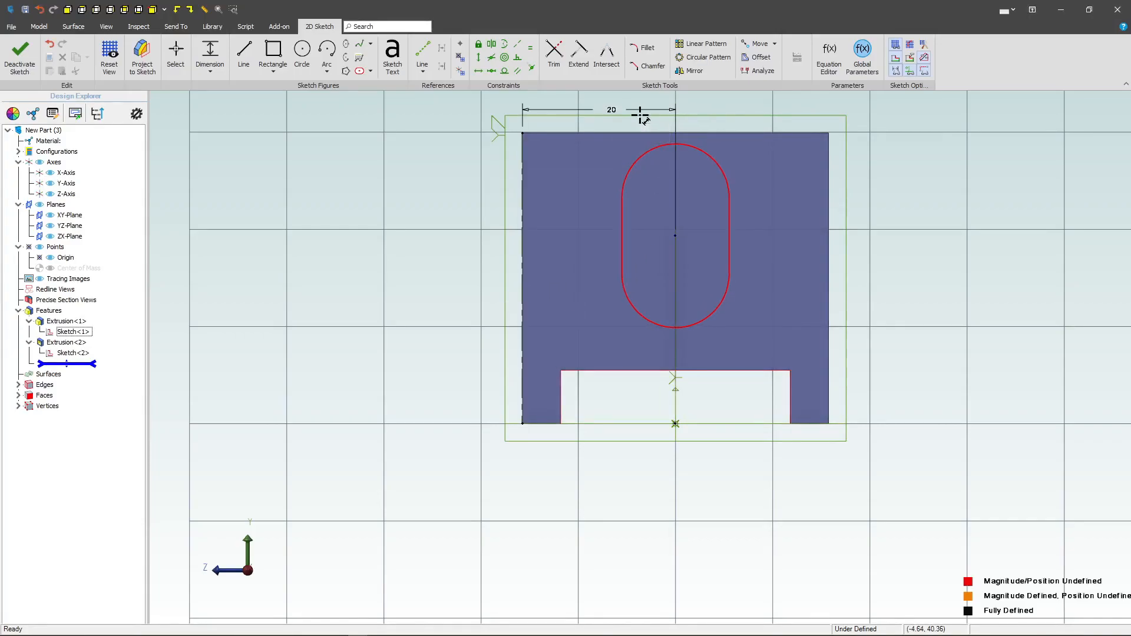
mouse_move(675, 238)
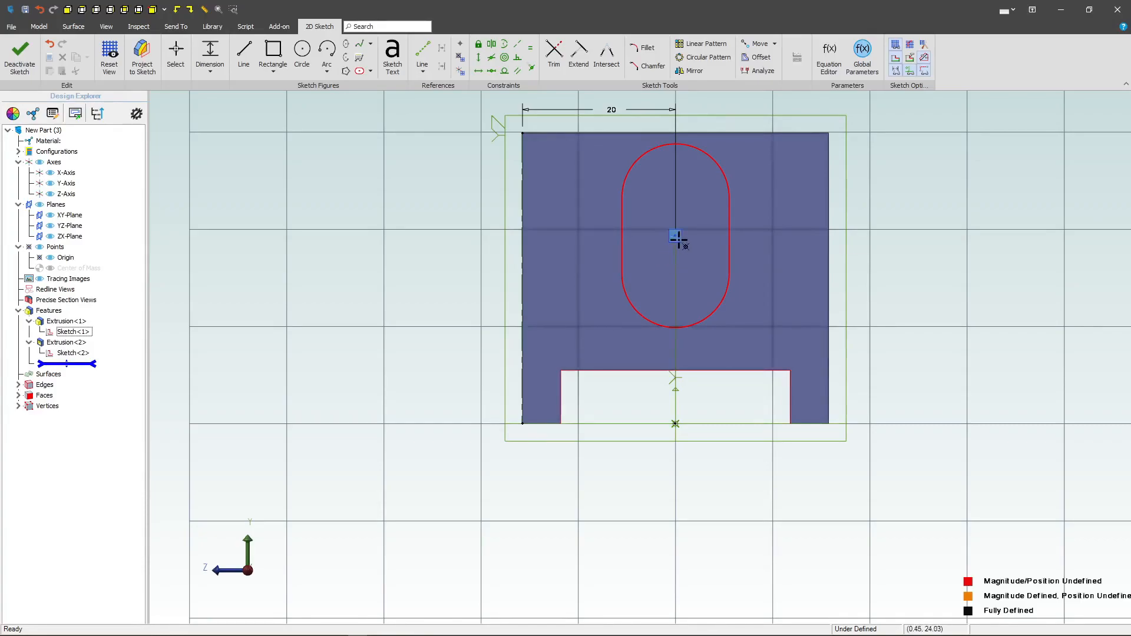
mouse_move(523, 94)
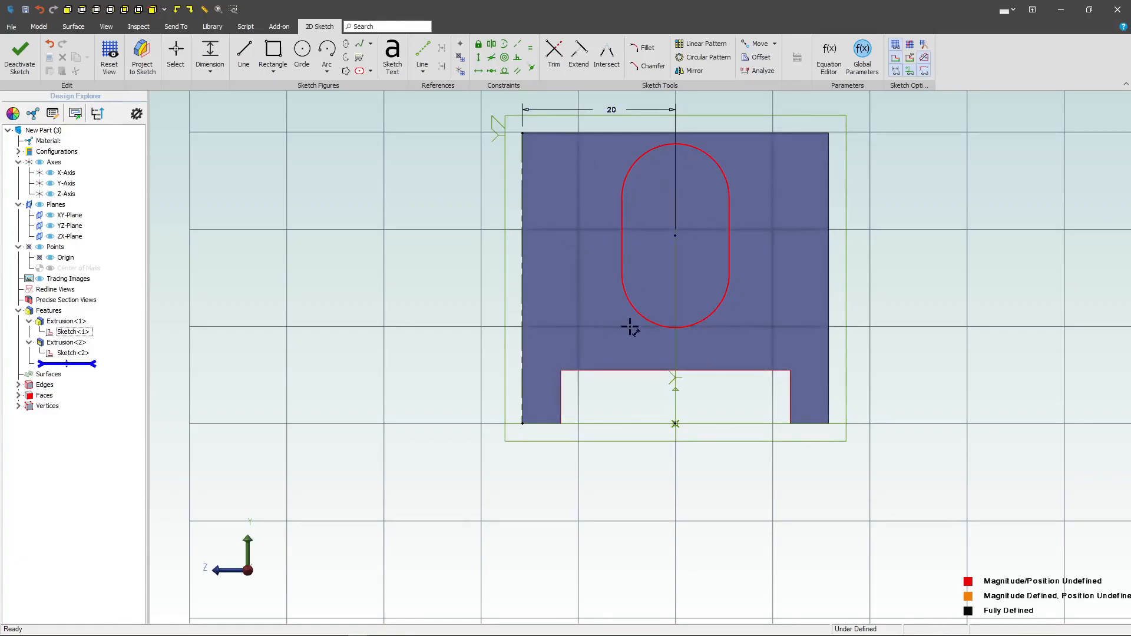
mouse_move(674, 423)
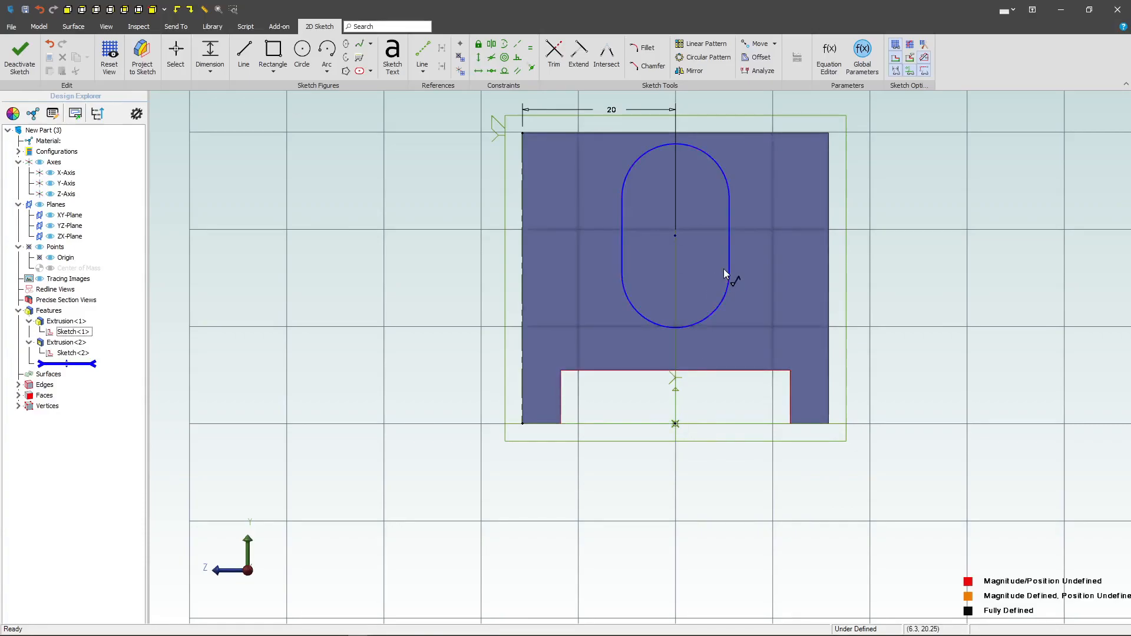
mouse_move(697, 151)
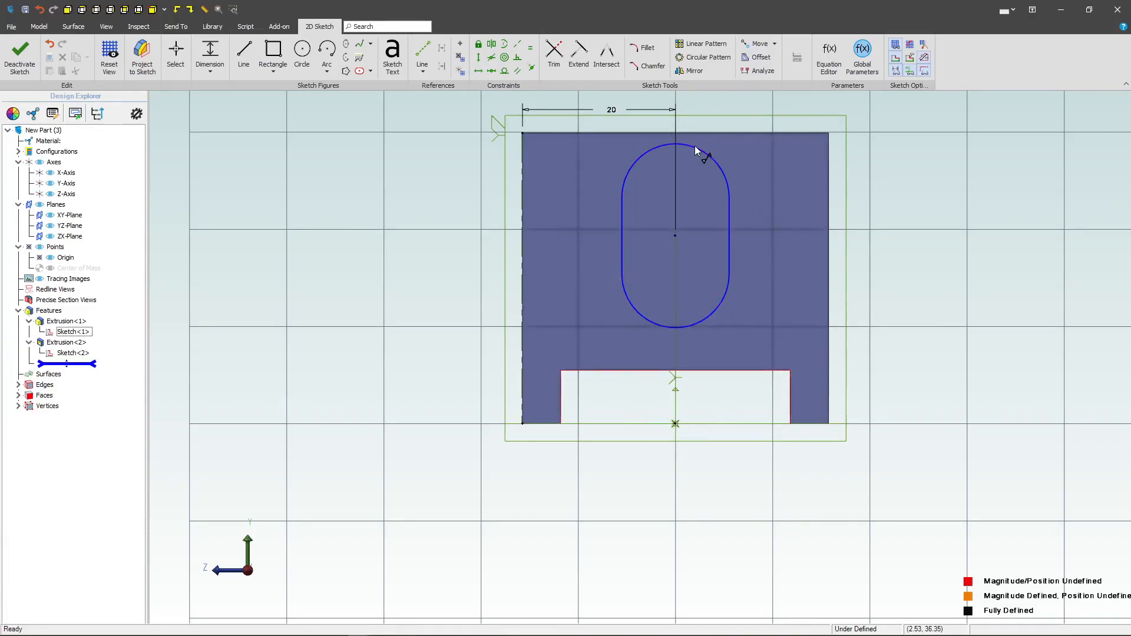
left_click(451, 305)
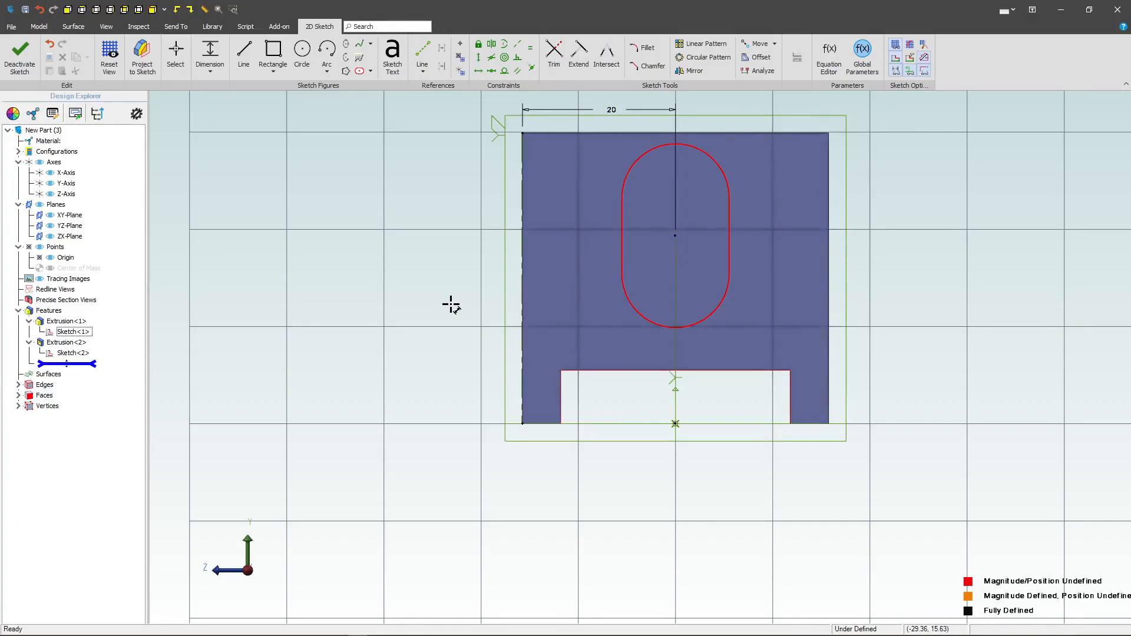
mouse_move(685, 367)
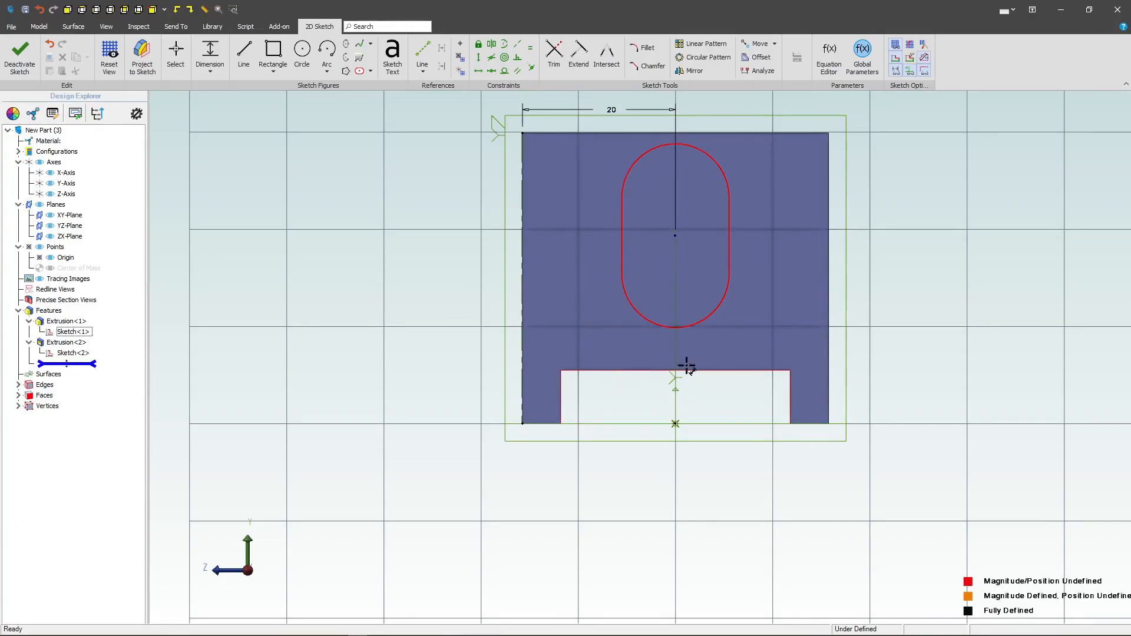
left_click(674, 373)
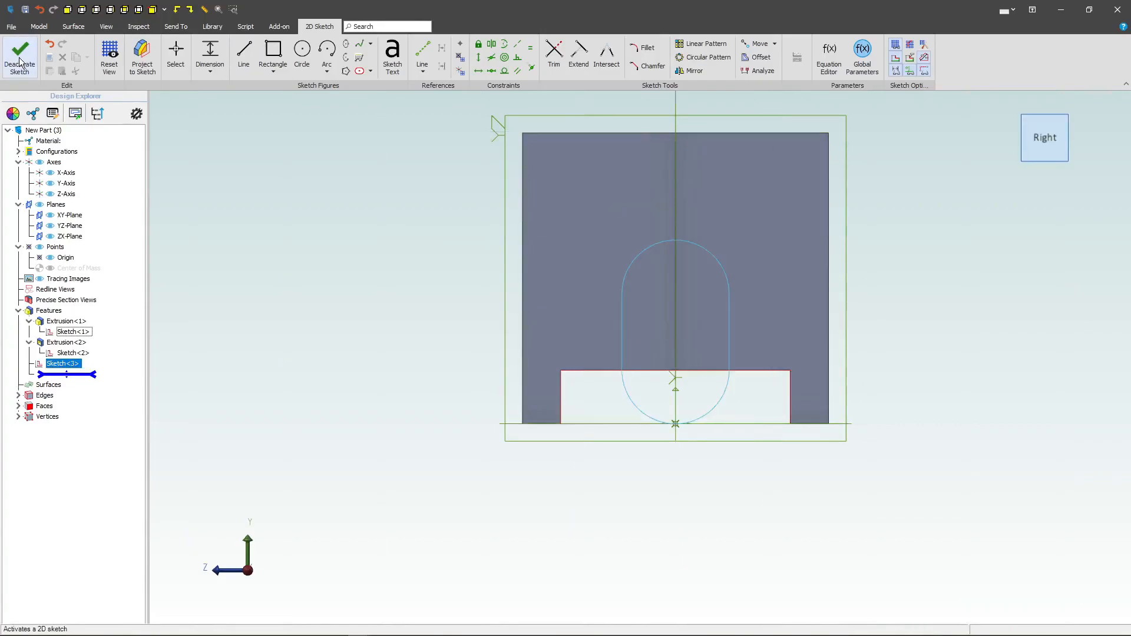
- Extrude the obround as a To Geometry boss up to the chosen face
left_click(19, 57)
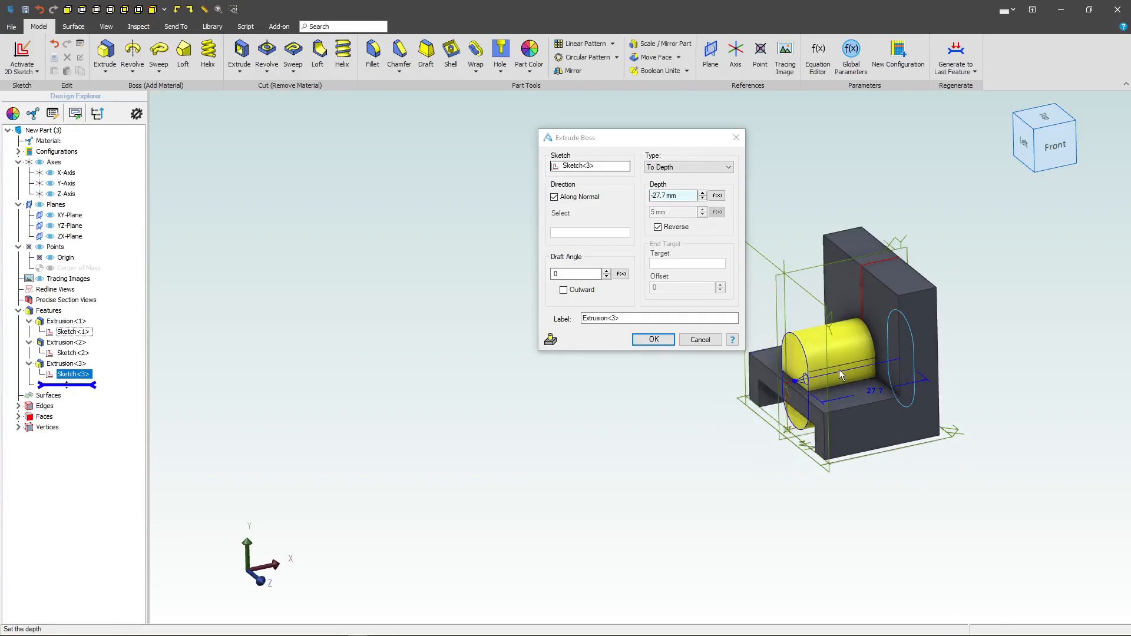
left_click(686, 166)
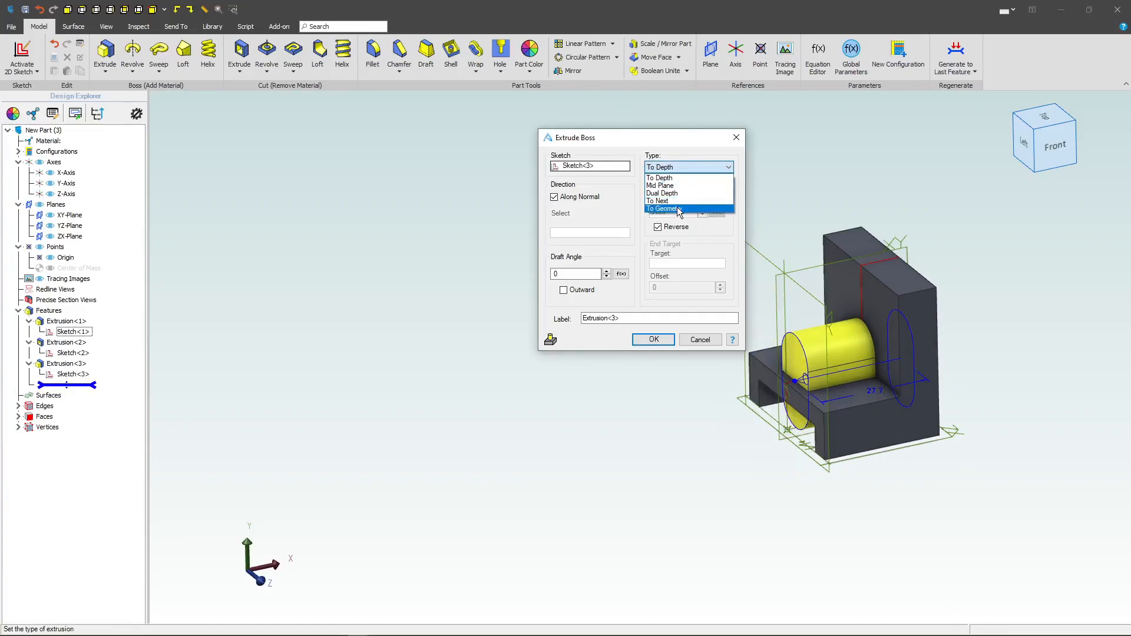
left_click(662, 208)
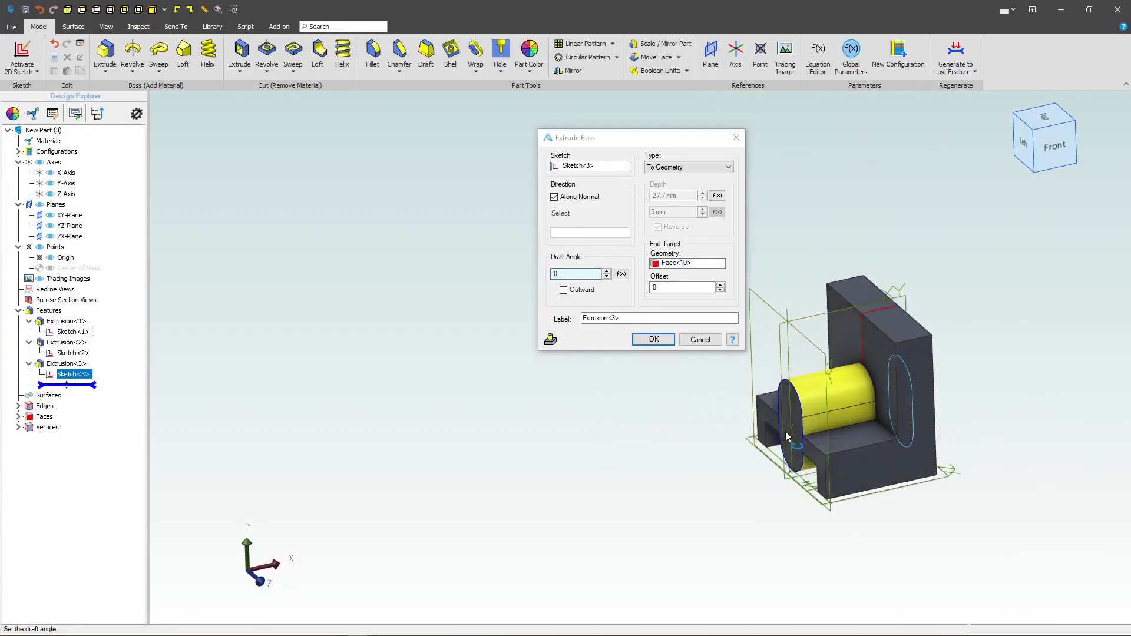
left_click(651, 339)
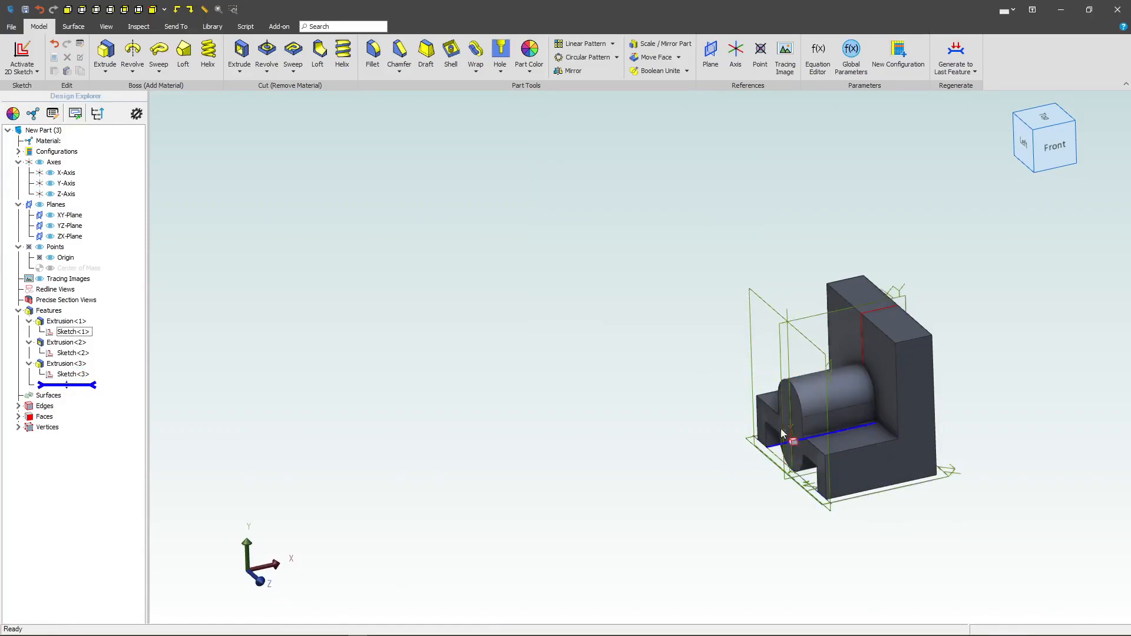
- Start a sketch on the XY plane and project the boss outline with association
left_click(69, 215)
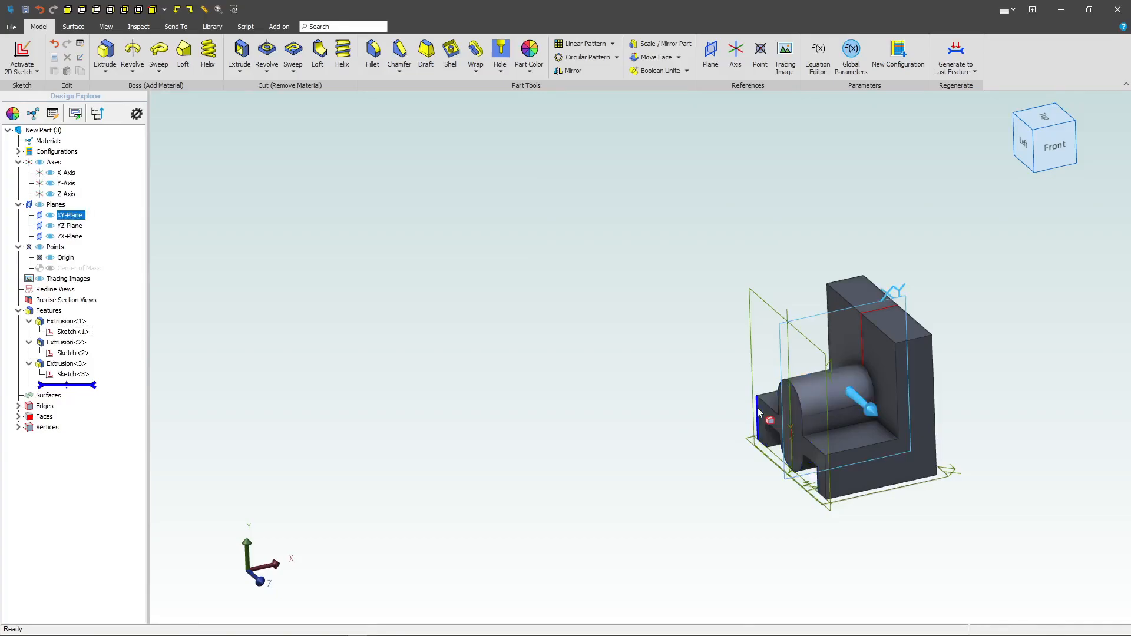
left_click(836, 437)
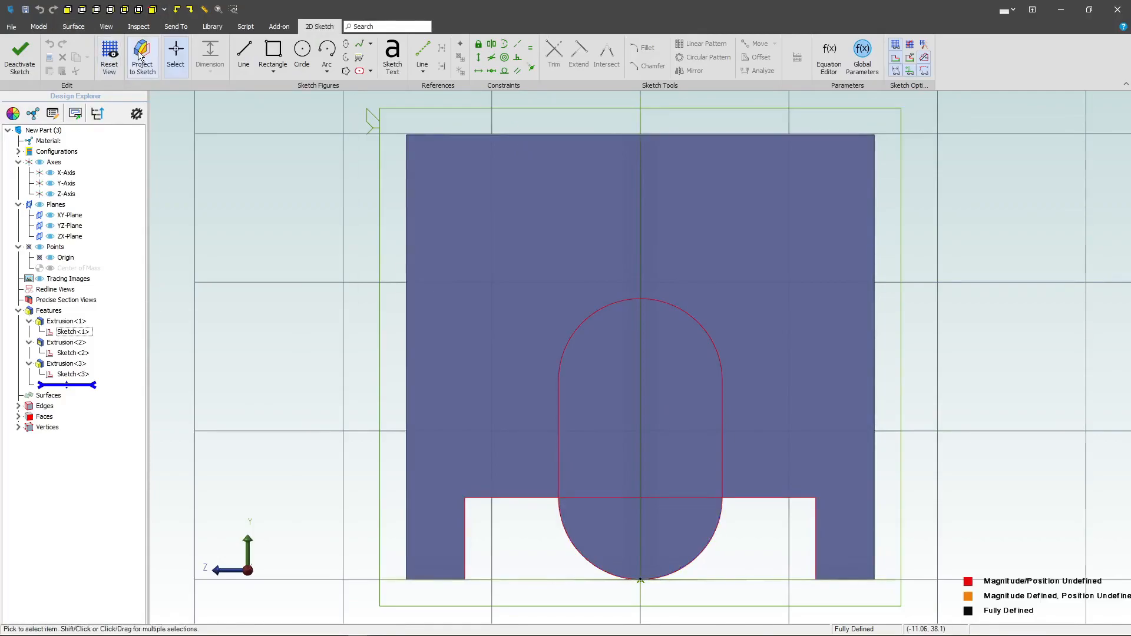
left_click(142, 57)
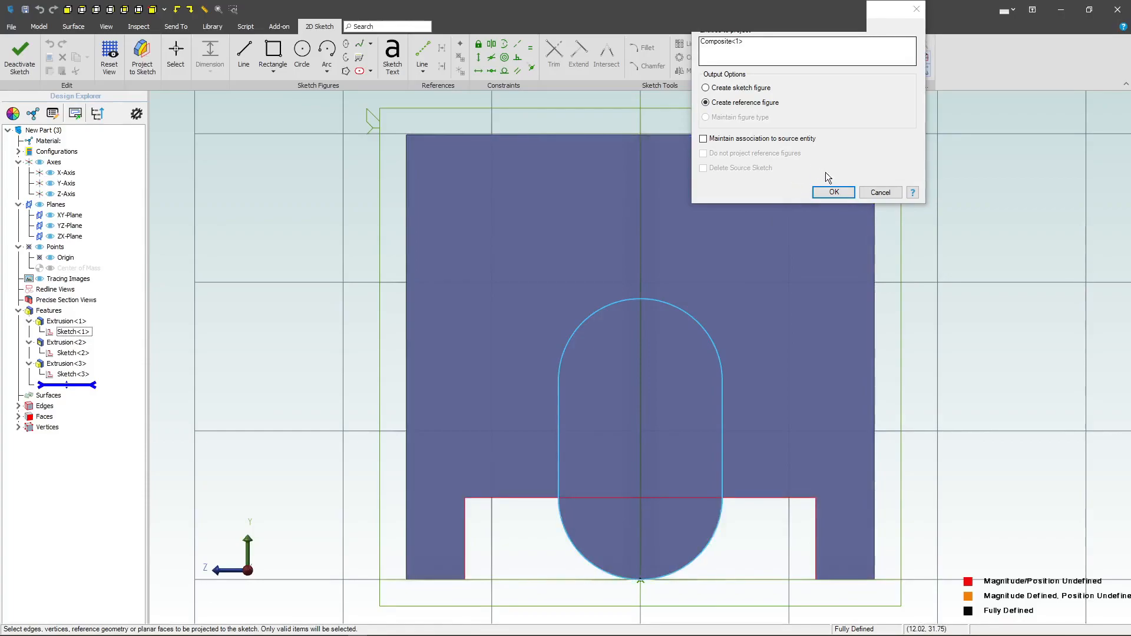
left_click(703, 138)
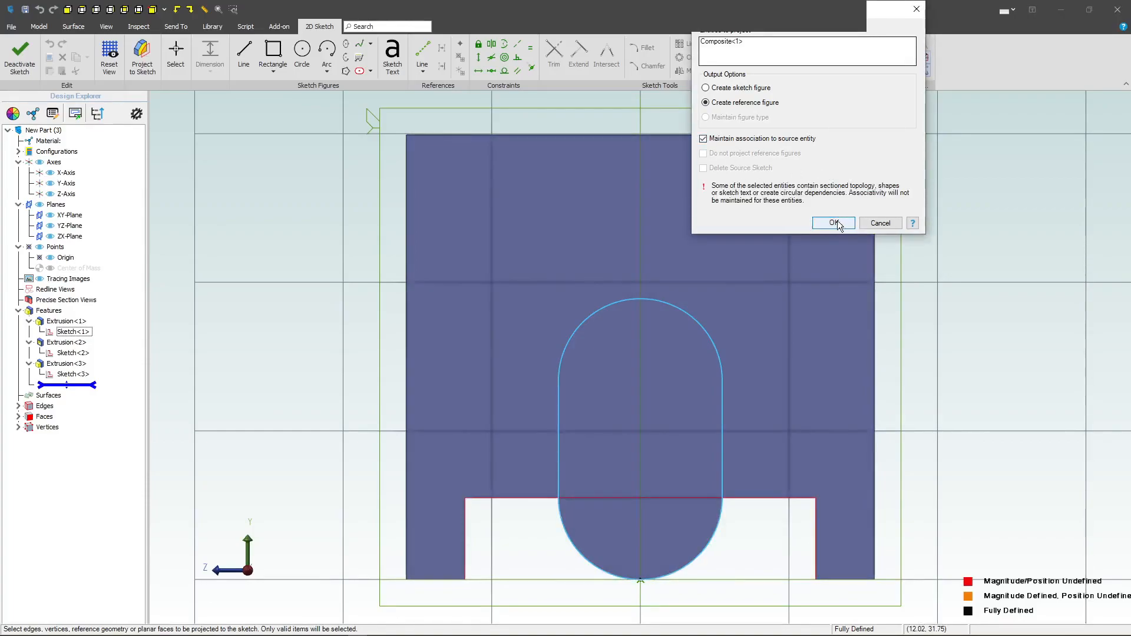
left_click(834, 222)
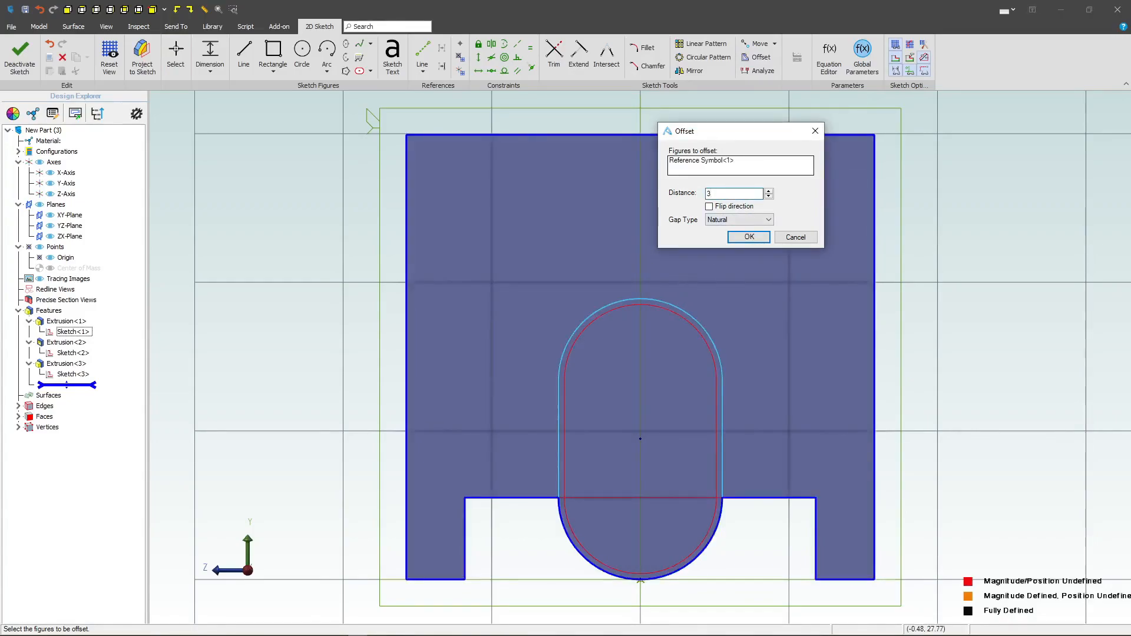
- Offset the projected obround 3 mm inward
left_click(709, 207)
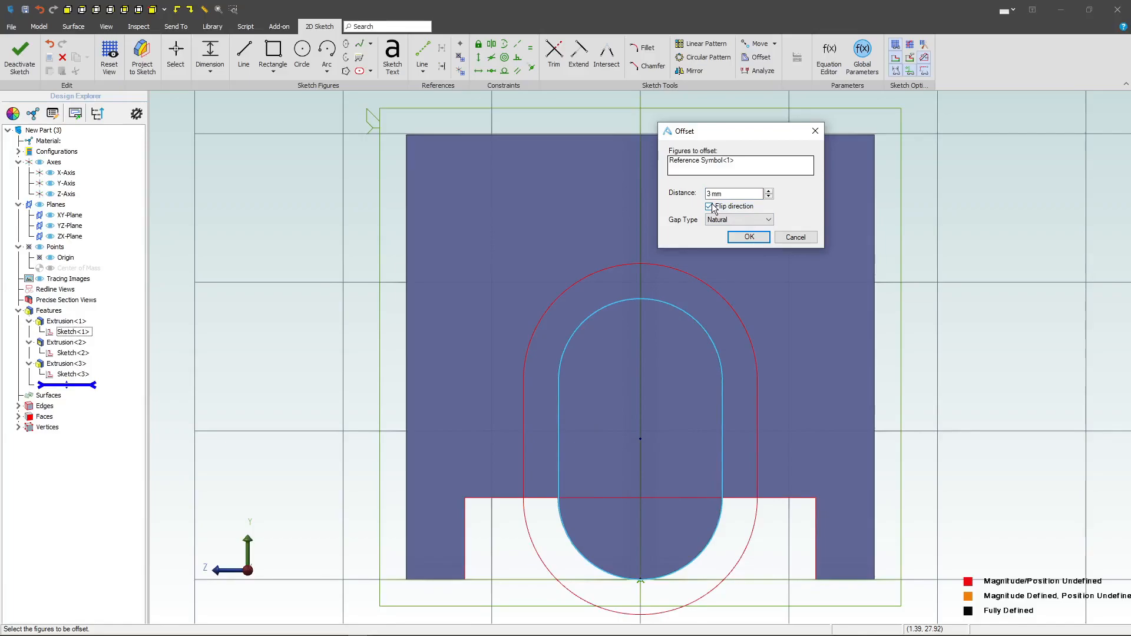
left_click(708, 206)
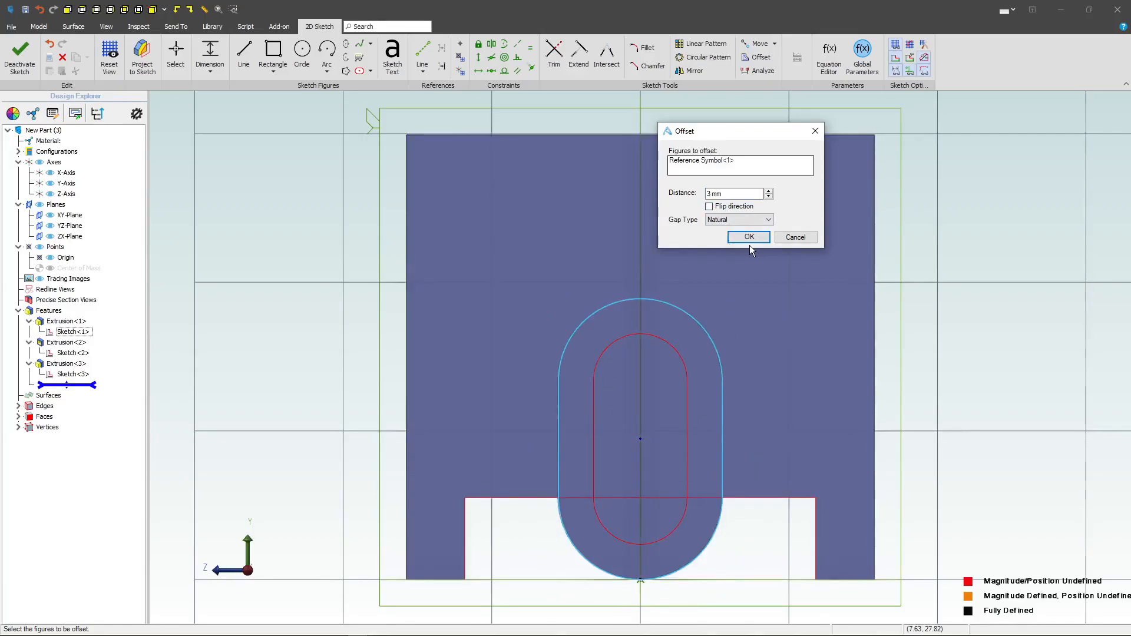
left_click(748, 238)
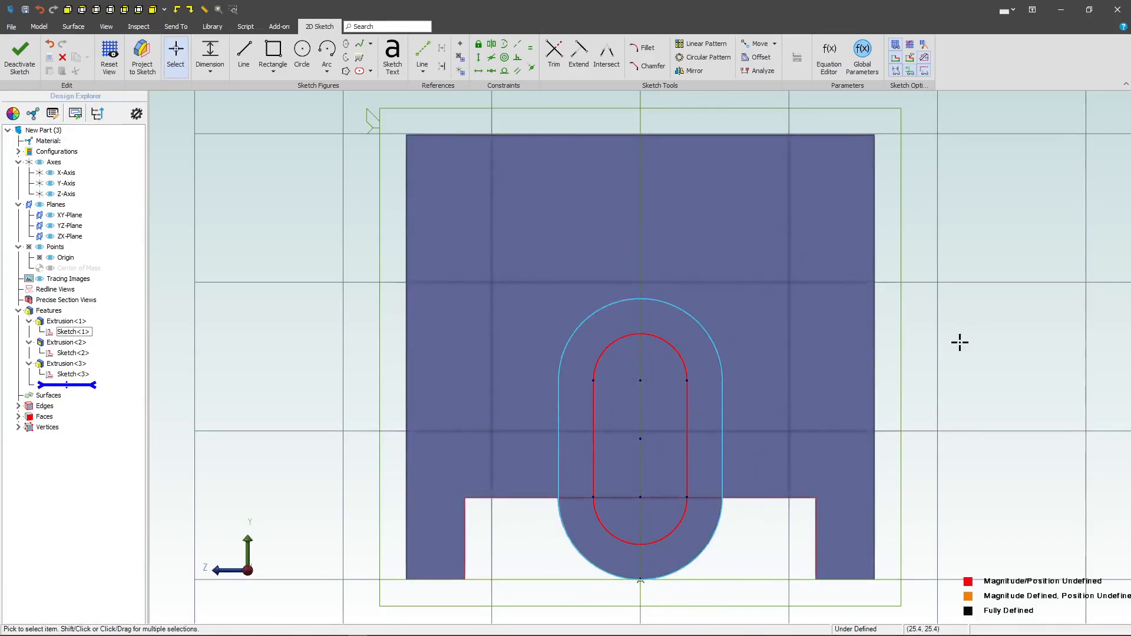
- Undo the offset loop and add an 18 by 8 mm obround at 90°, centred in the outline
left_click(798, 378)
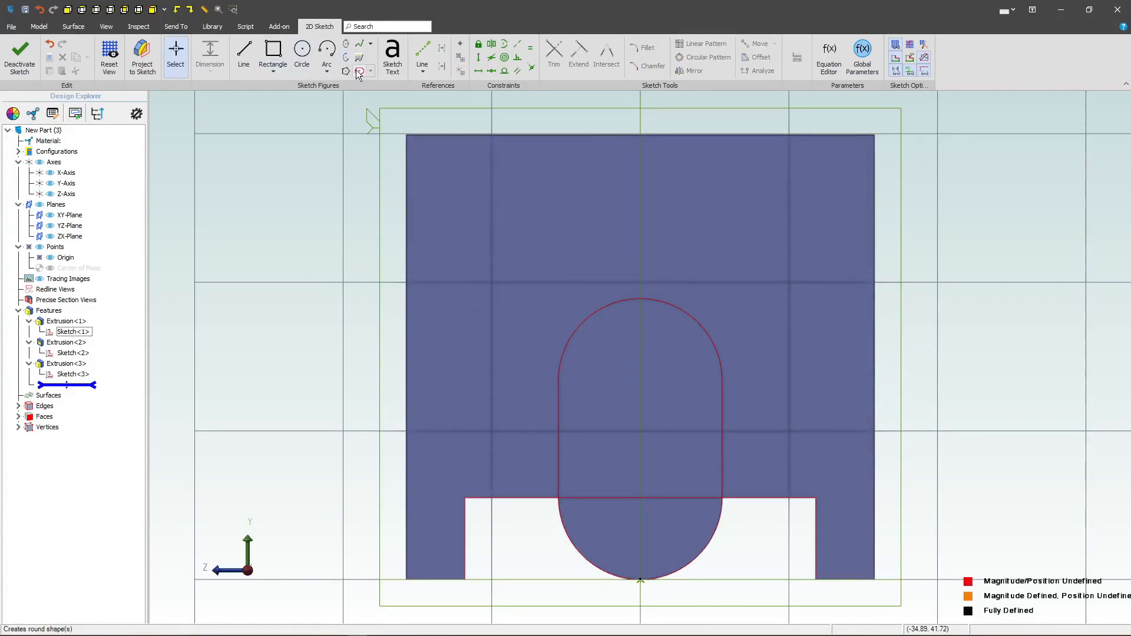
left_click(355, 72)
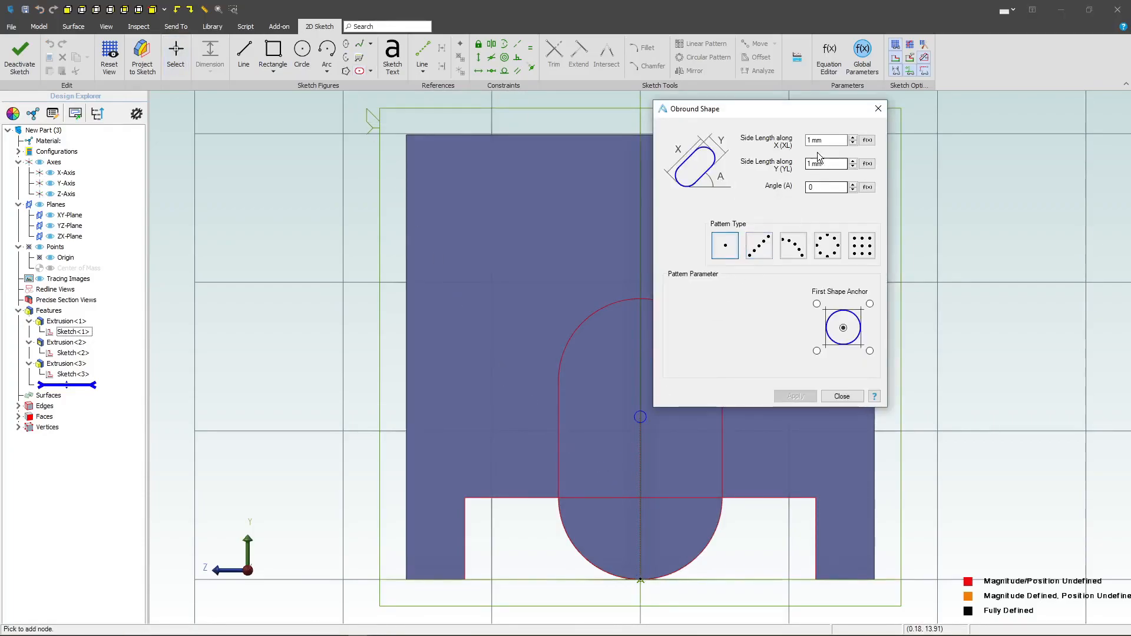
mouse_move(573, 224)
type("90")
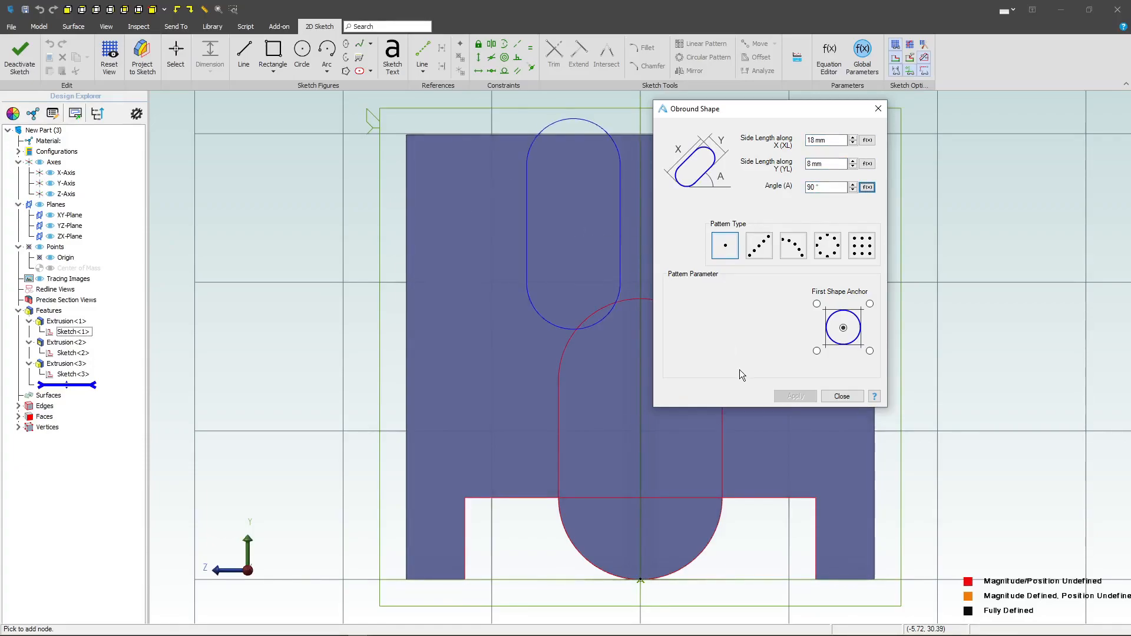
left_click(794, 396)
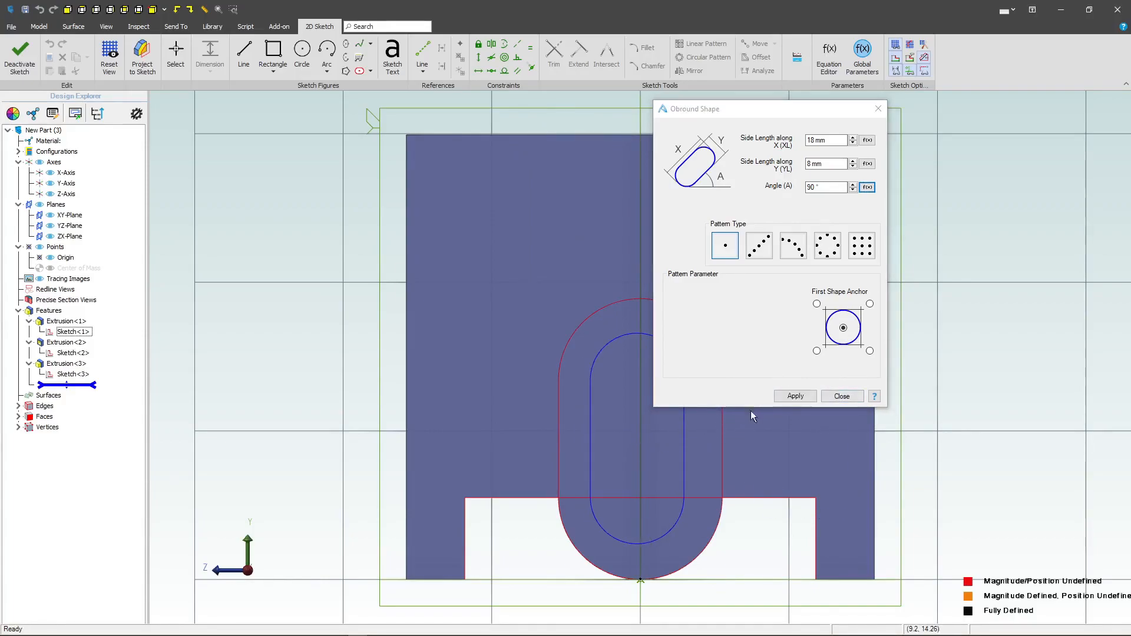
left_click(794, 395)
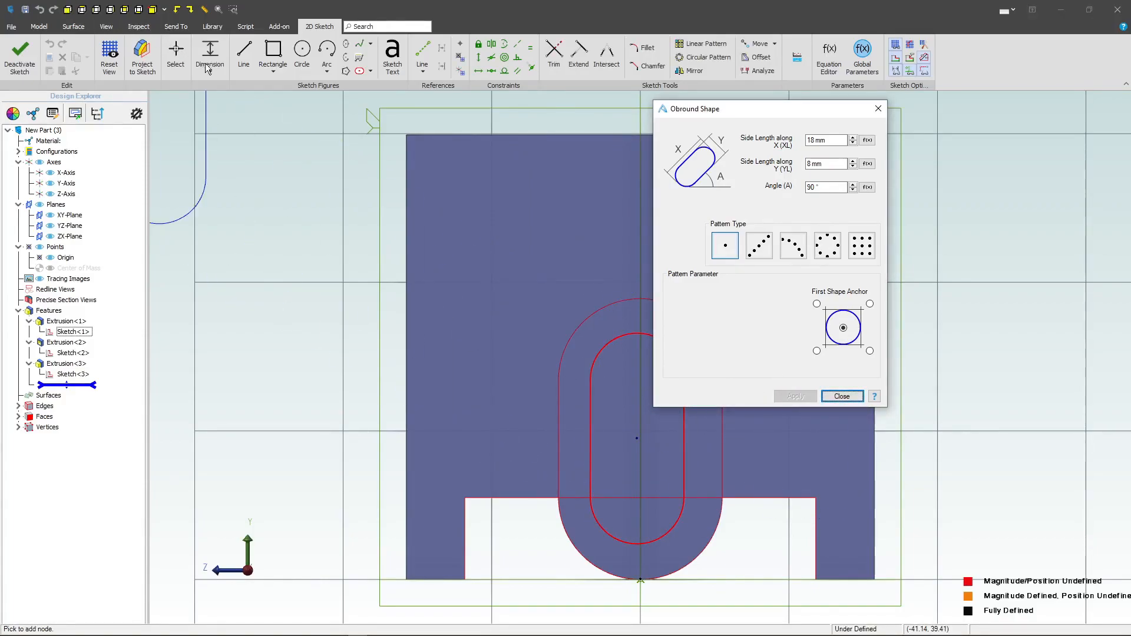
- Locate the obround centre 20 from the left edge and 12 above the bottom edge
left_click(841, 395)
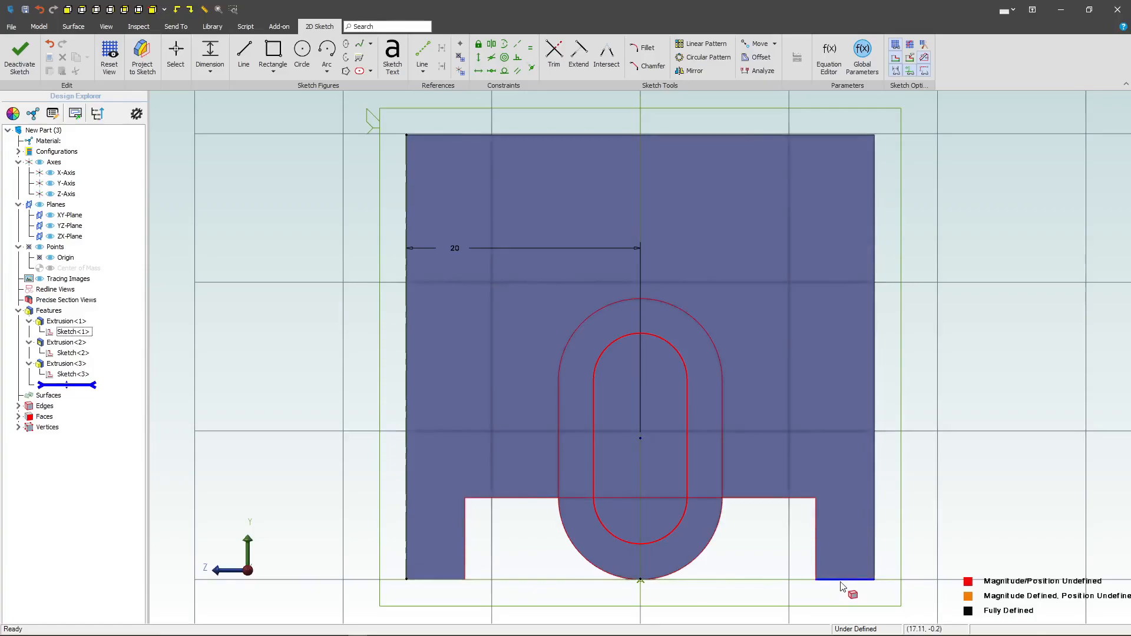
left_click(843, 579)
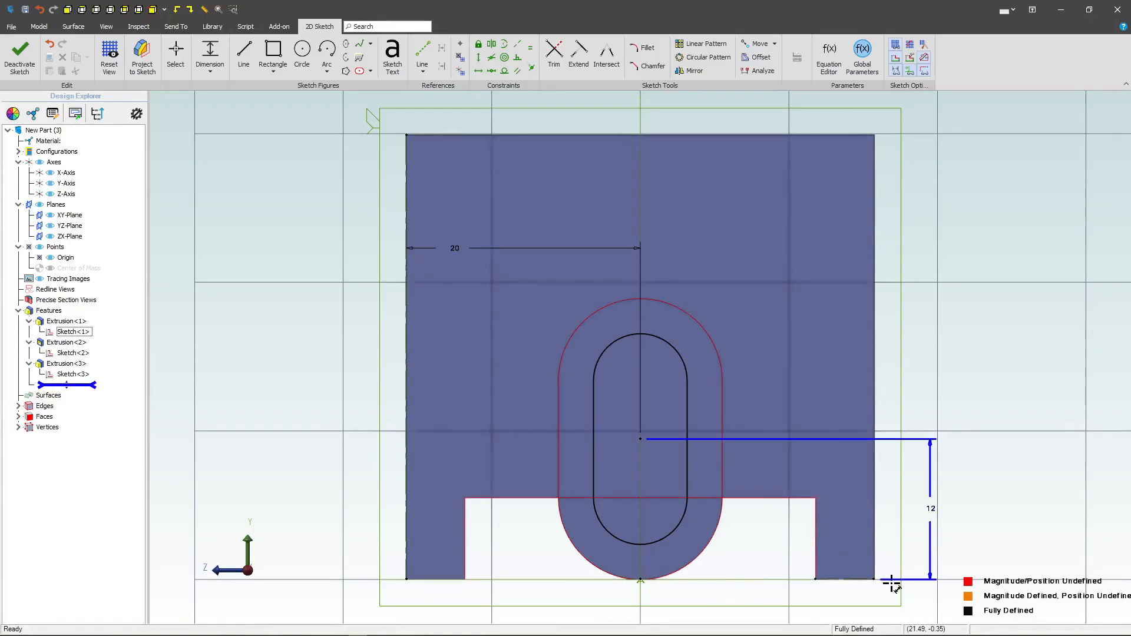
mouse_move(844, 425)
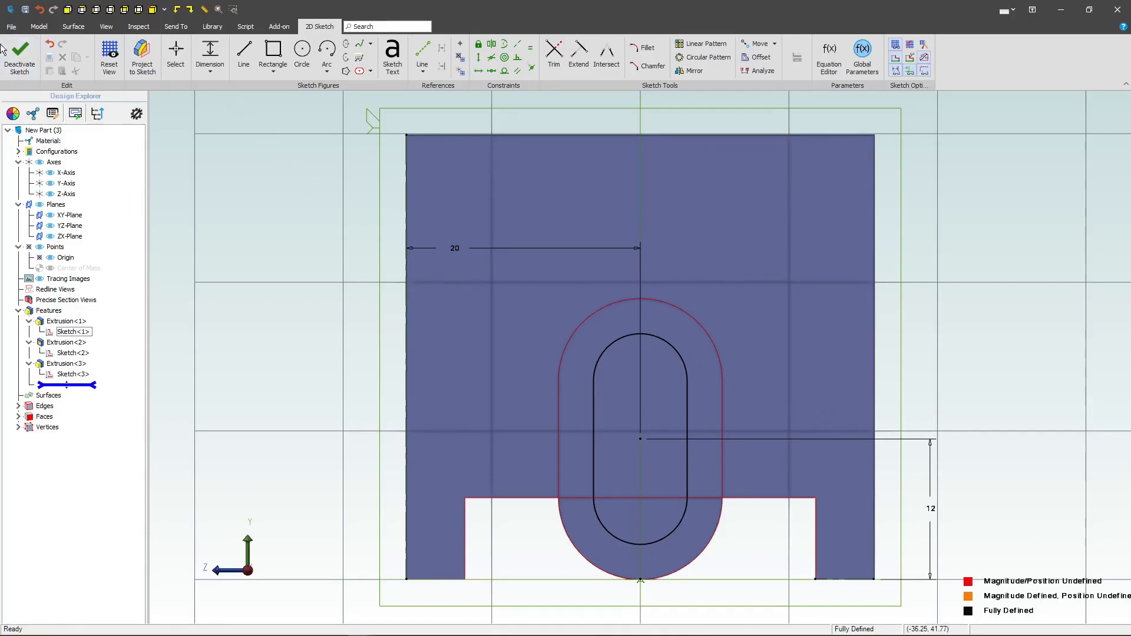
- Exit the sketch and set up a Through All extrude cut of the inner obround
left_click(19, 54)
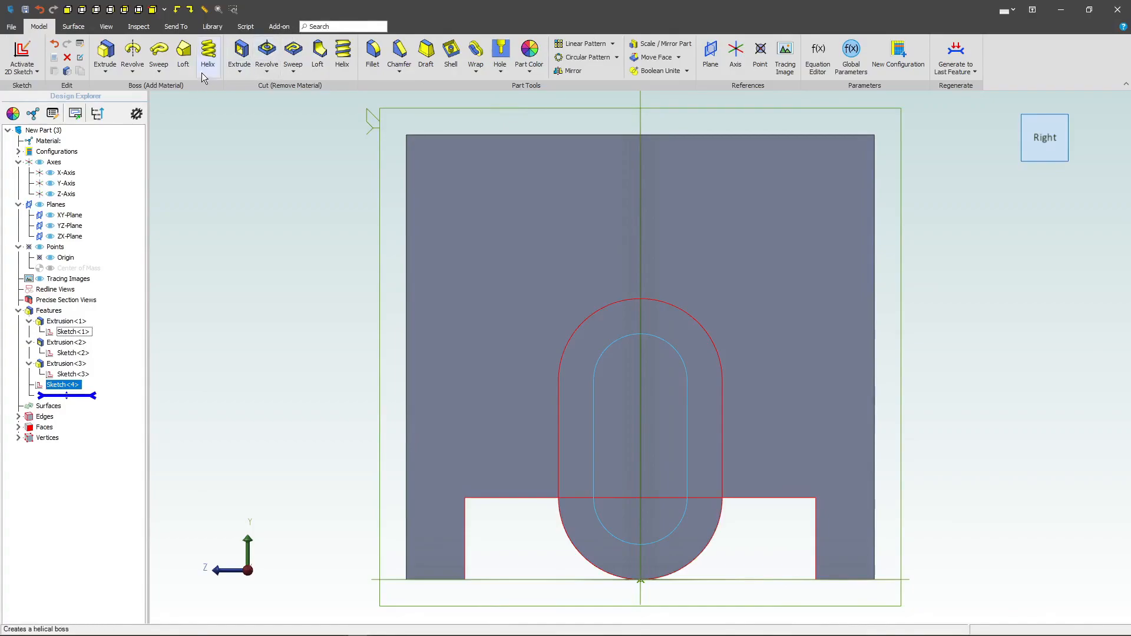
left_click(238, 54)
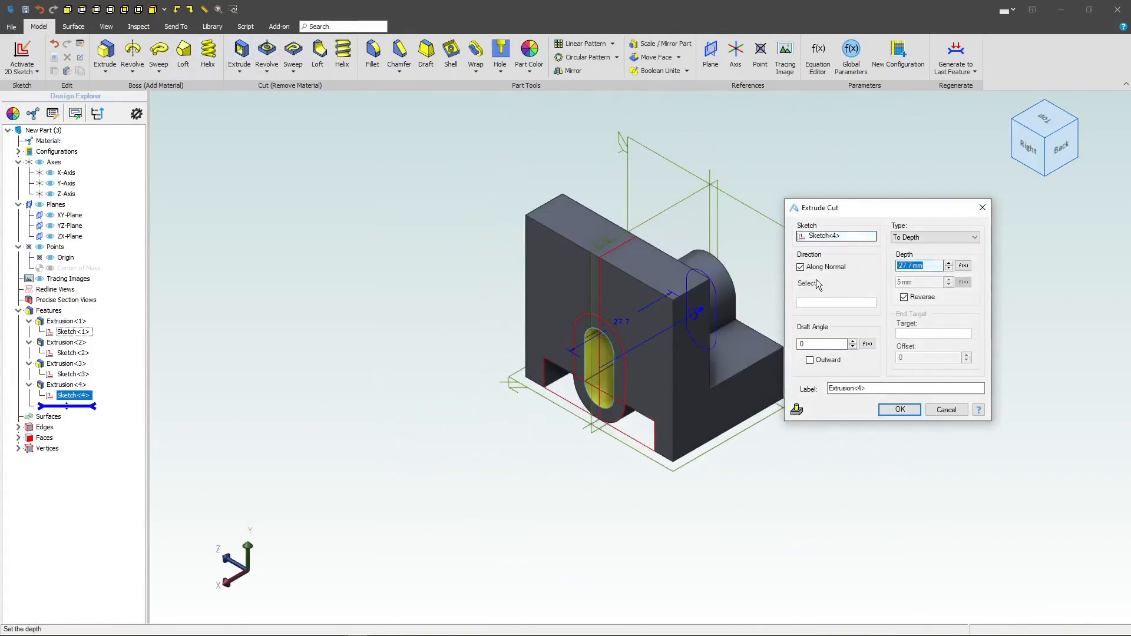
left_click(974, 237)
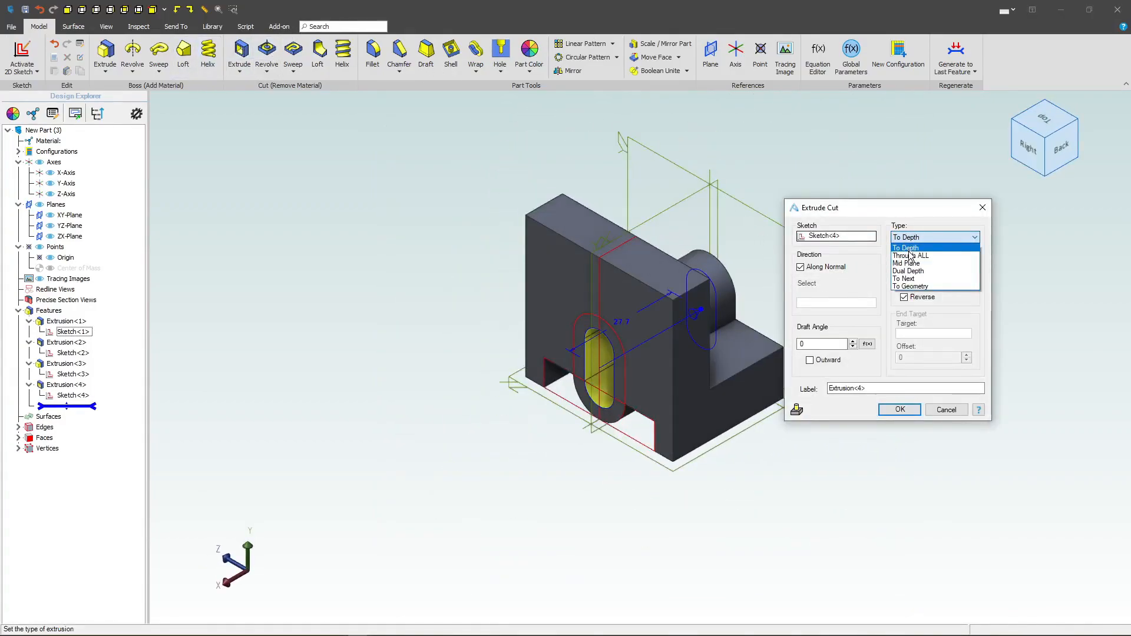
mouse_move(911, 255)
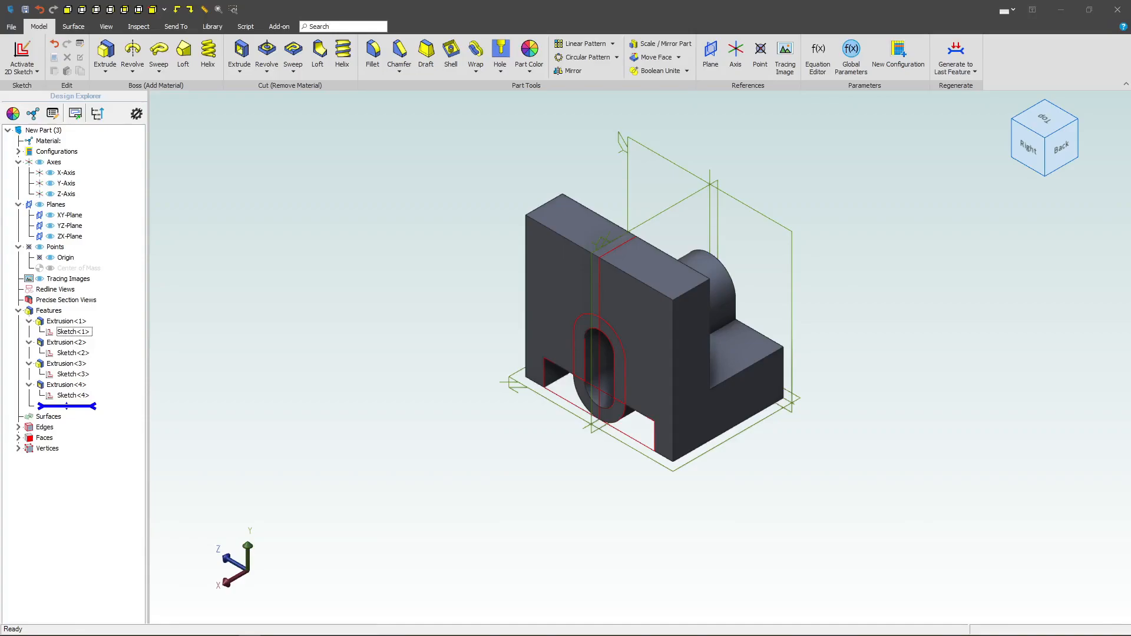
- Start a sketch on the upright's top face and constrain the rectangle symmetric about the horizontal axis
left_click(620, 238)
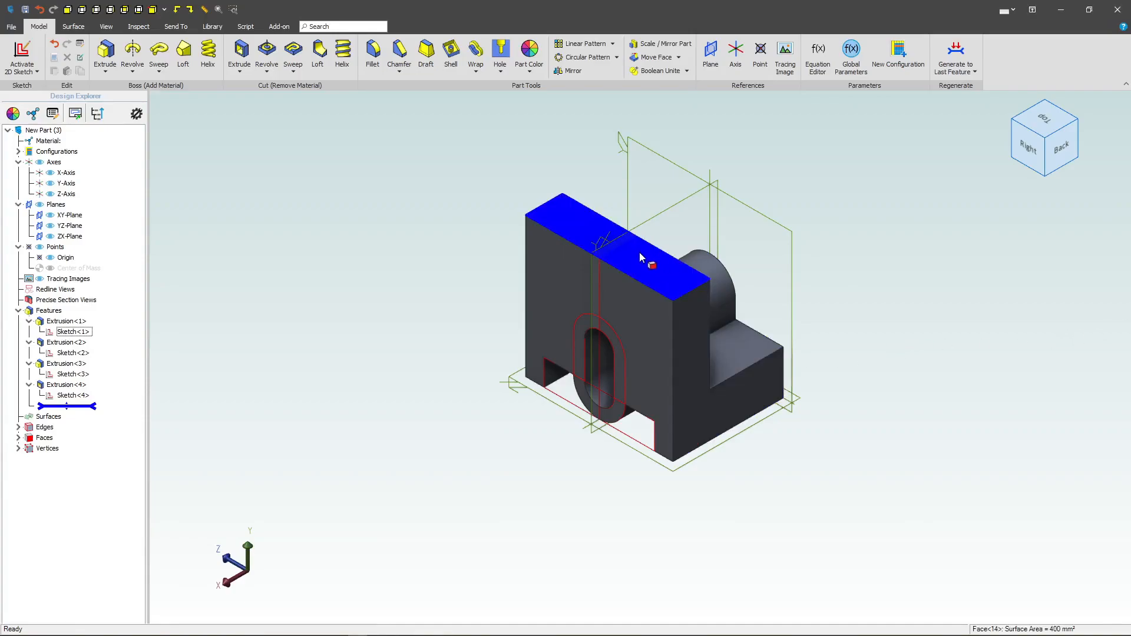
mouse_move(22, 55)
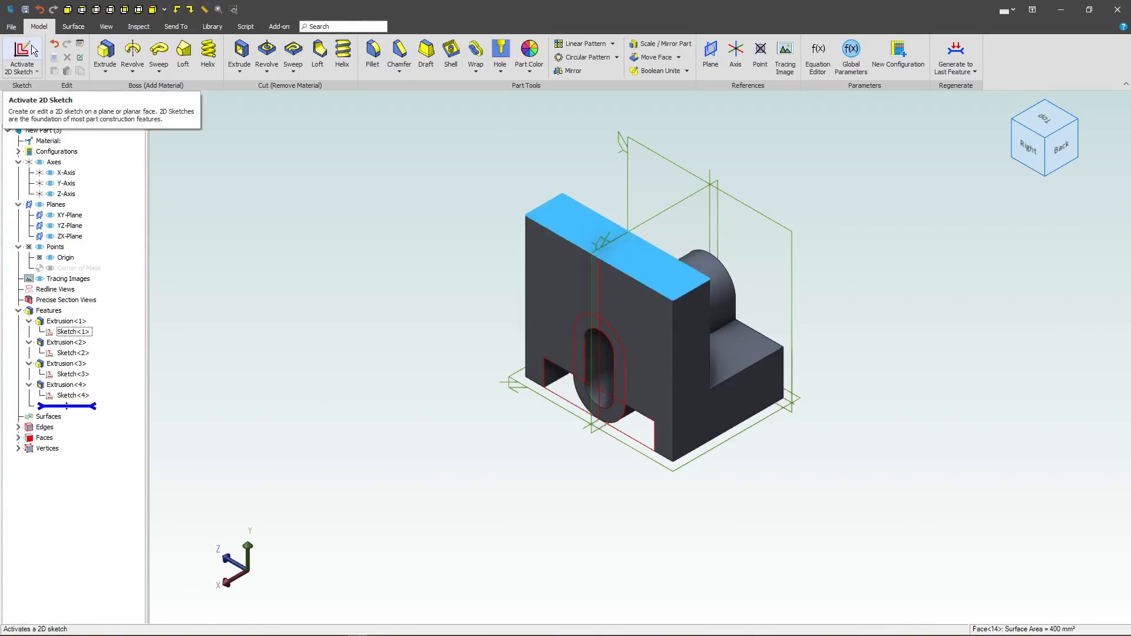
left_click(22, 55)
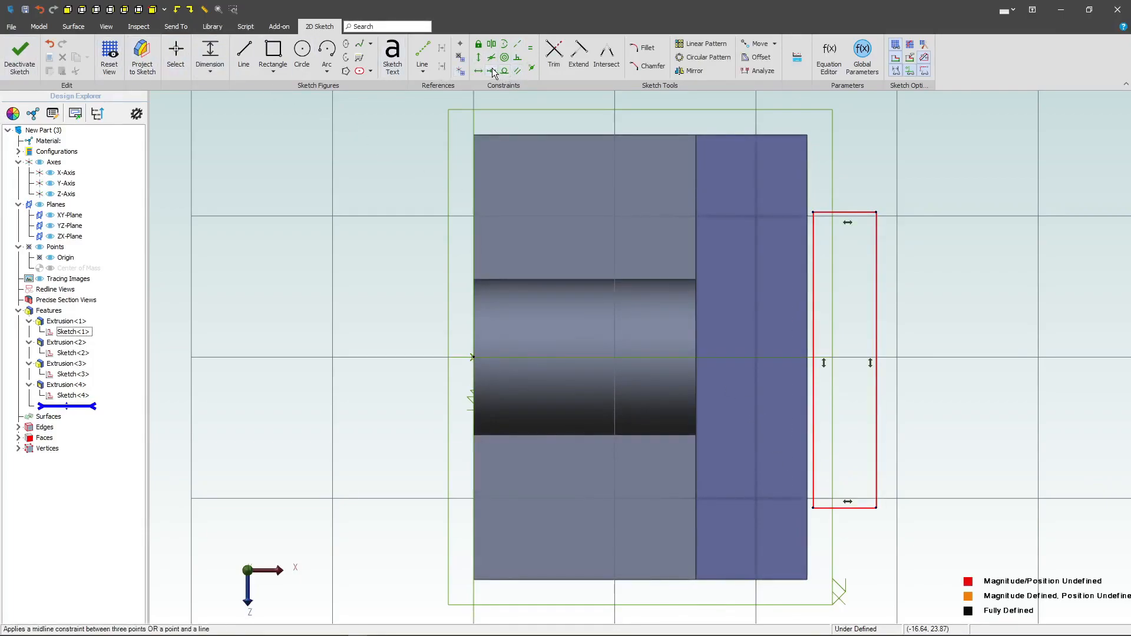
left_click(491, 71)
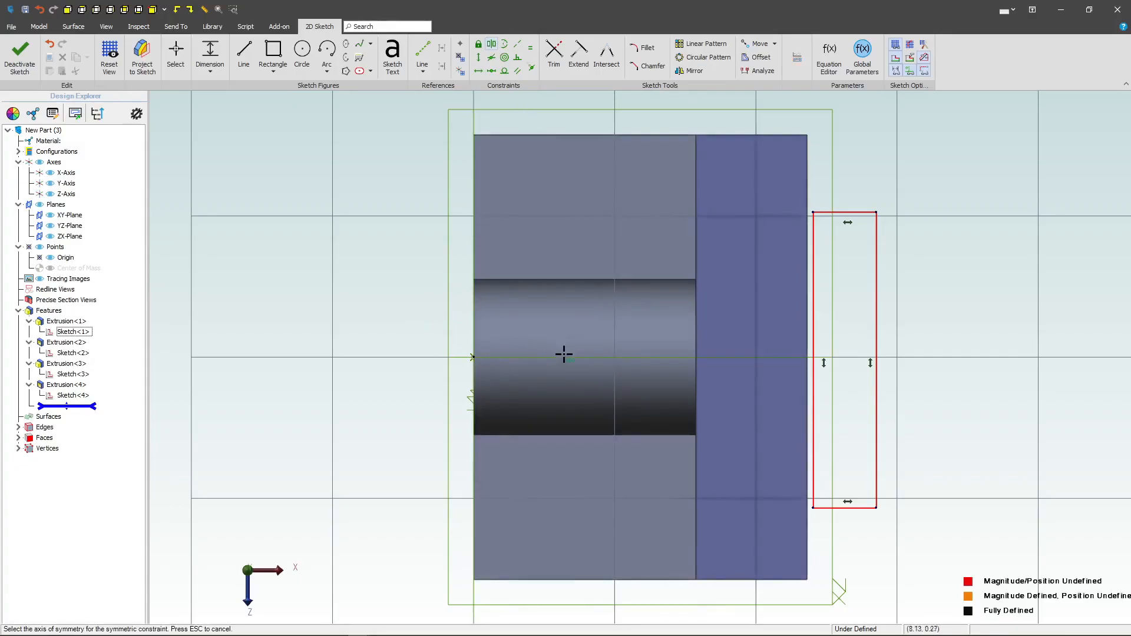
mouse_move(778, 365)
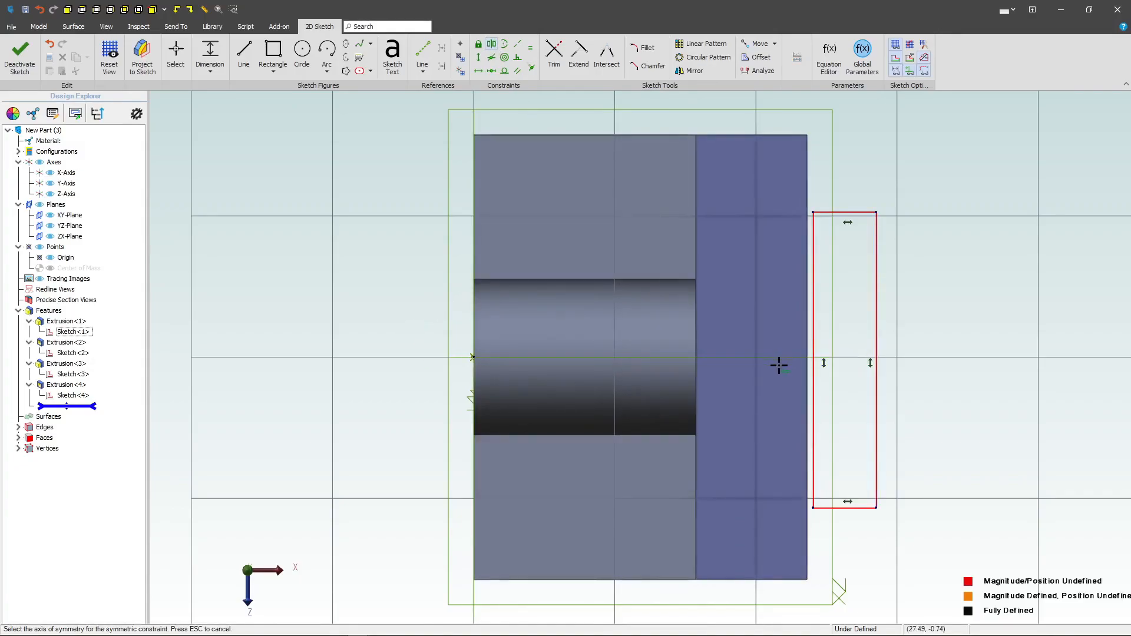
mouse_move(454, 358)
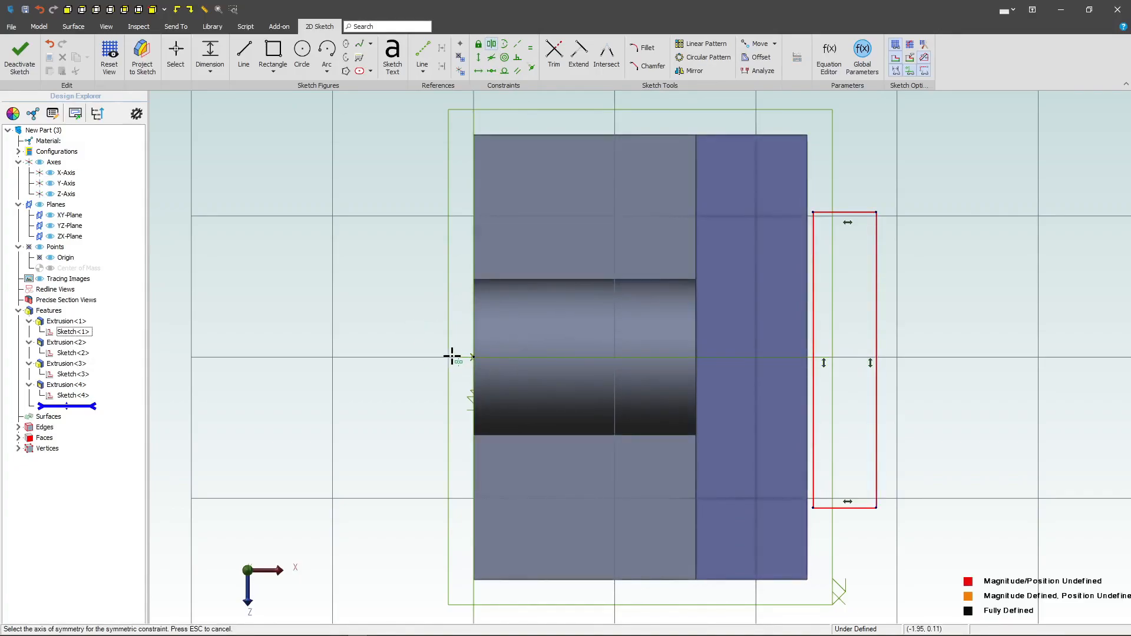
mouse_move(683, 344)
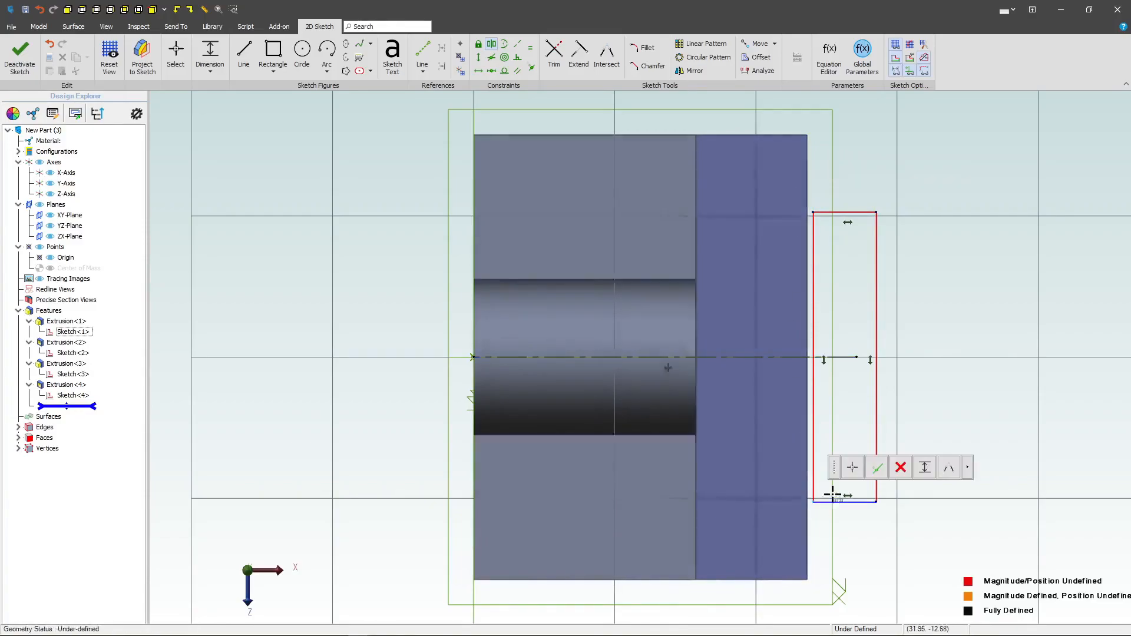
left_click(209, 54)
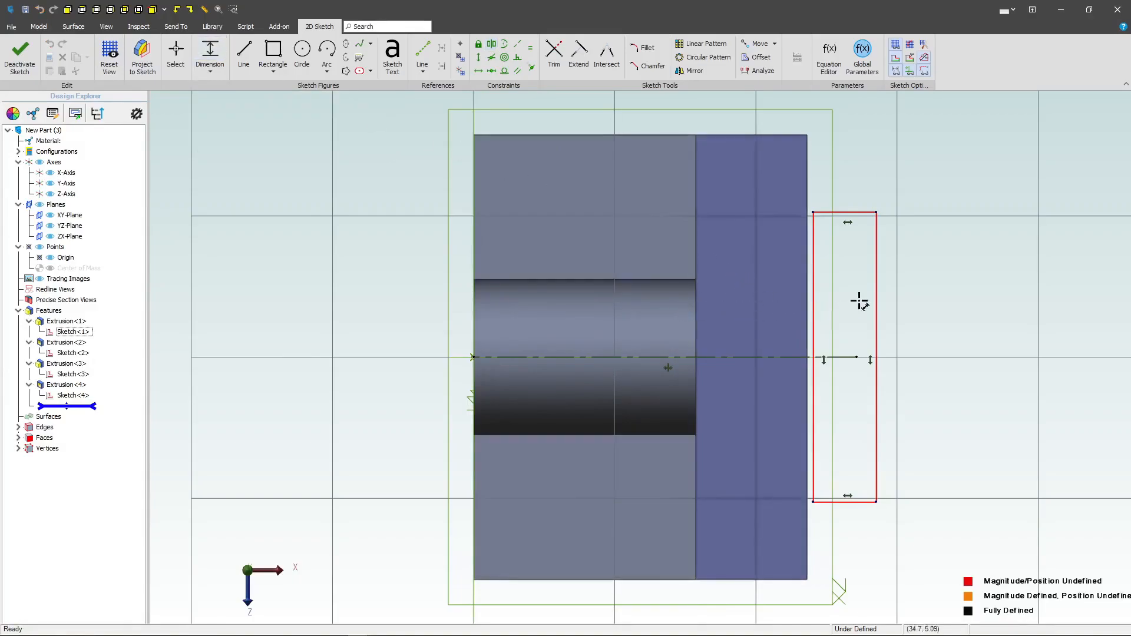
- Dimension the top-face rectangle 5 by 30 and align its edge with the wall edge
left_click(858, 300)
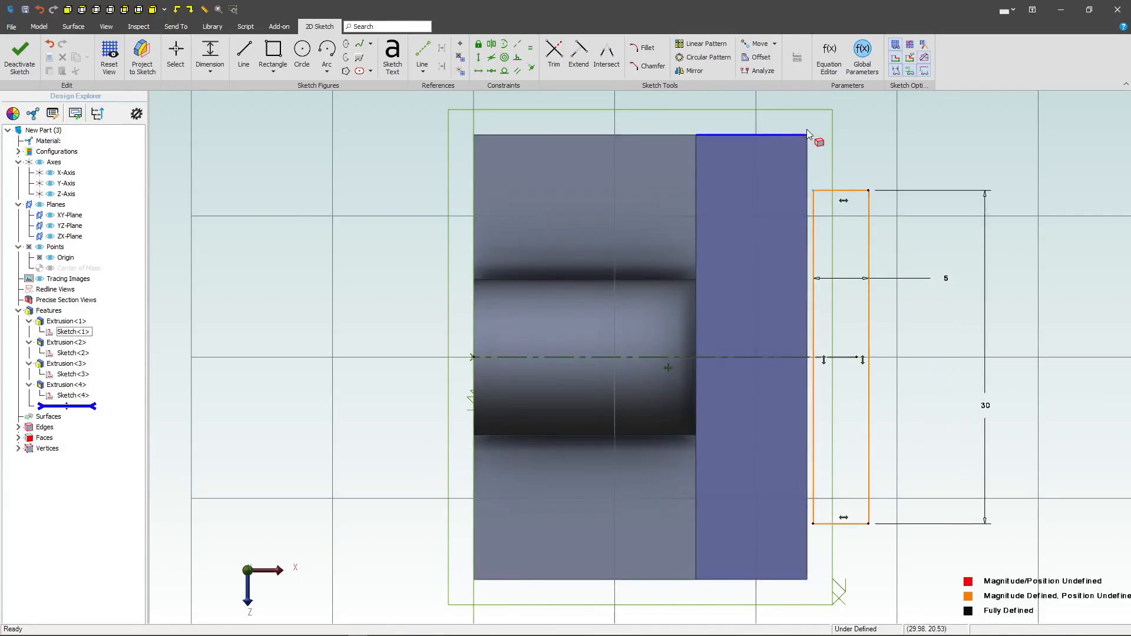
mouse_move(844, 164)
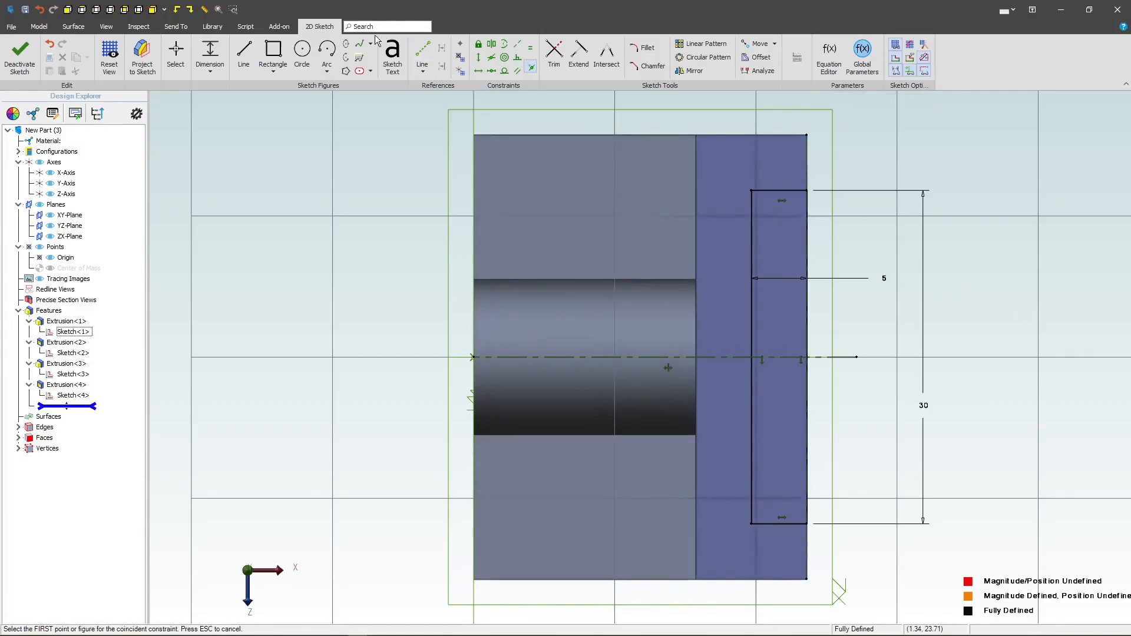
left_click(754, 190)
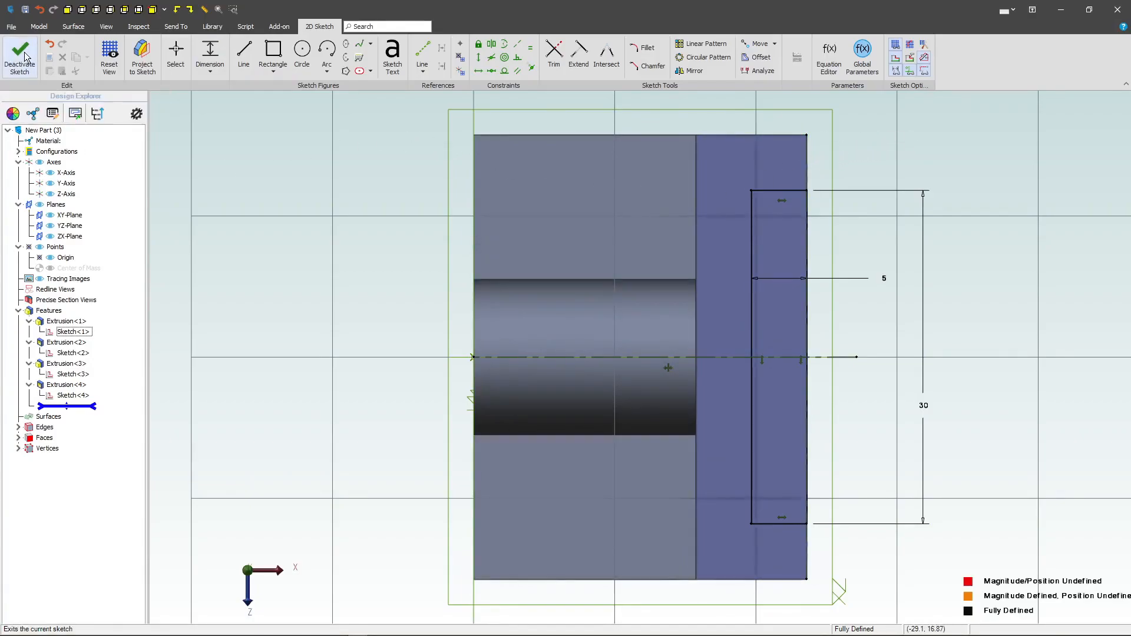
- Exit the sketch and cut the 5 by 30 rectangle Through All as Extrusion<5>
left_click(20, 55)
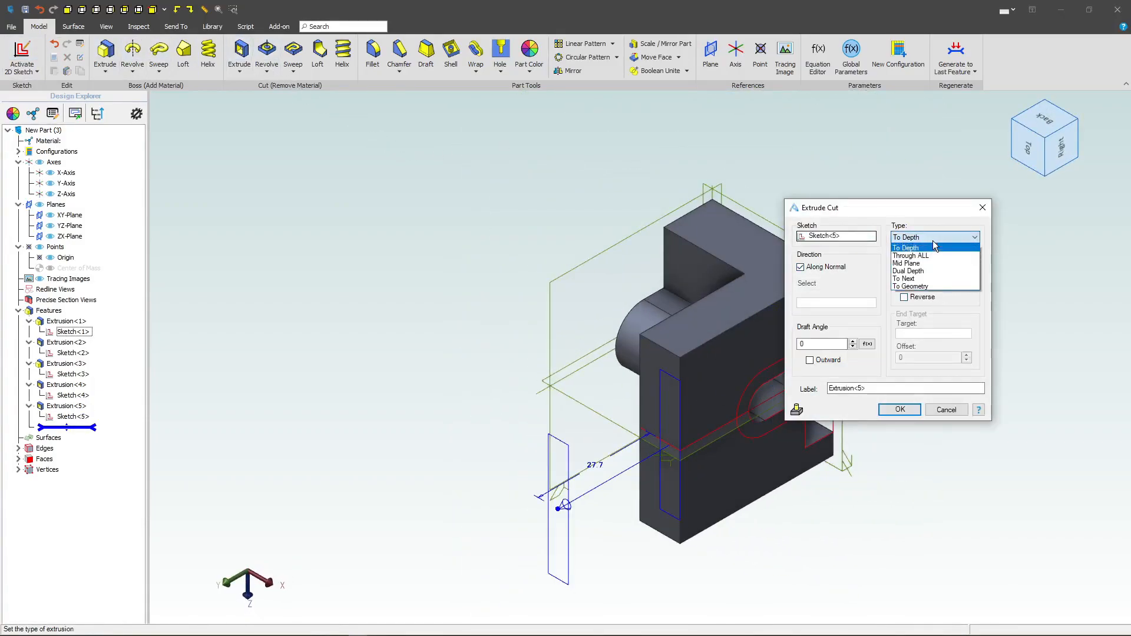
left_click(910, 255)
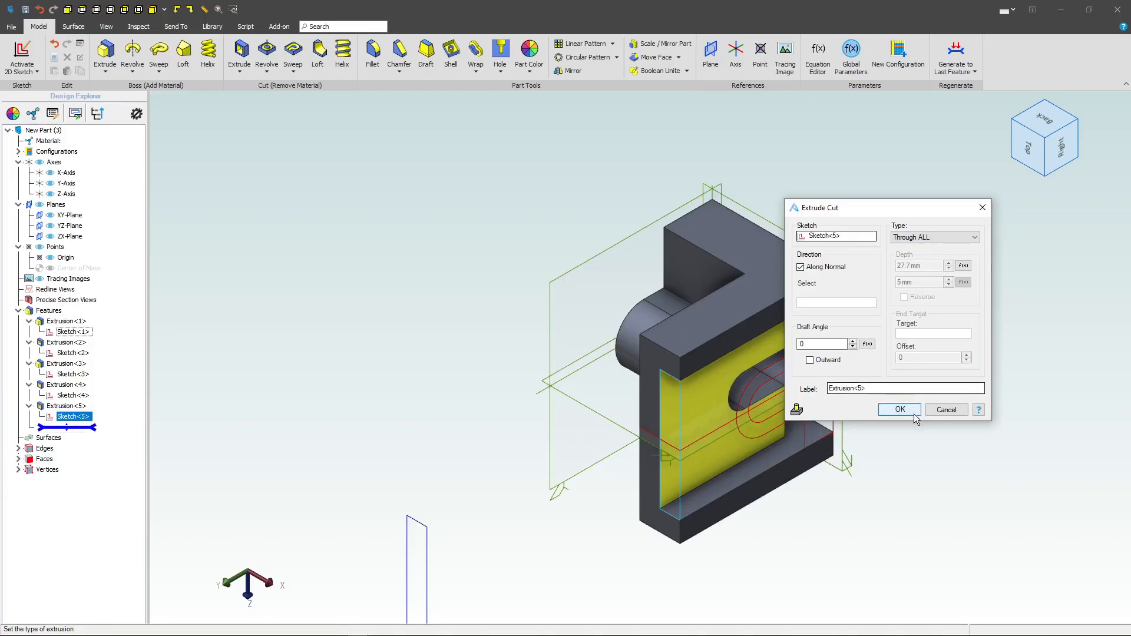
left_click(898, 408)
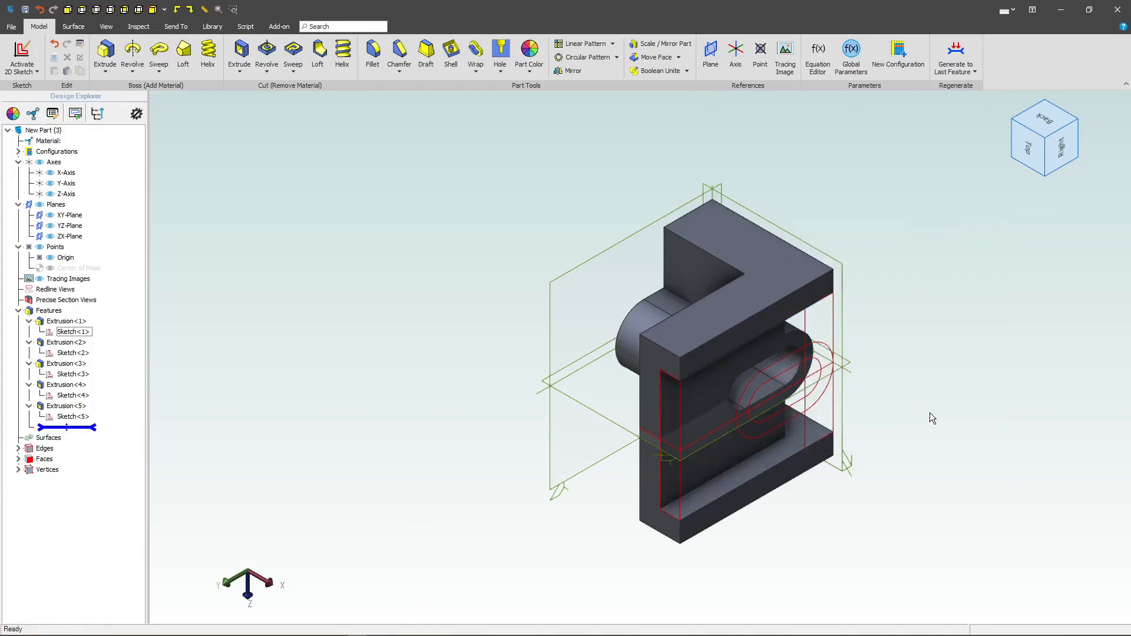
mouse_move(1117, 379)
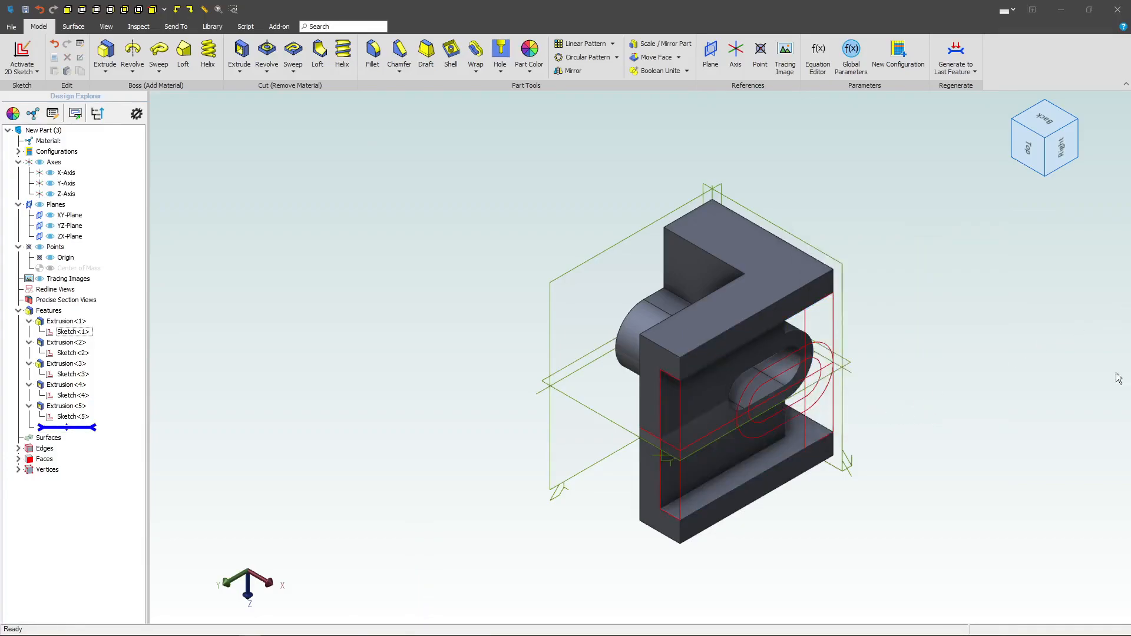
- Start a sketch on the XY-Plane and project the upright's top inner corner into it
left_click(70, 215)
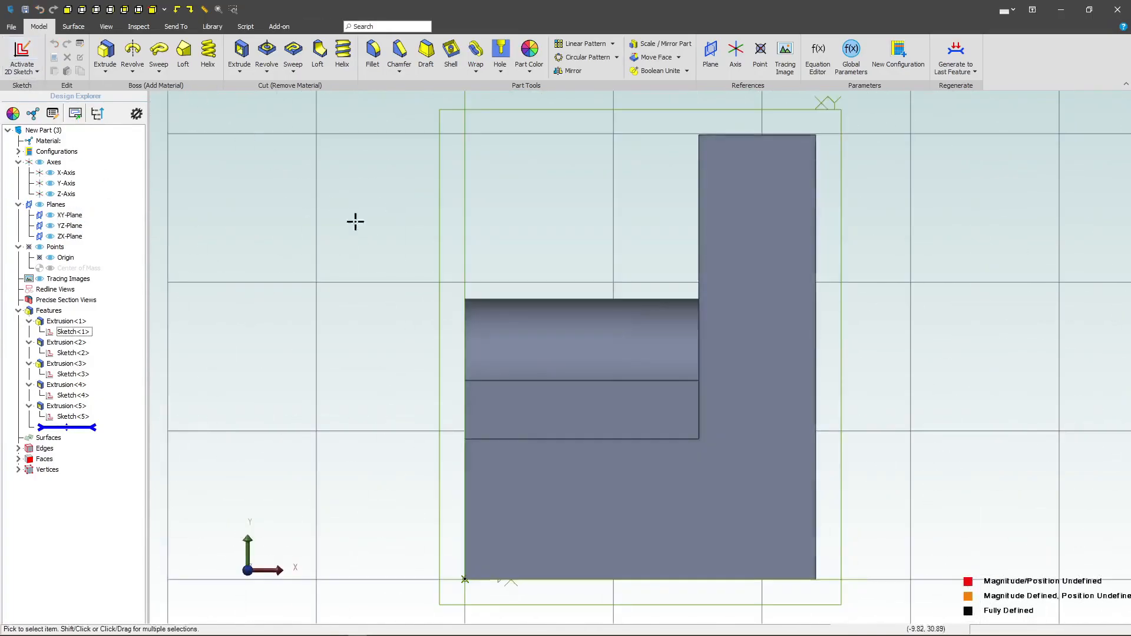
left_click(21, 57)
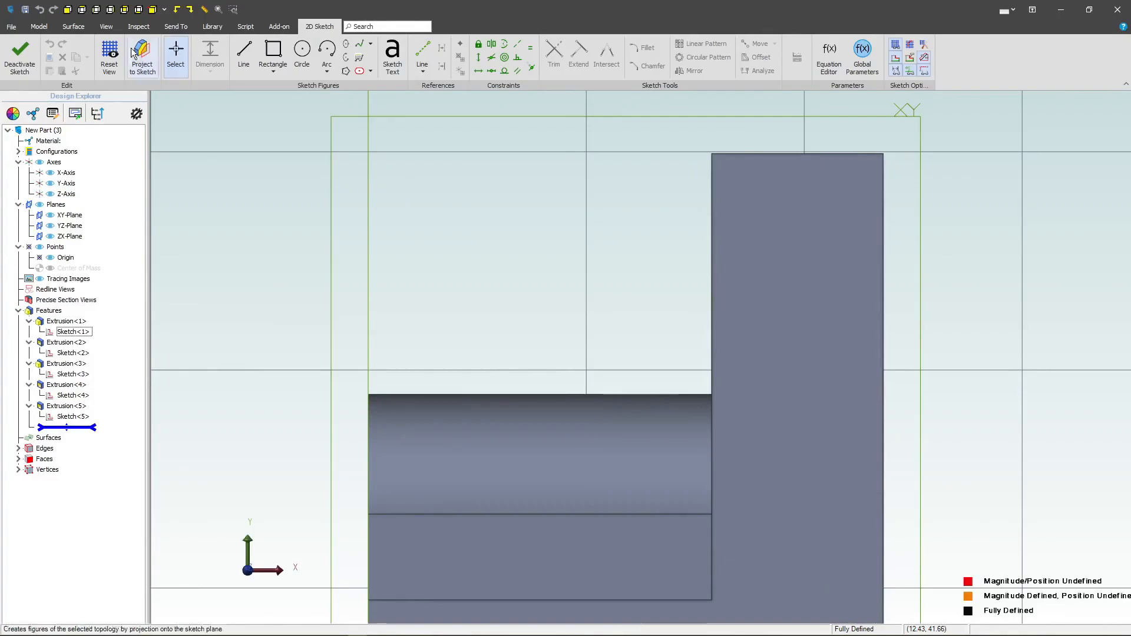
left_click(142, 57)
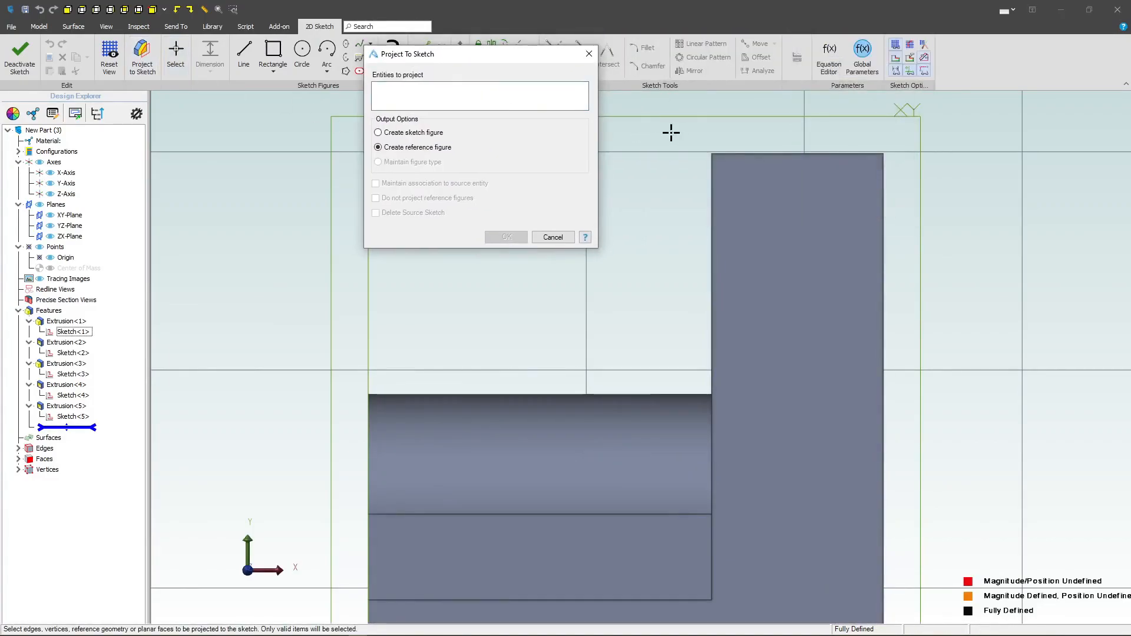
left_click(709, 155)
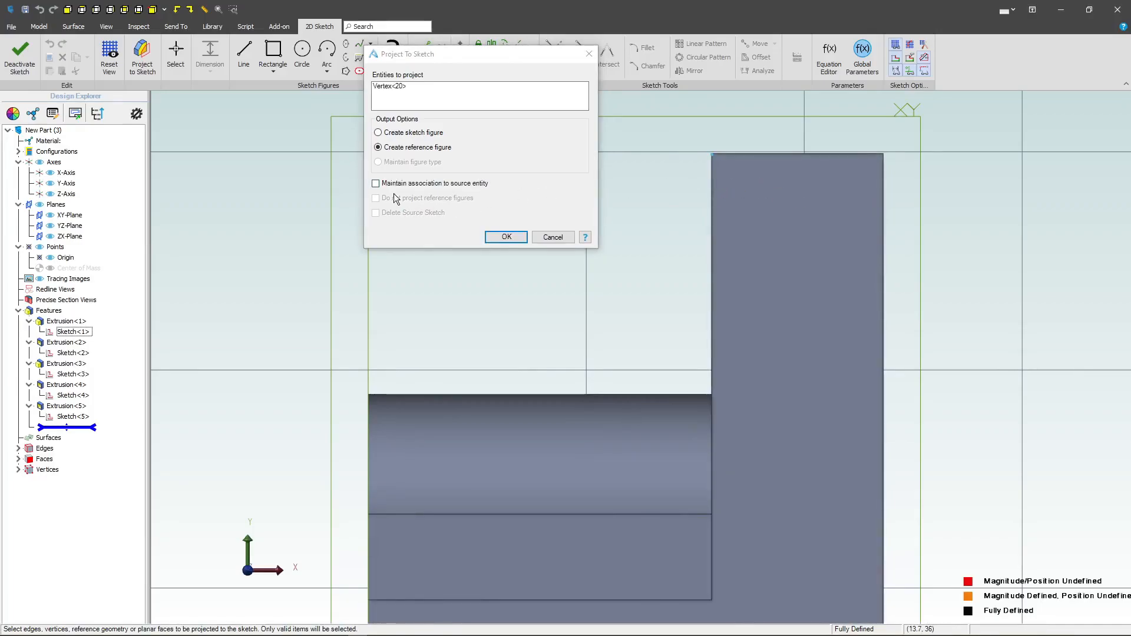
left_click(506, 237)
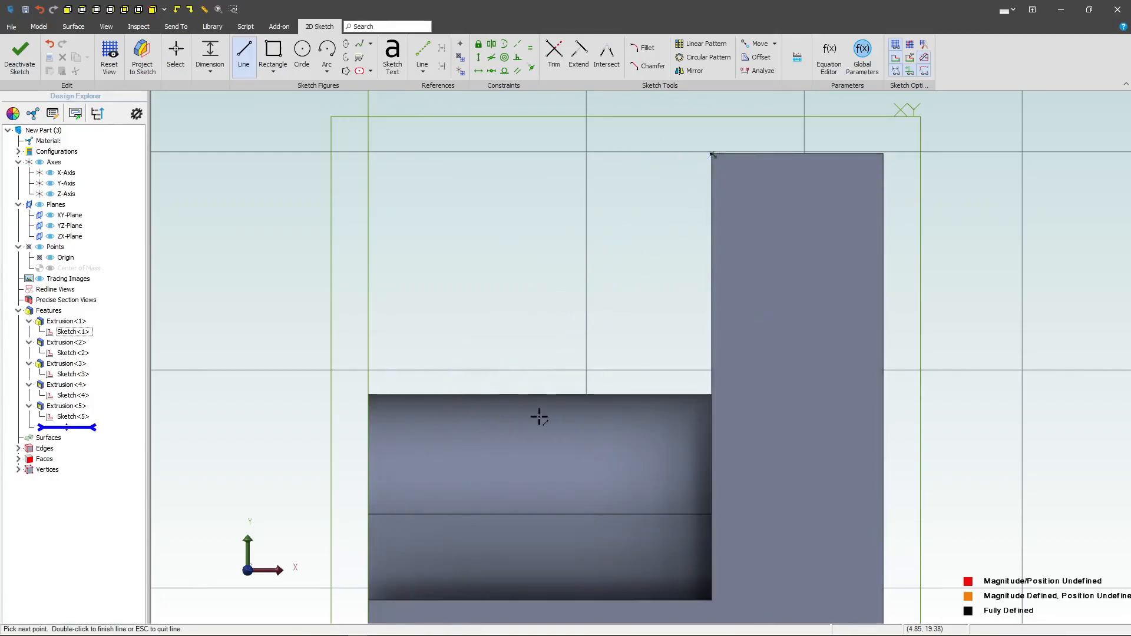
- Draw a closed triangle from the projected corner, dimension its vertical leg 16, and exit
left_click(712, 137)
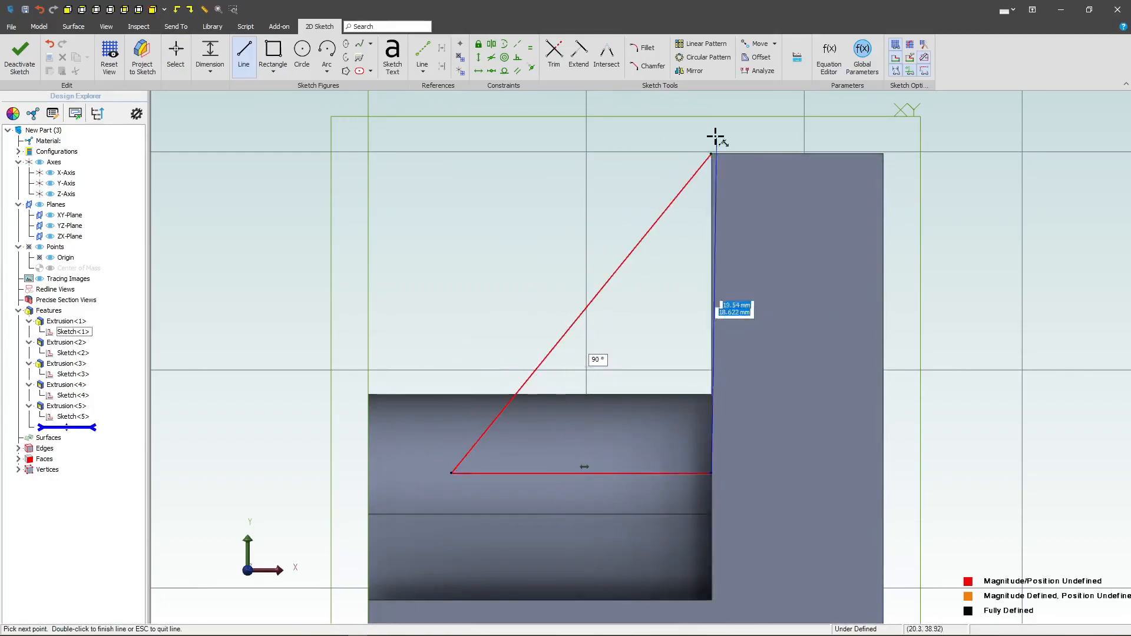
double_click(711, 157)
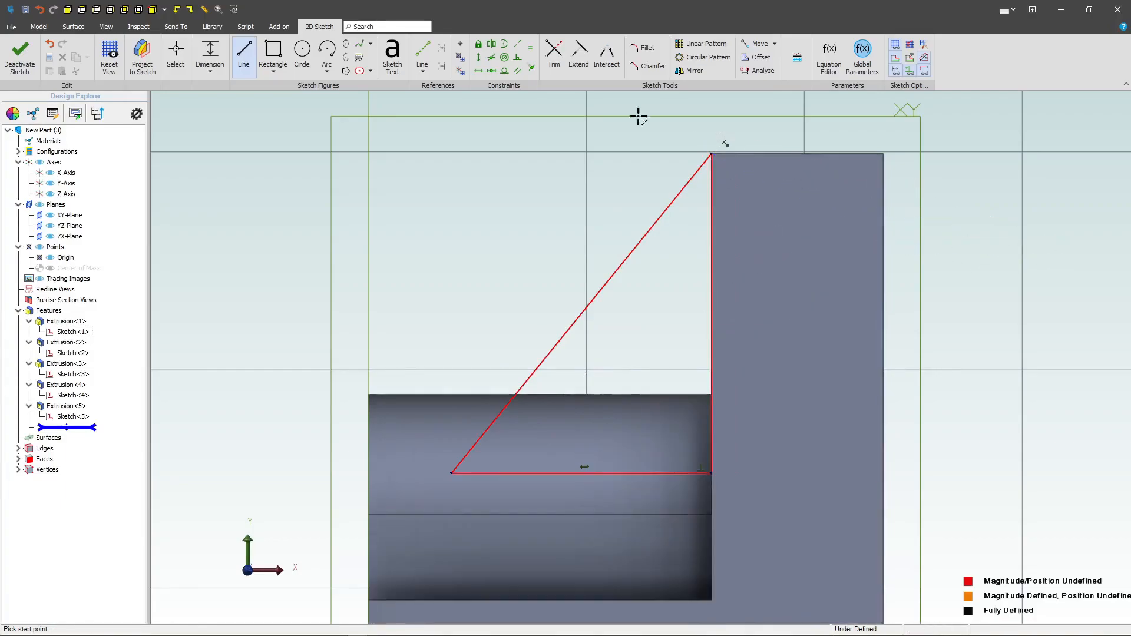
left_click(709, 154)
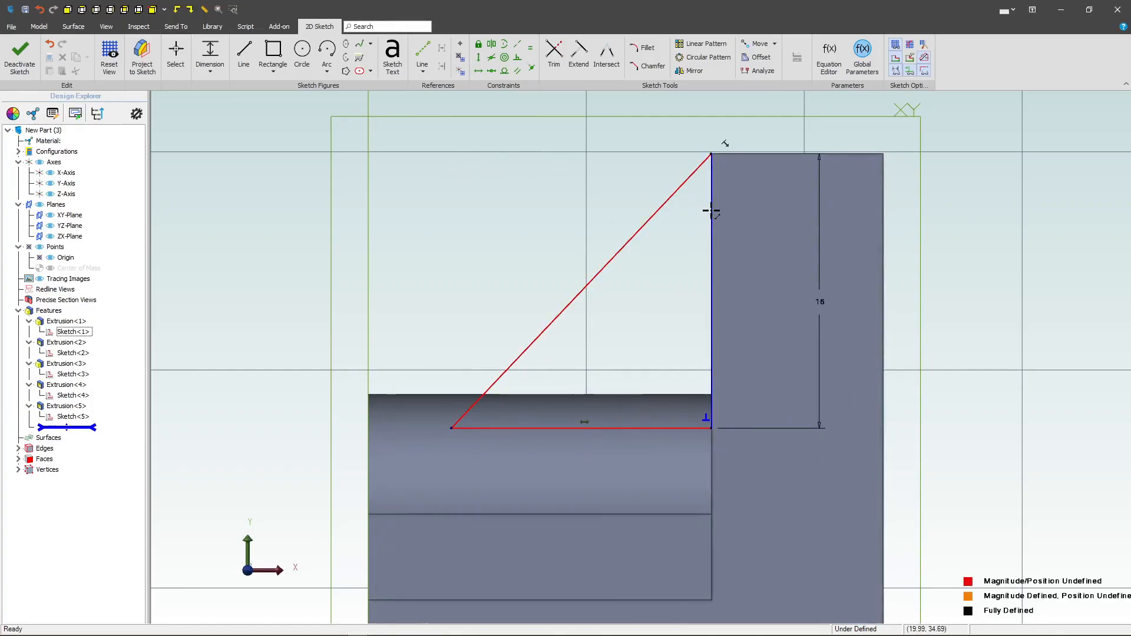
left_click(710, 211)
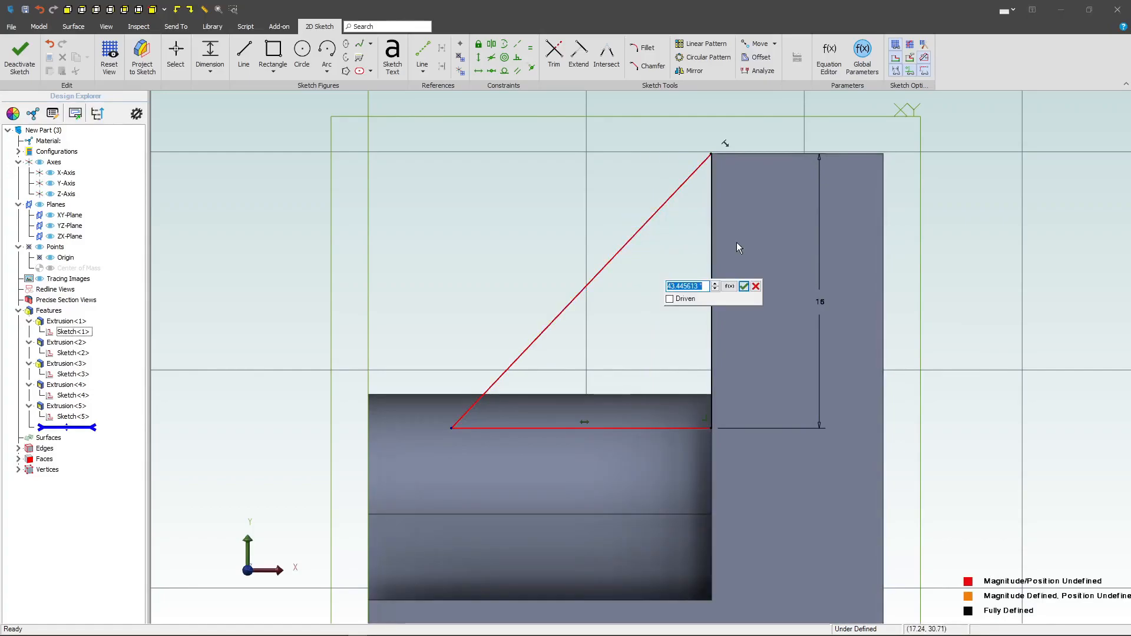
left_click(743, 286)
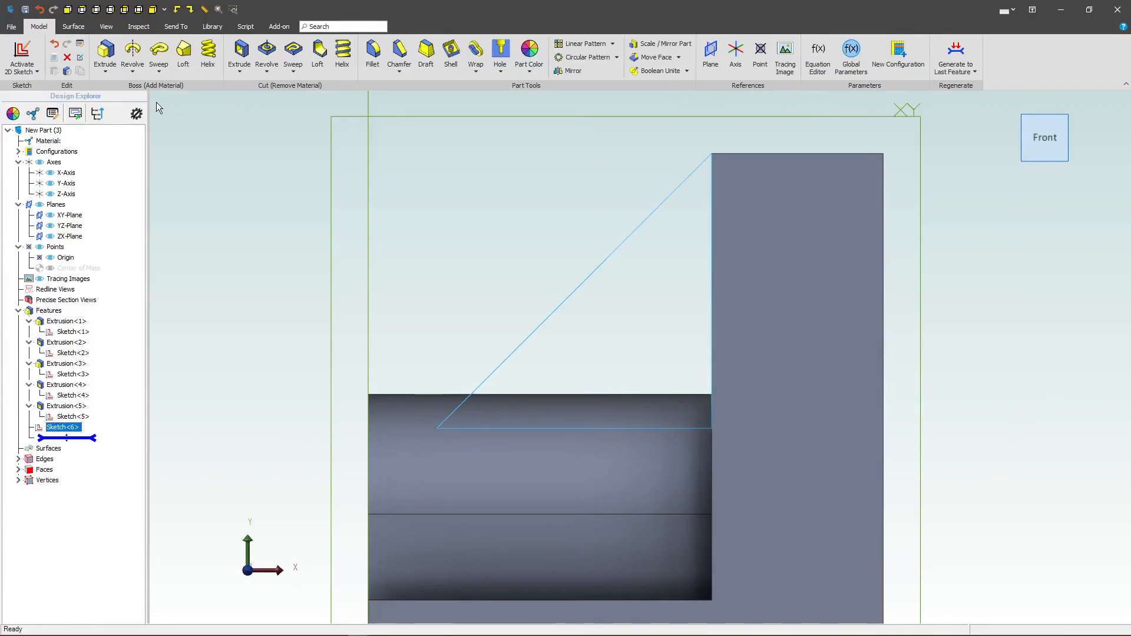
- Extrude the triangle profile 5 mm Mid Plane into the gusset rib Extrusion<6>
left_click(105, 51)
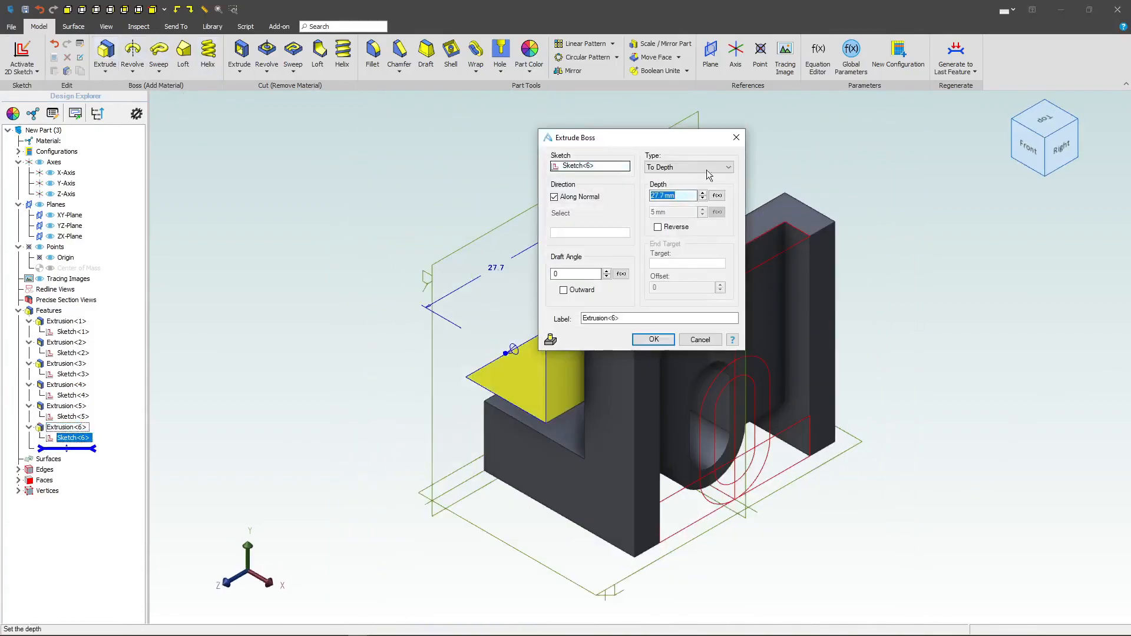
left_click(722, 166)
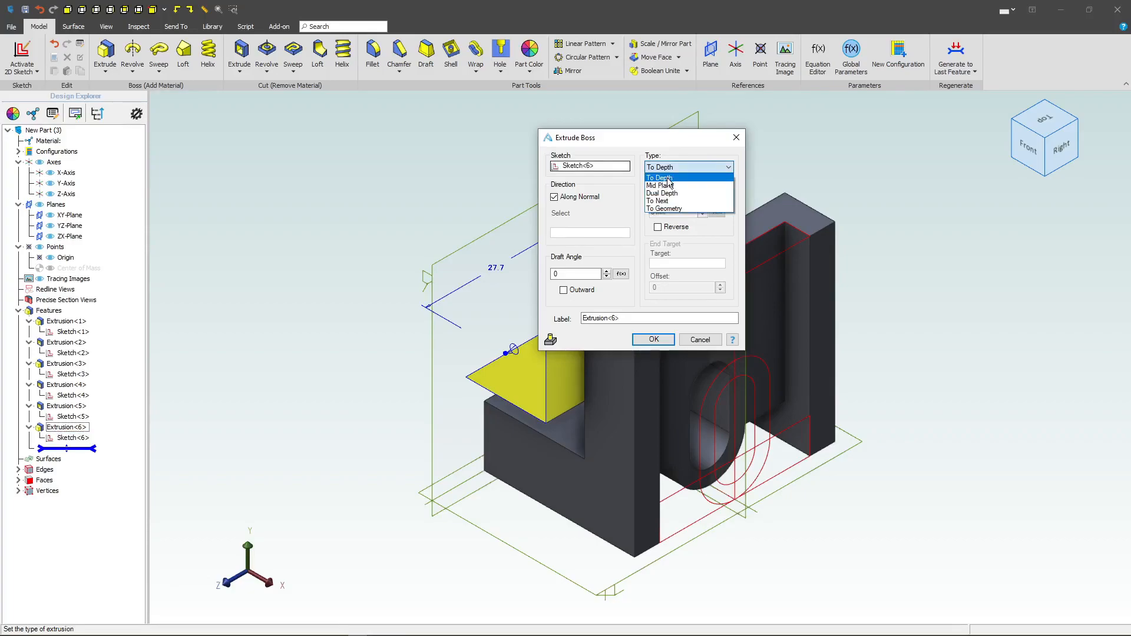
left_click(661, 186)
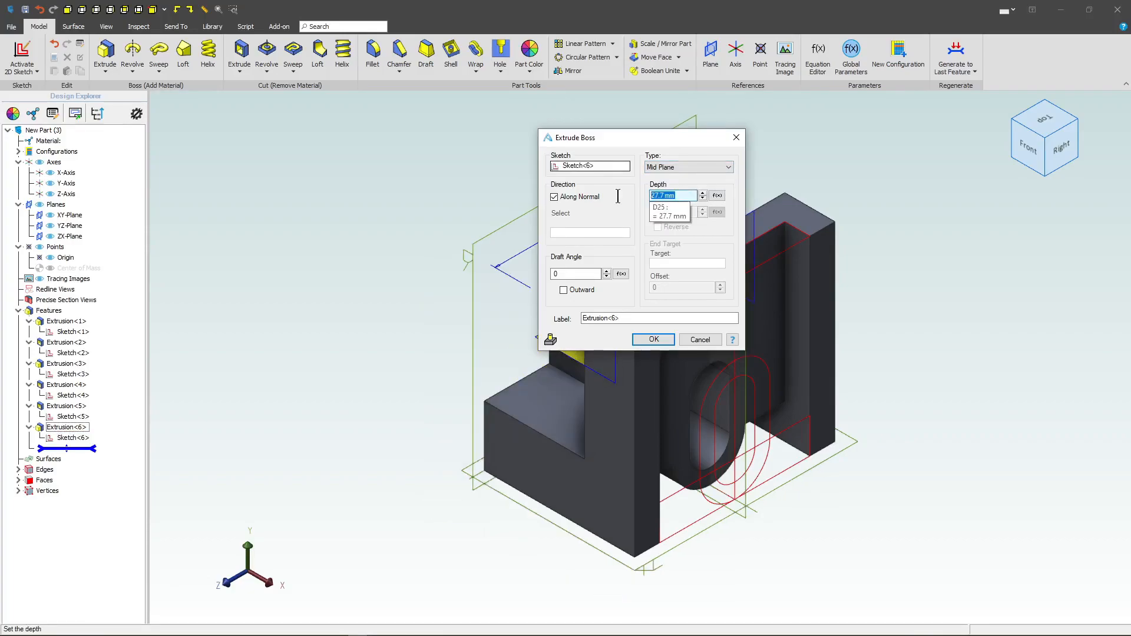
type("5")
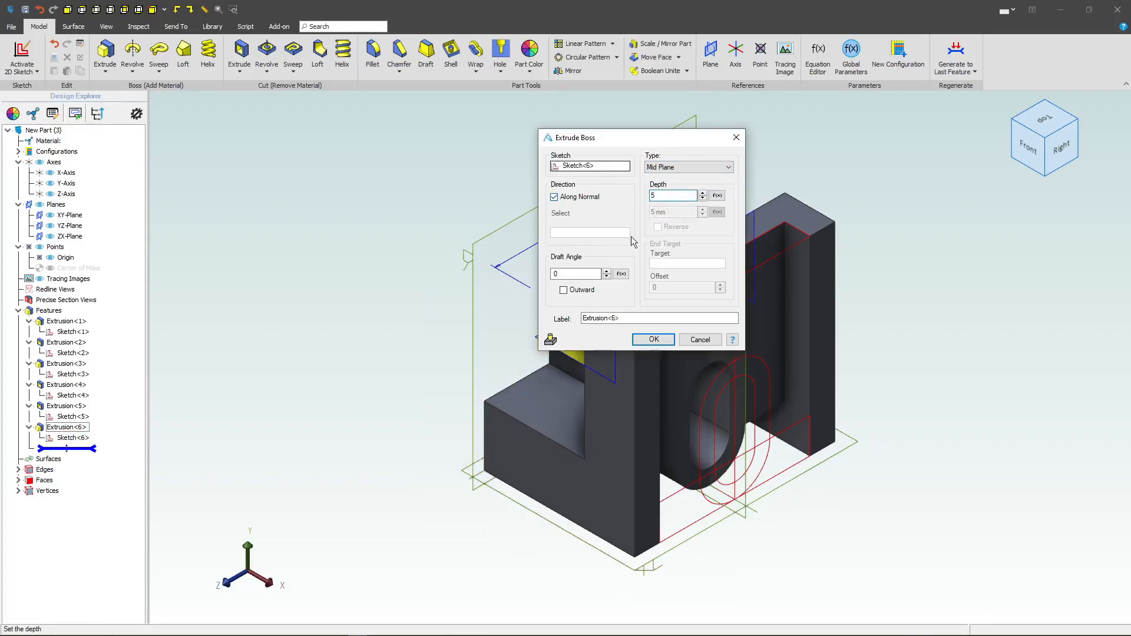
left_click(652, 340)
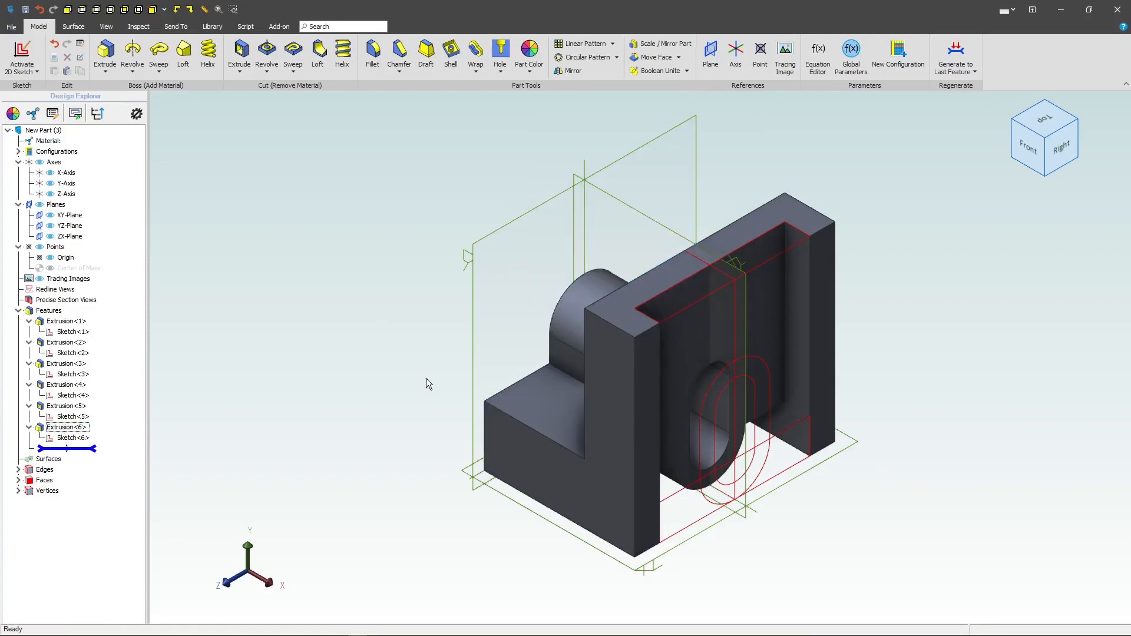